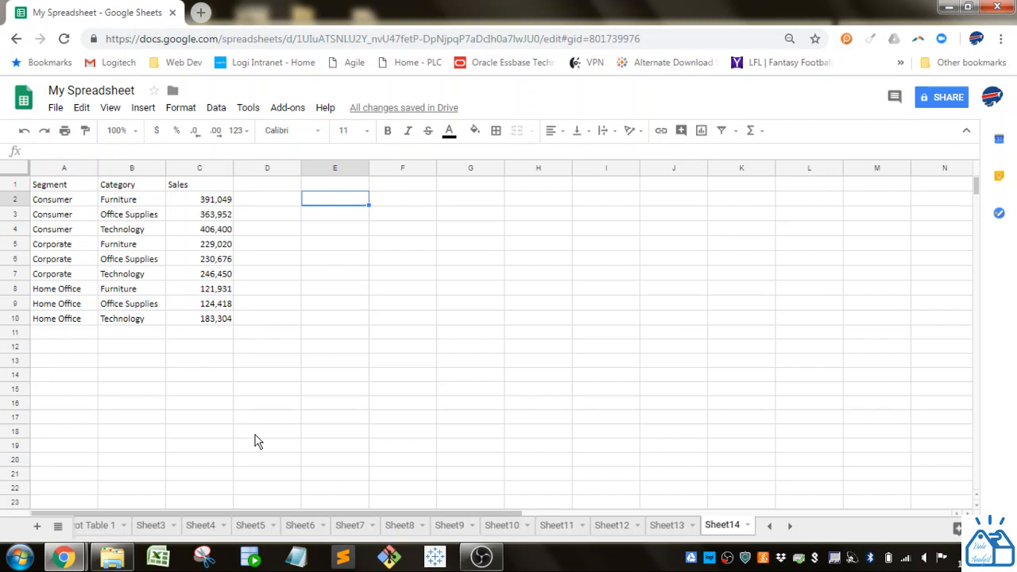
pyautogui.moveTo(86, 198)
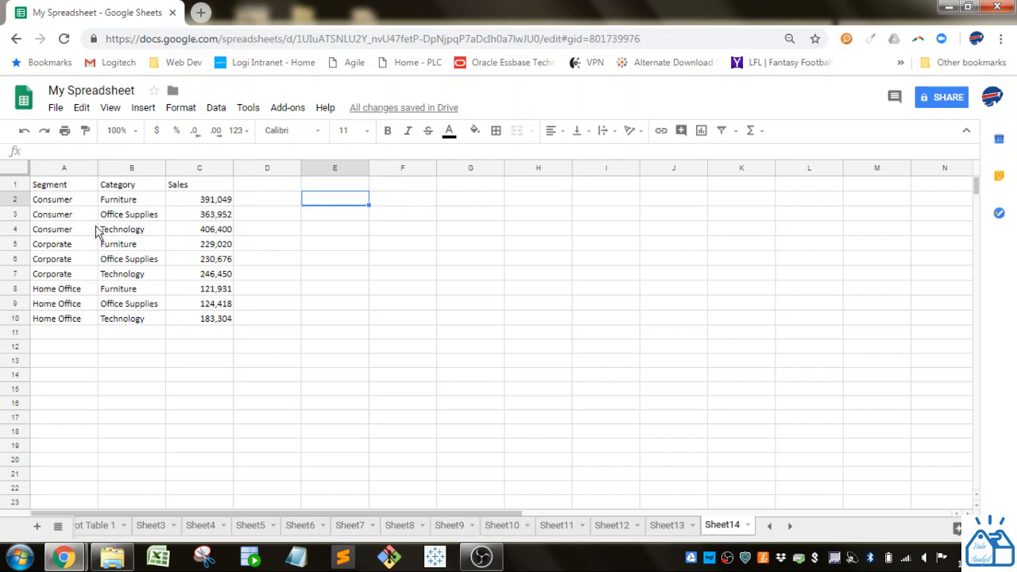
pyautogui.moveTo(198, 194)
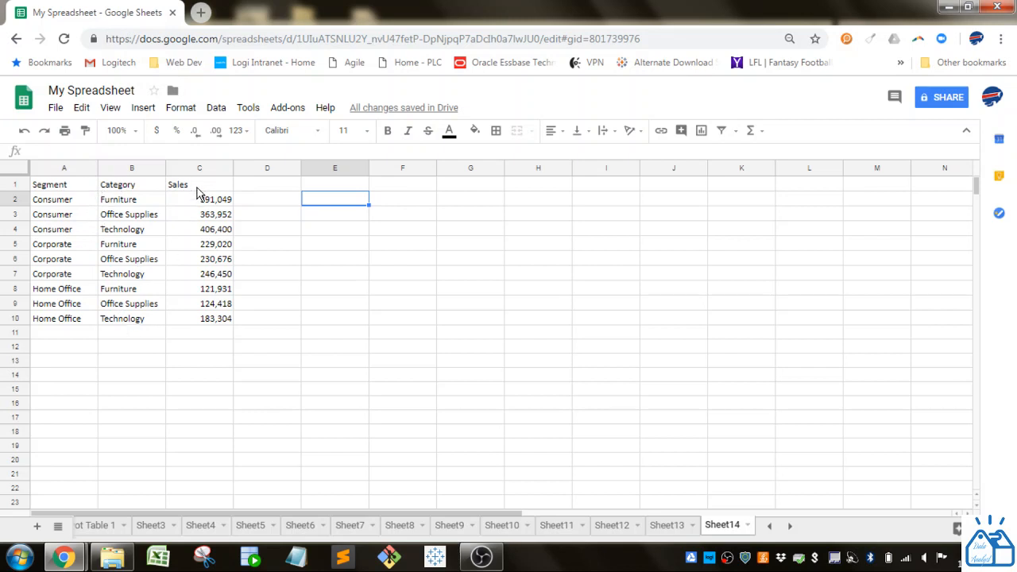
pyautogui.moveTo(212, 291)
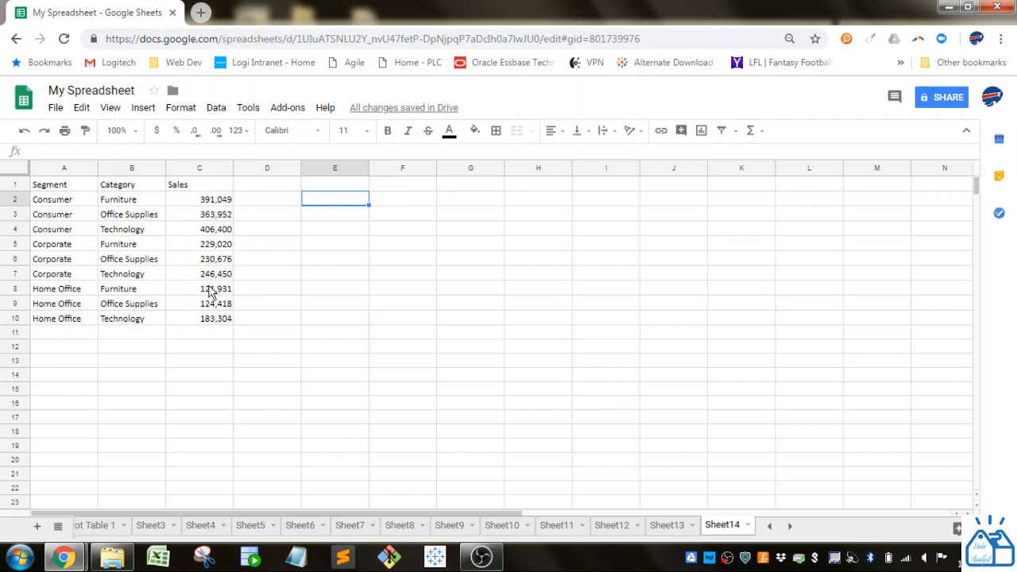
pyautogui.moveTo(213, 208)
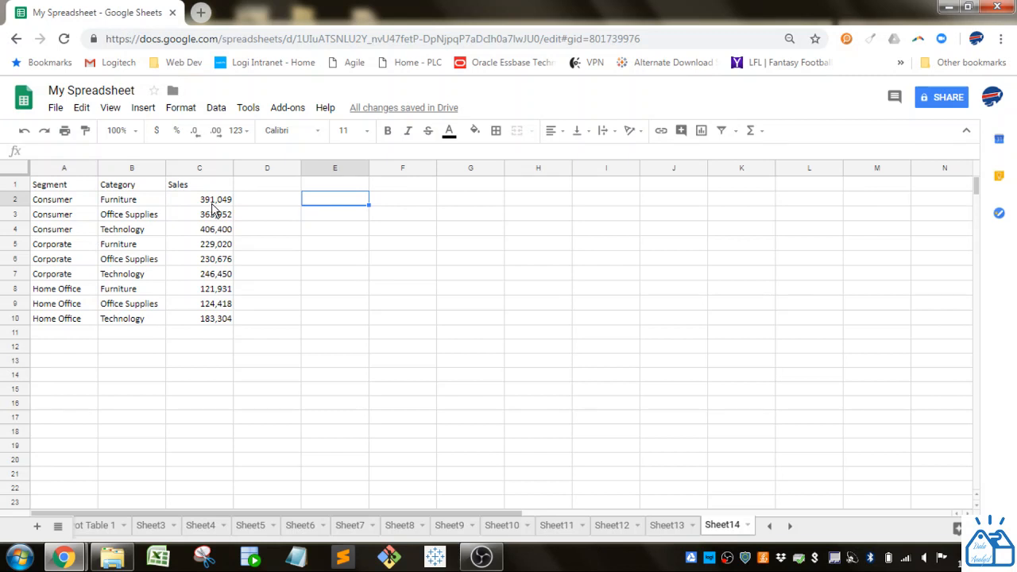
pyautogui.moveTo(206, 194)
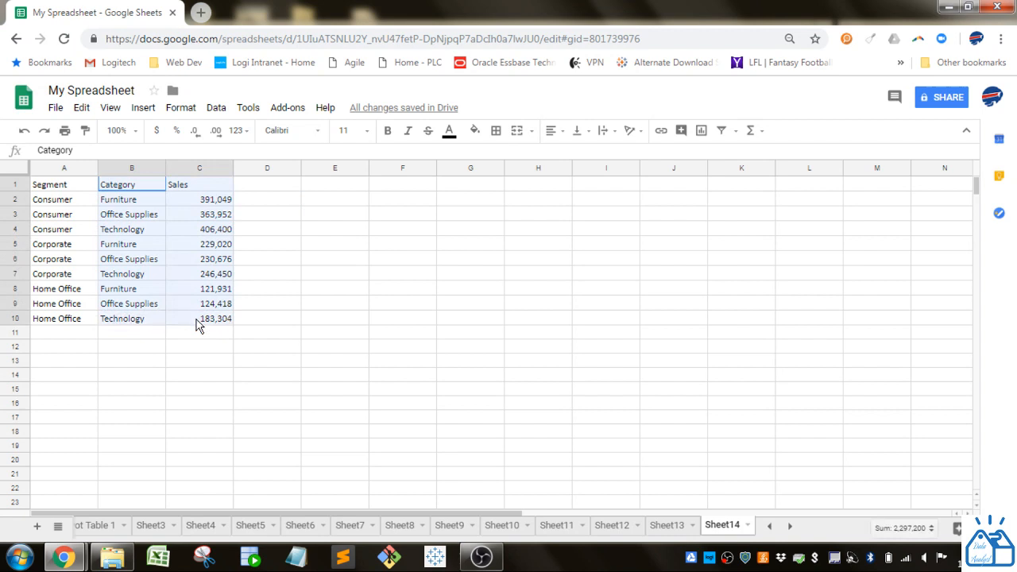
# Step: Insert a chart of the Category and Sales data and switch it to a horizontal bar chart
pyautogui.click(143, 108)
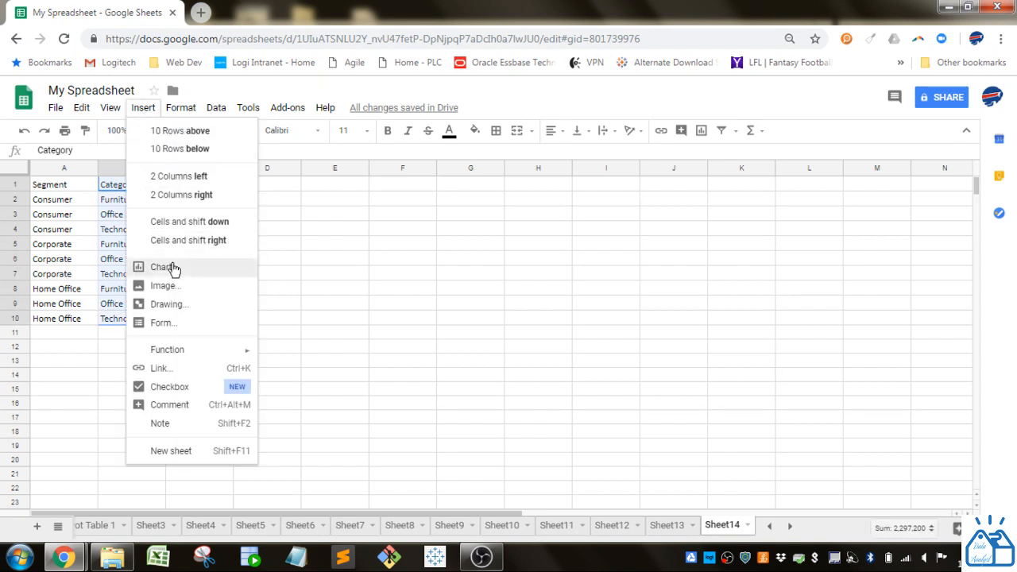
pyautogui.click(163, 267)
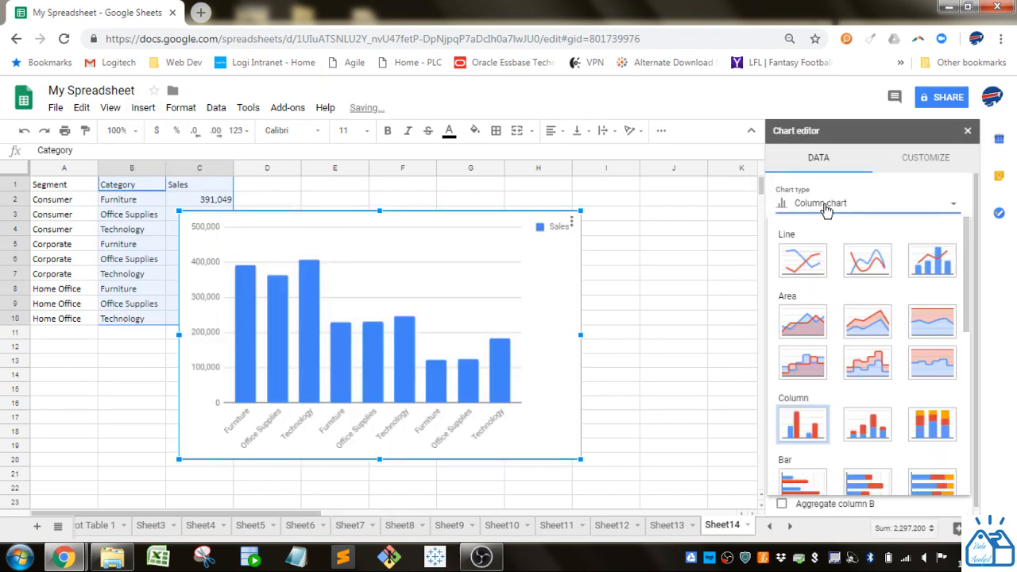
pyautogui.click(801, 484)
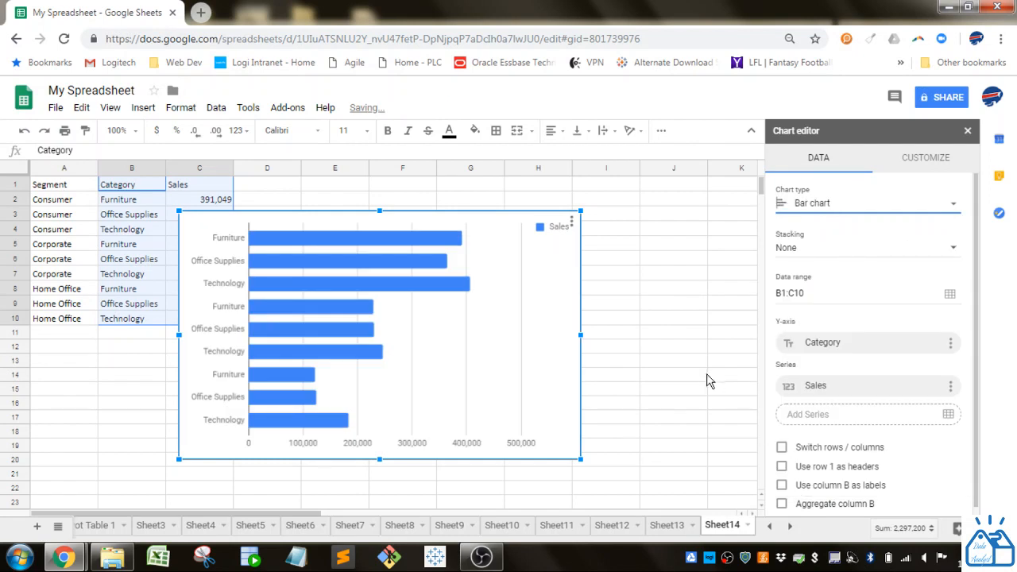
pyautogui.moveTo(564, 292)
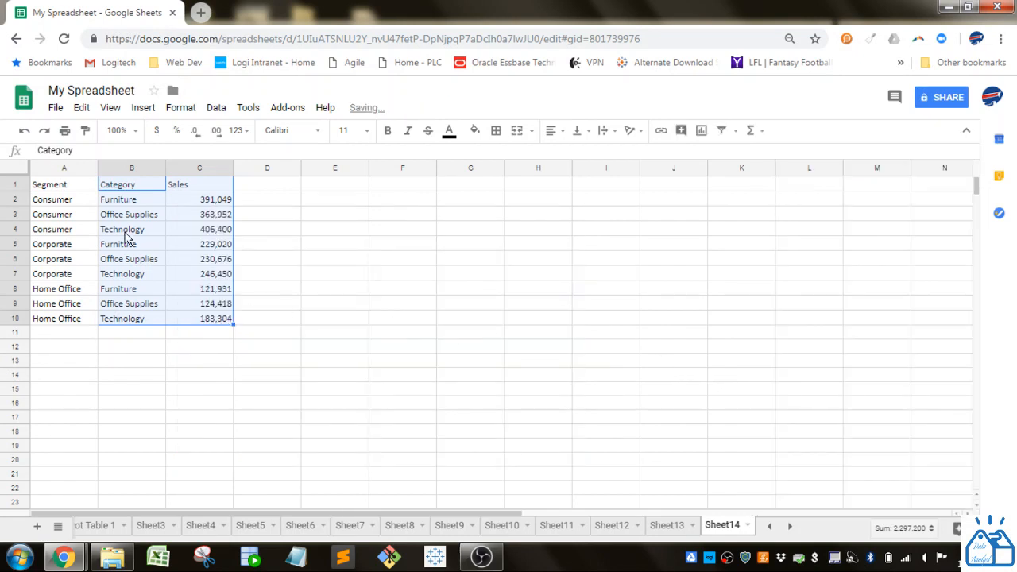
pyautogui.click(64, 184)
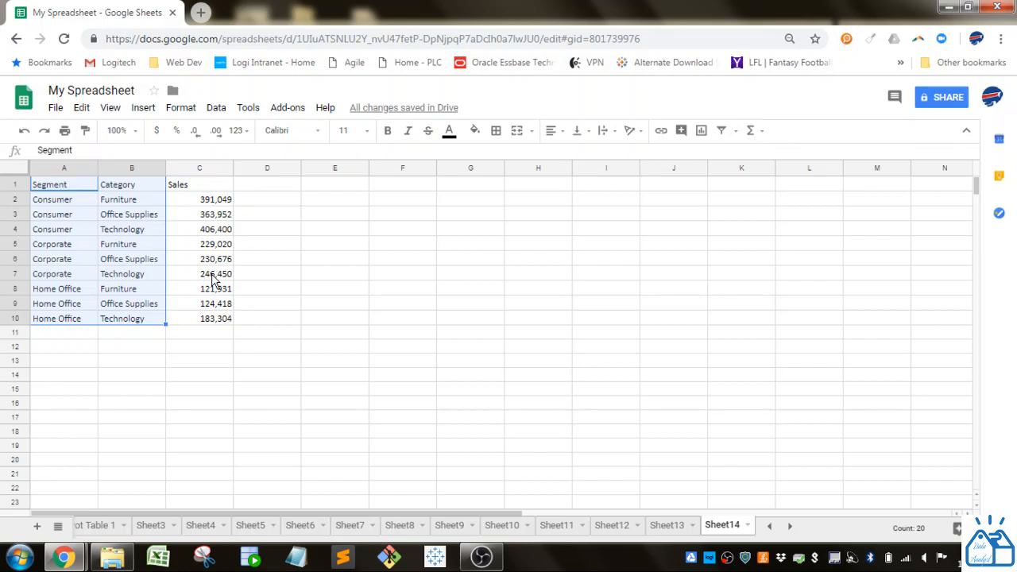
# Step: List the unique segments in E2 with =UNIQUE(A2:A10)
pyautogui.click(333, 200)
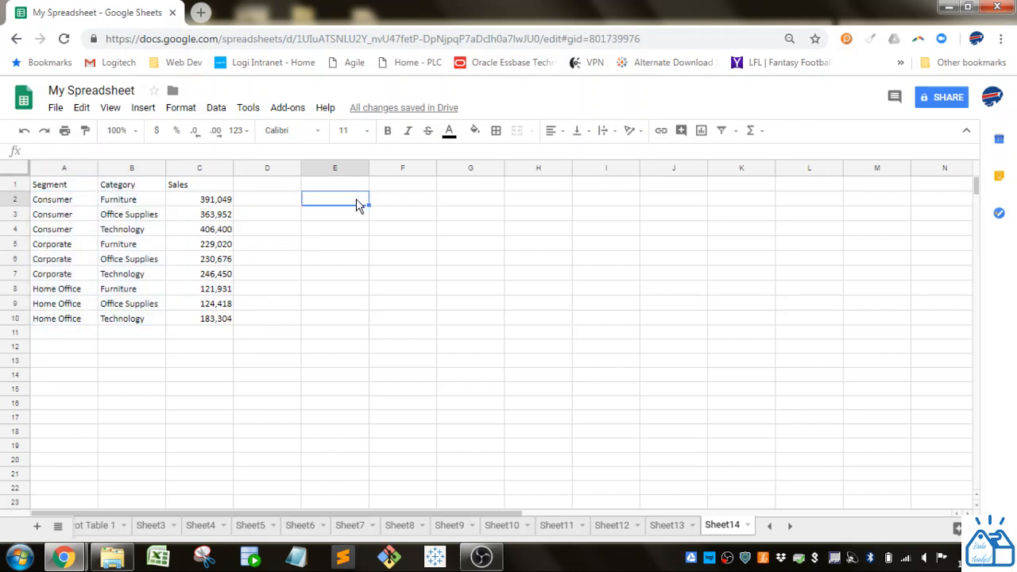
pyautogui.write('=')
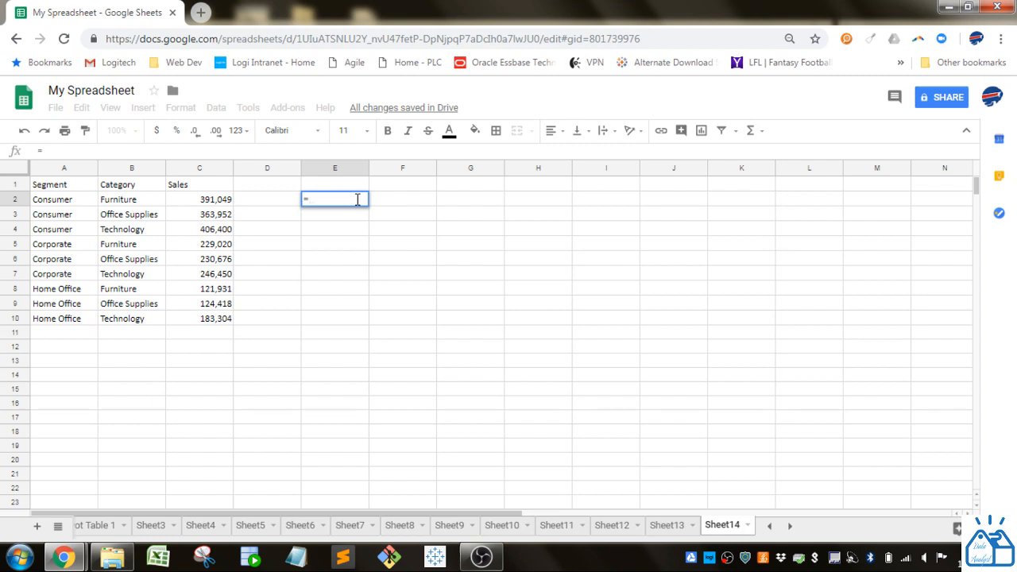
pyautogui.write('uniq')
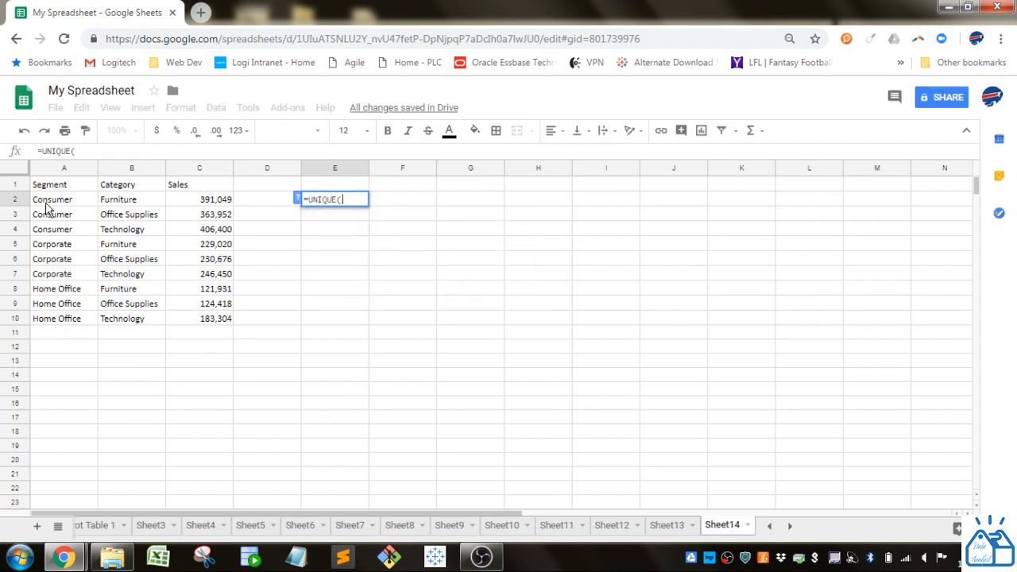
pyautogui.moveTo(63, 199); pyautogui.dragTo(63, 318)
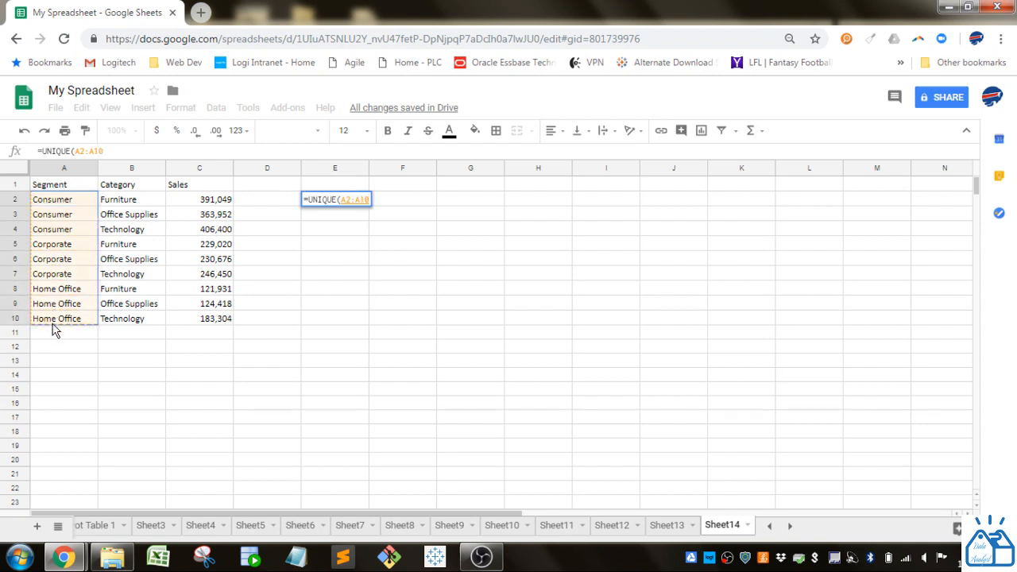
pyautogui.write(')')
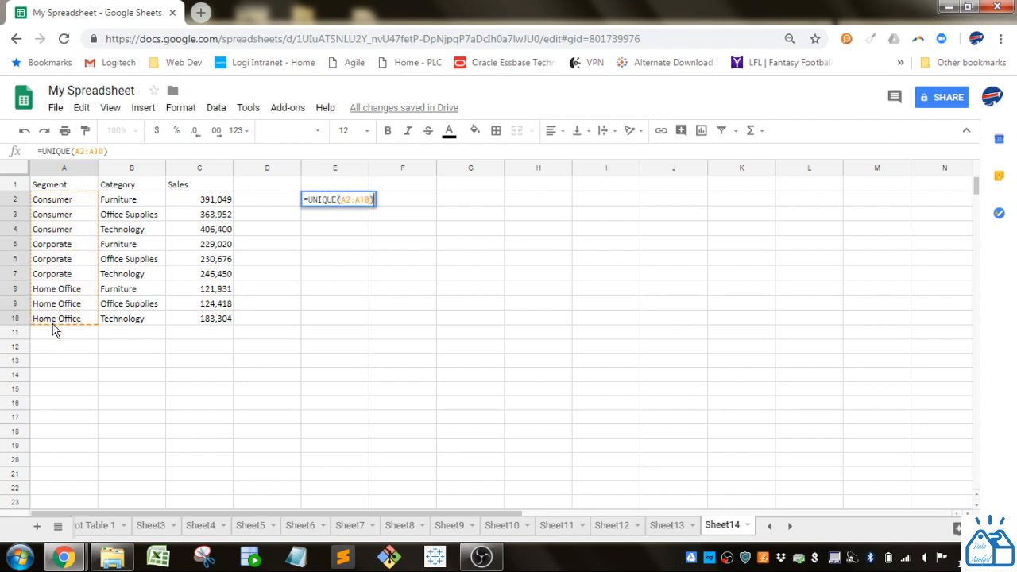
pyautogui.press('Return')
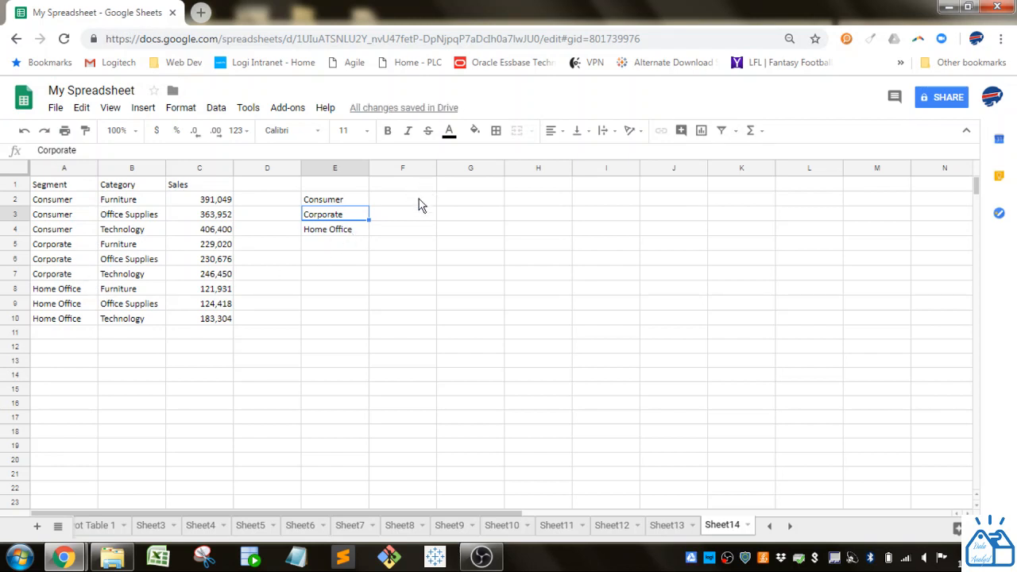
# Step: List the unique categories in F2 with =UNIQUE(B2:B10)
pyautogui.write('=un1')
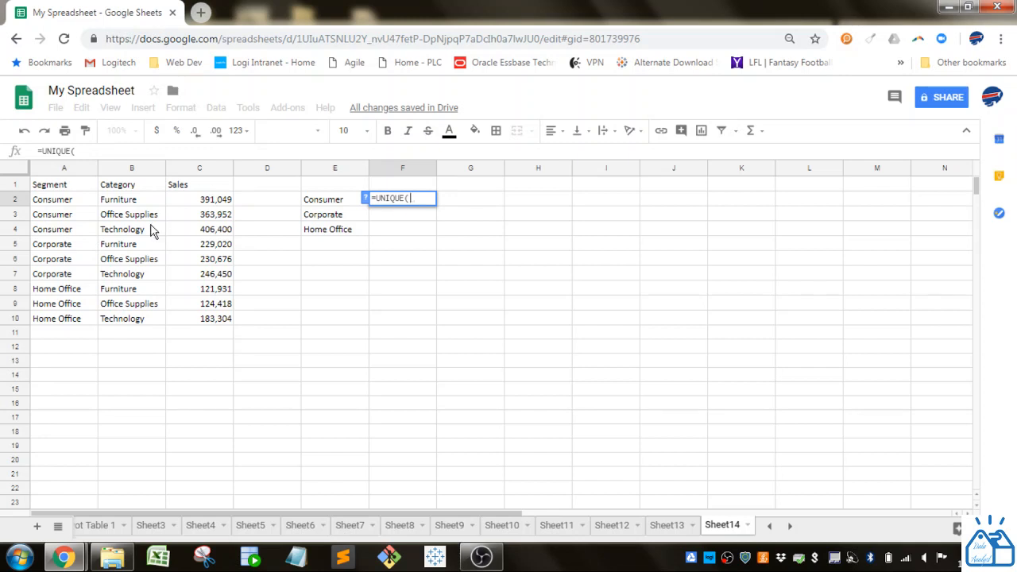
pyautogui.moveTo(132, 199); pyautogui.dragTo(131, 318)
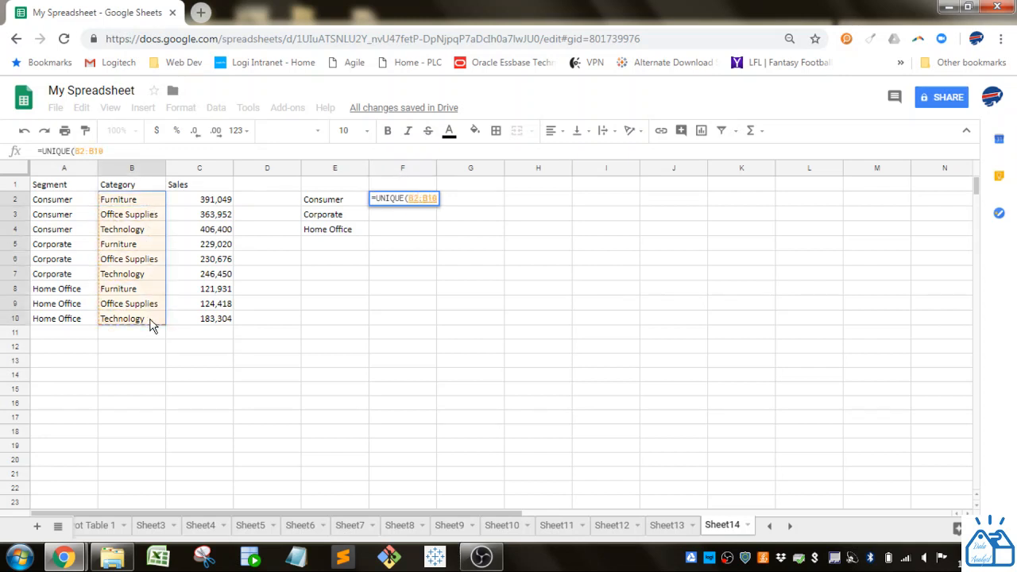
pyautogui.press('Return')
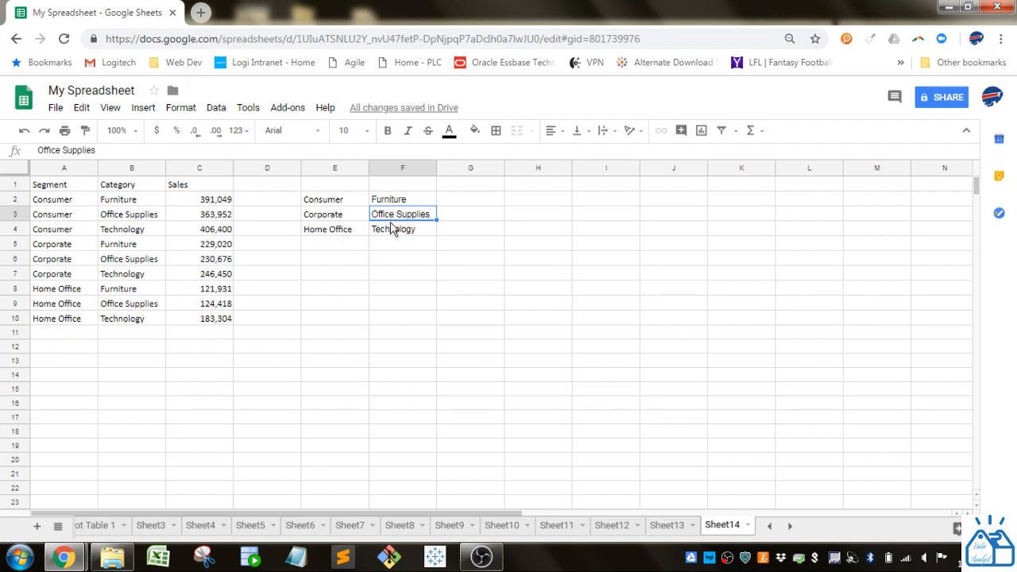
# Step: Move the unique category list from F2:F4 into row 1 as headers across F1:H1
pyautogui.click(402, 198)
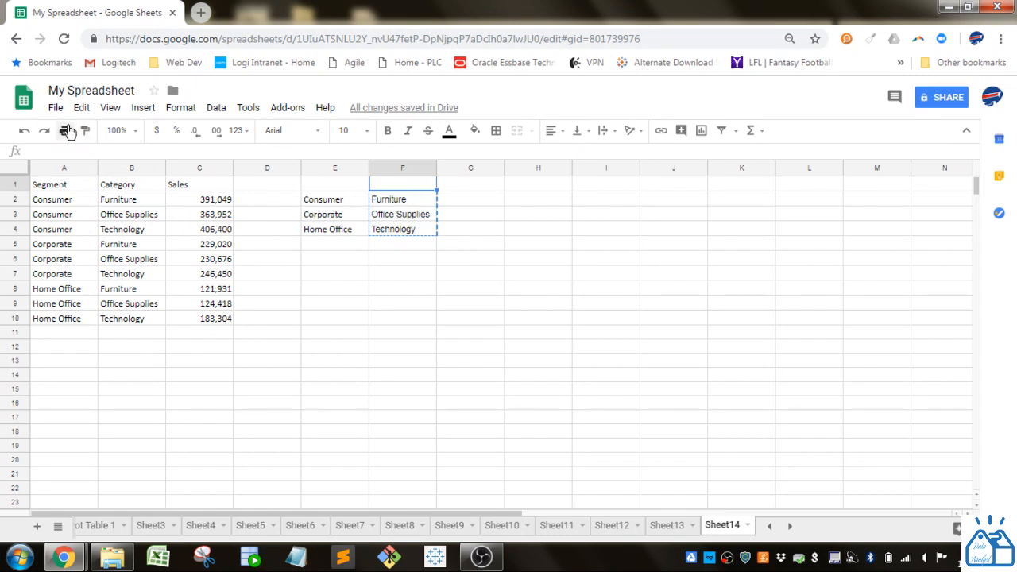
pyautogui.click(81, 108)
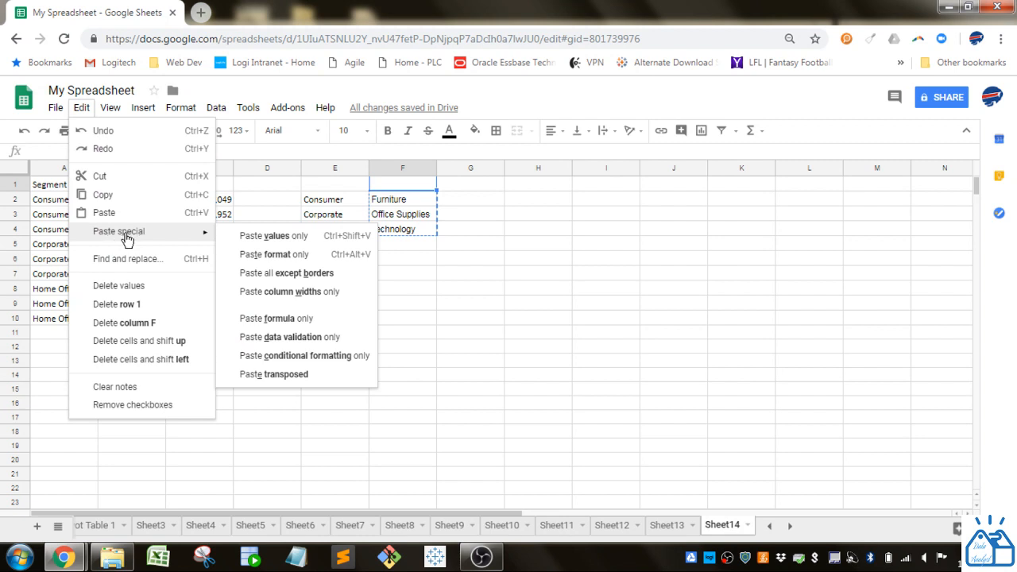
pyautogui.moveTo(273, 235)
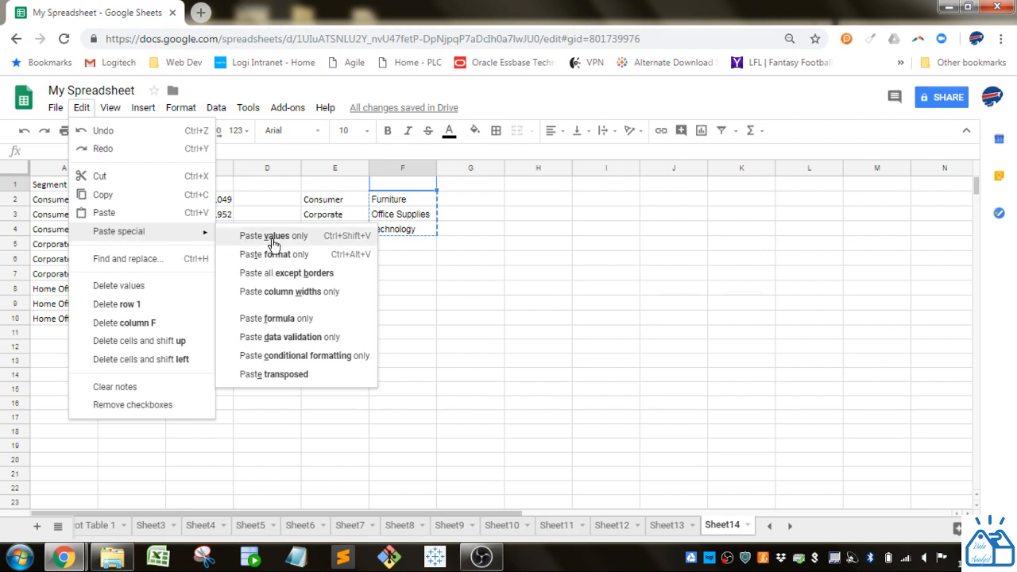
pyautogui.click(273, 235)
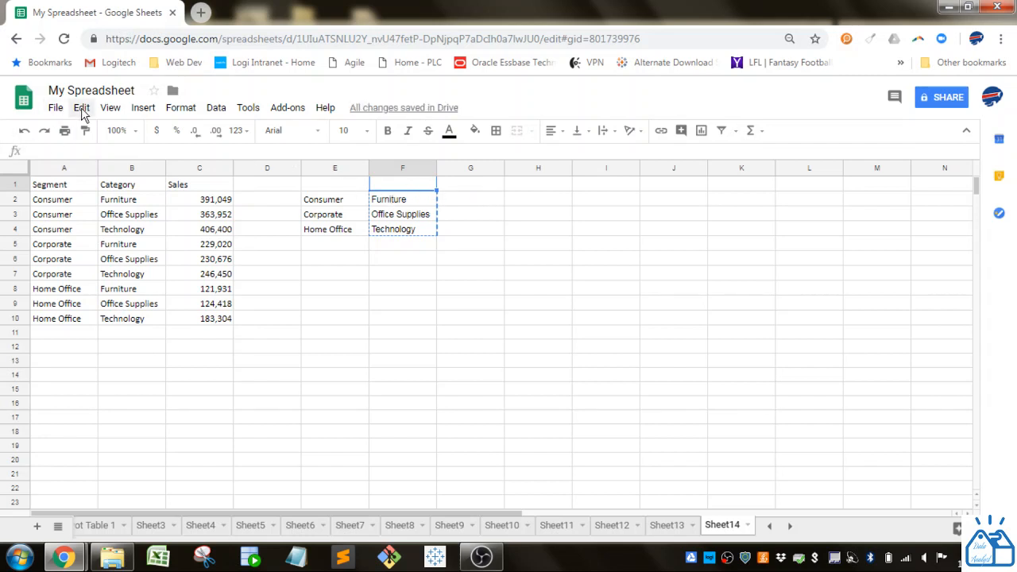
pyautogui.click(81, 108)
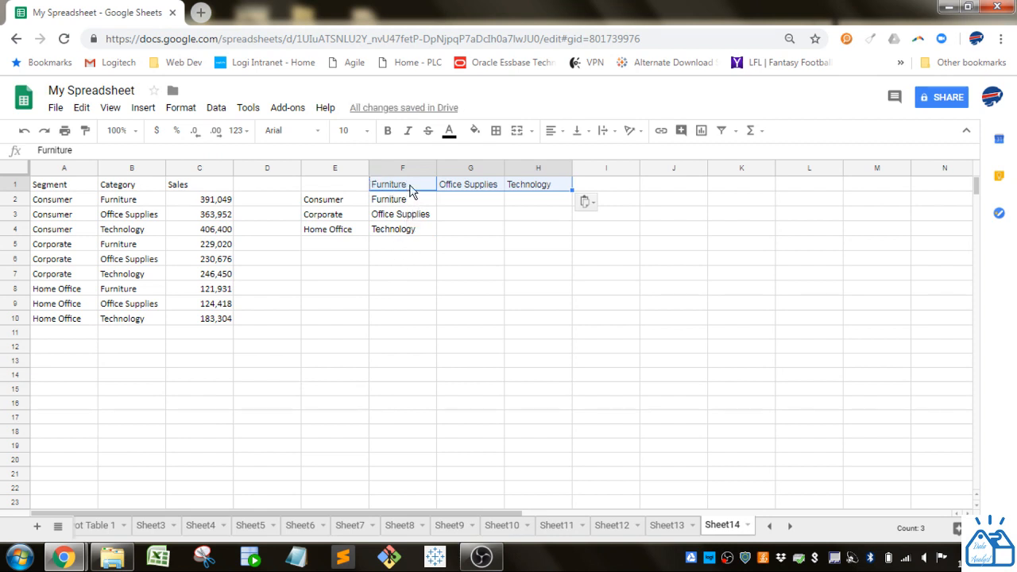
pyautogui.moveTo(534, 190)
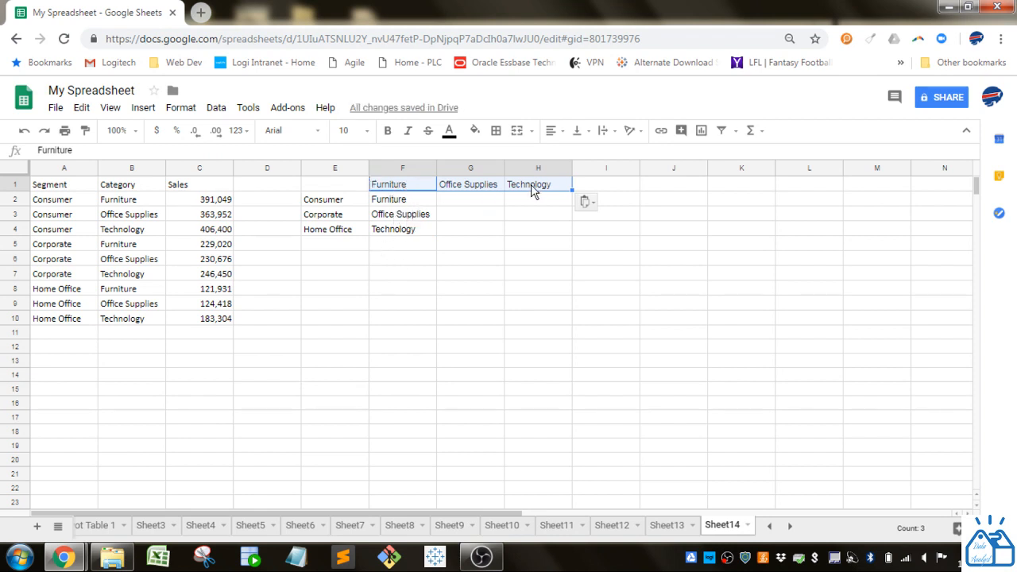
pyautogui.moveTo(420, 207)
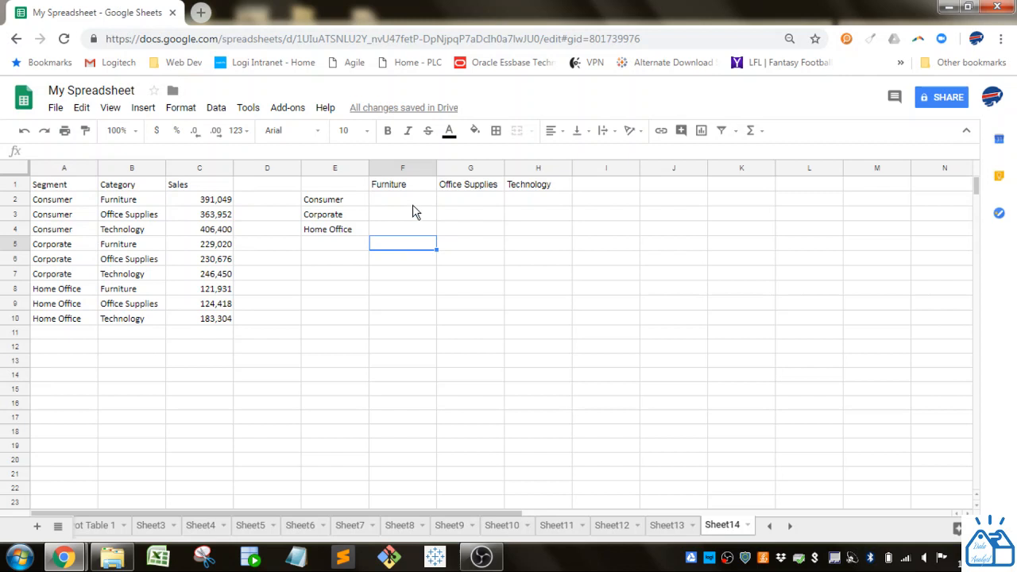
pyautogui.click(333, 198)
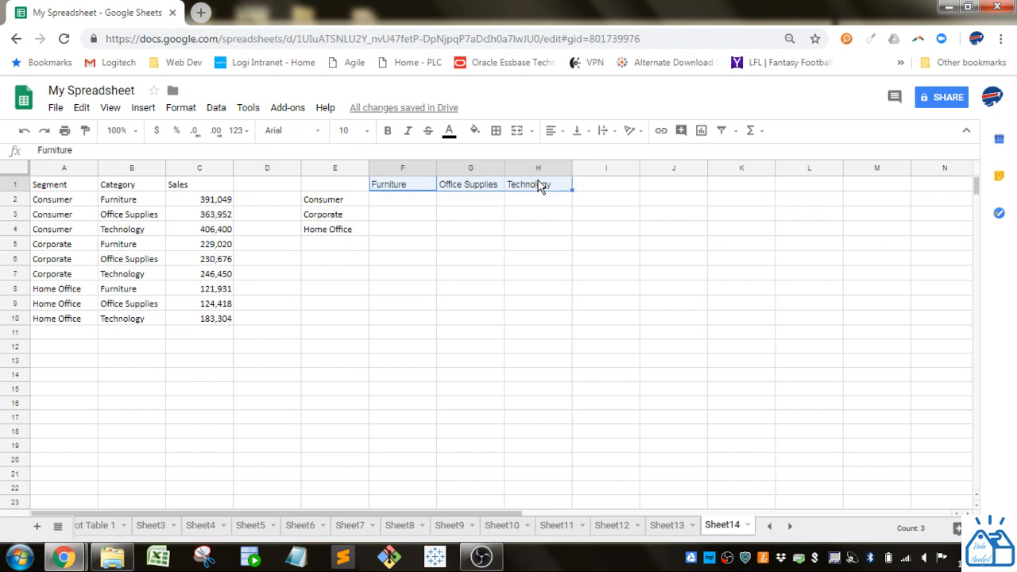
pyautogui.moveTo(400, 216)
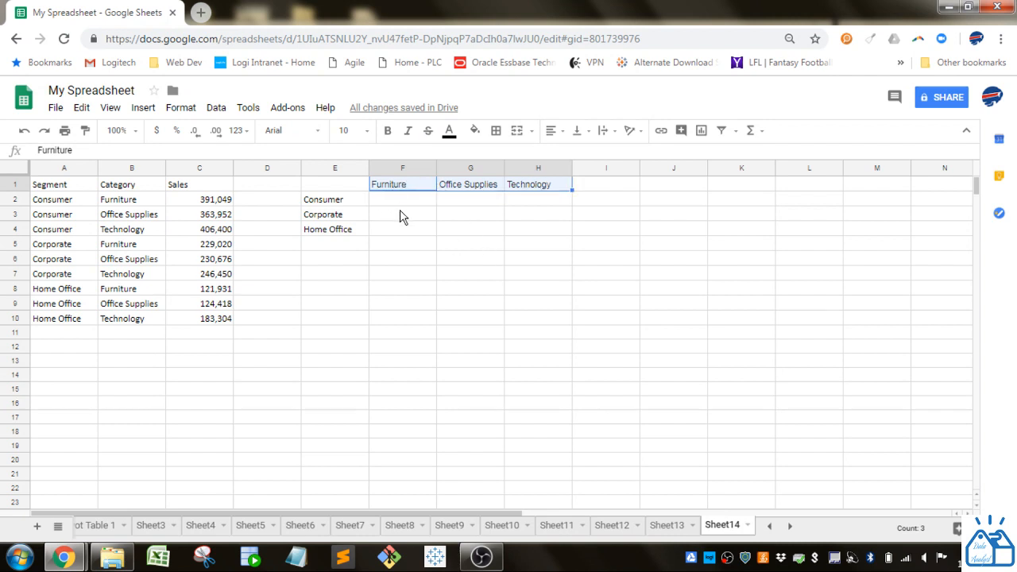
# Step: Start a SUMIFS in F2 with absolute sum range $C:$C and Segment criteria range $A:$A
pyautogui.click(402, 198)
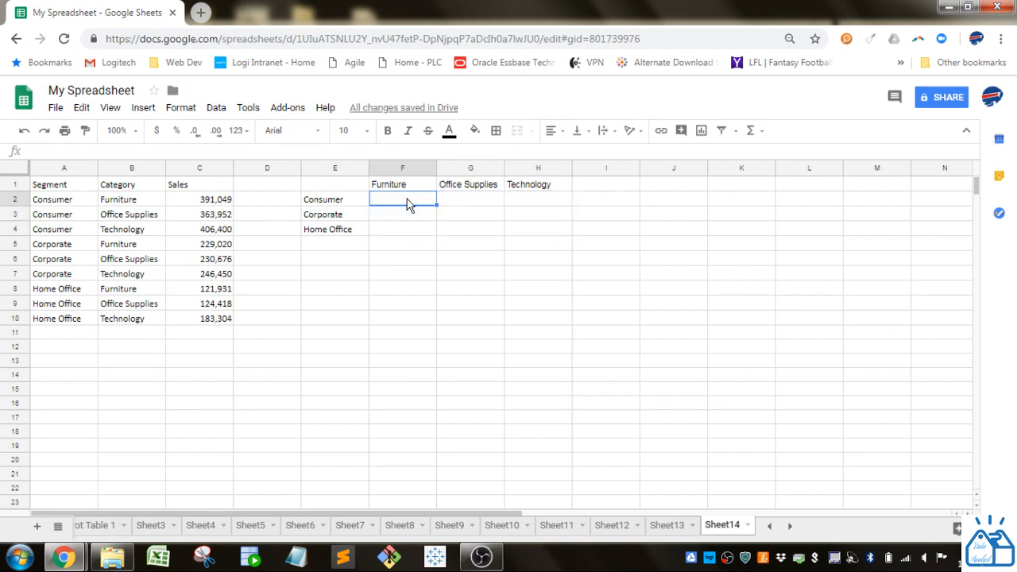
pyautogui.write('=sum')
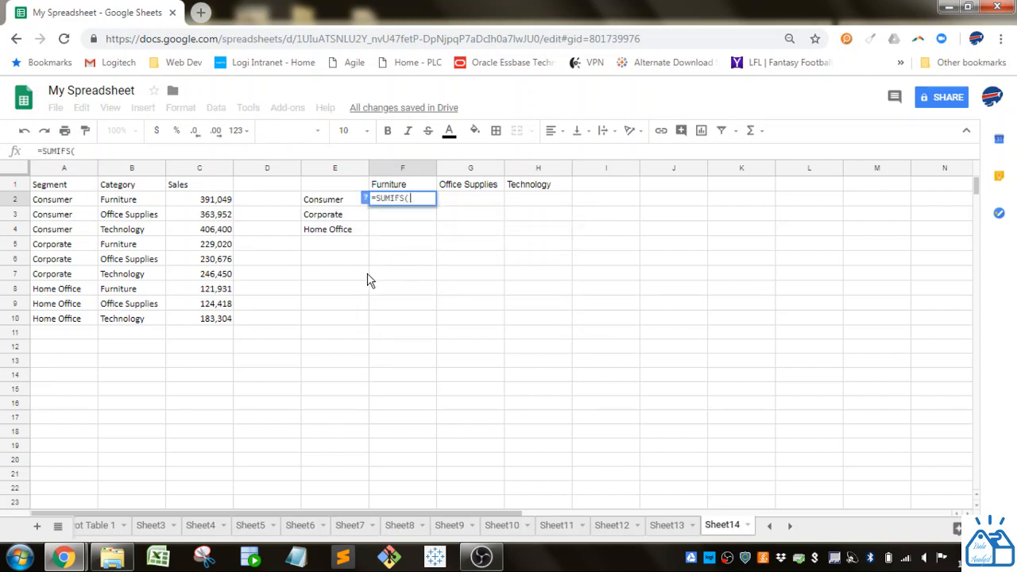
pyautogui.moveTo(198, 199); pyautogui.dragTo(214, 304)
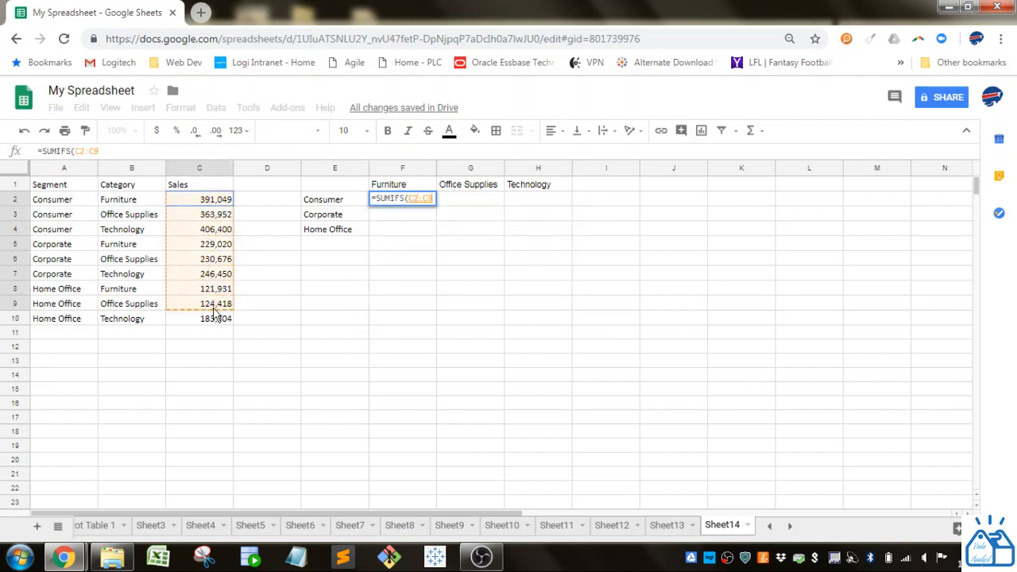
pyautogui.click(200, 317)
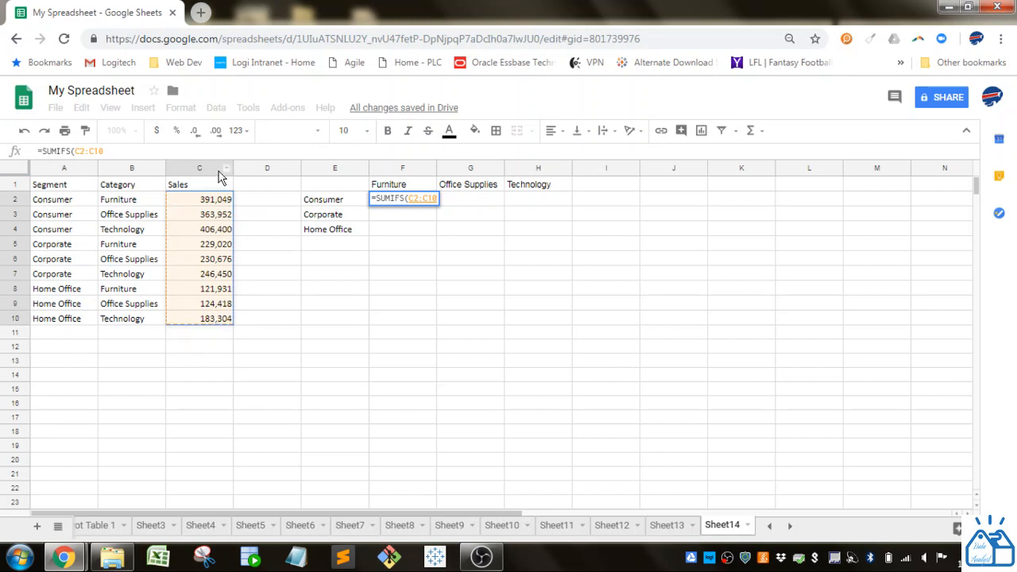
pyautogui.click(200, 168)
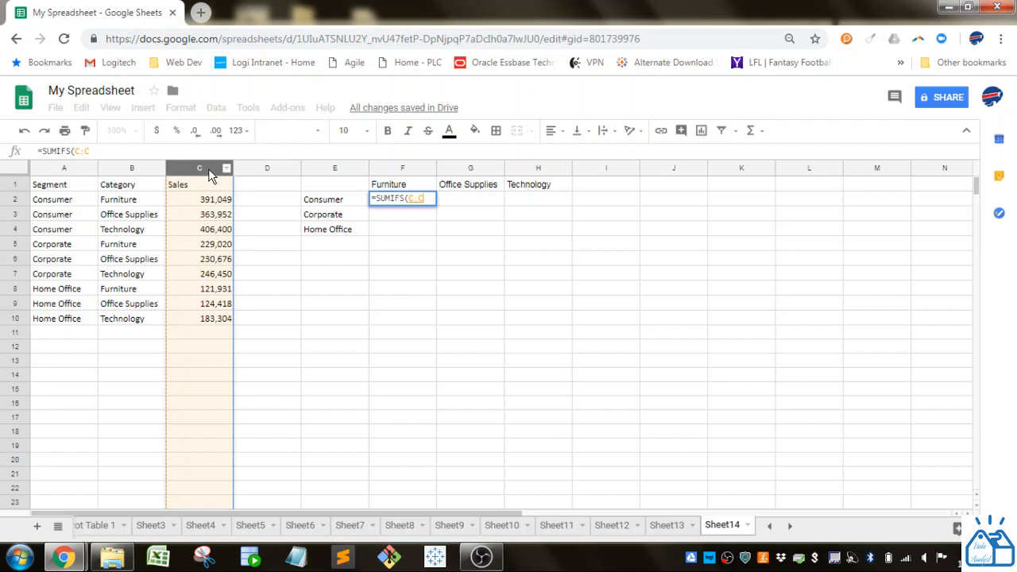
pyautogui.press('f4')
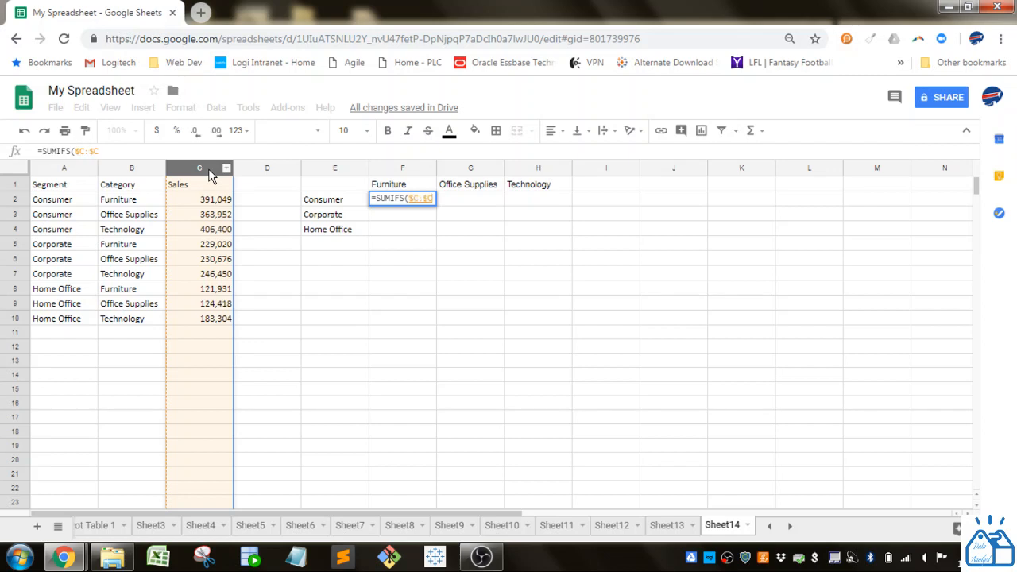
pyautogui.write(',A:A')
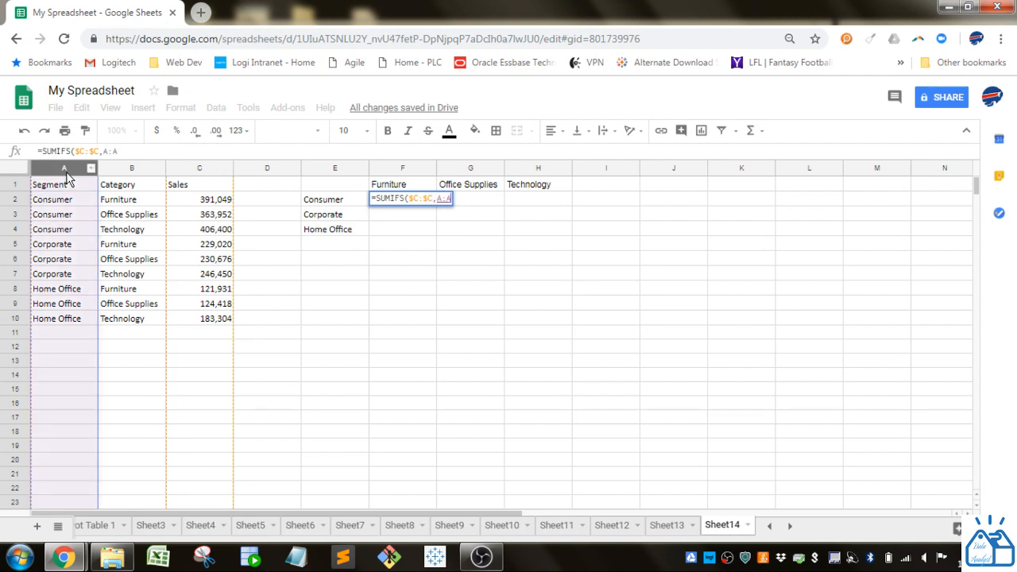
pyautogui.press('f4')
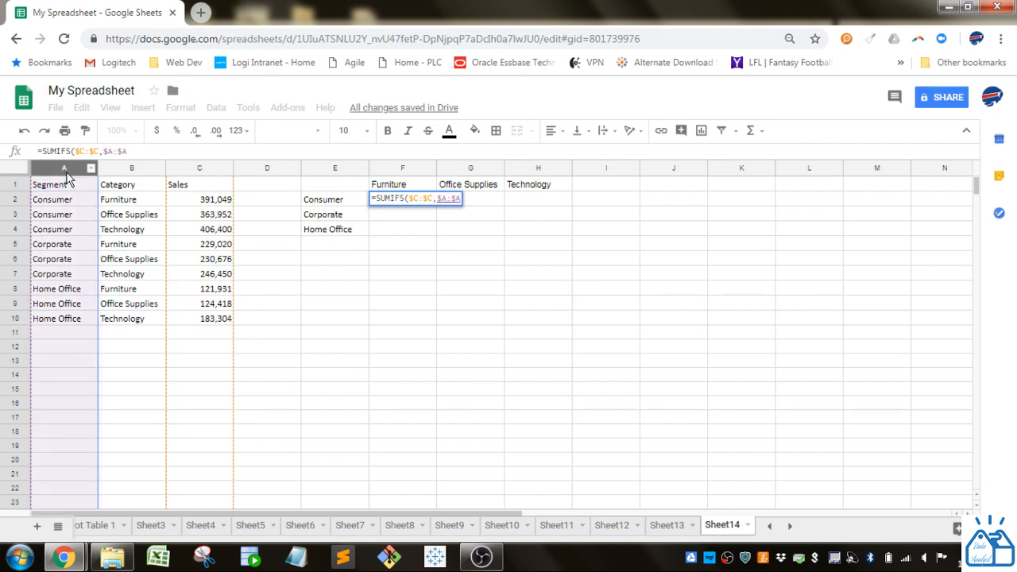
pyautogui.write(',')
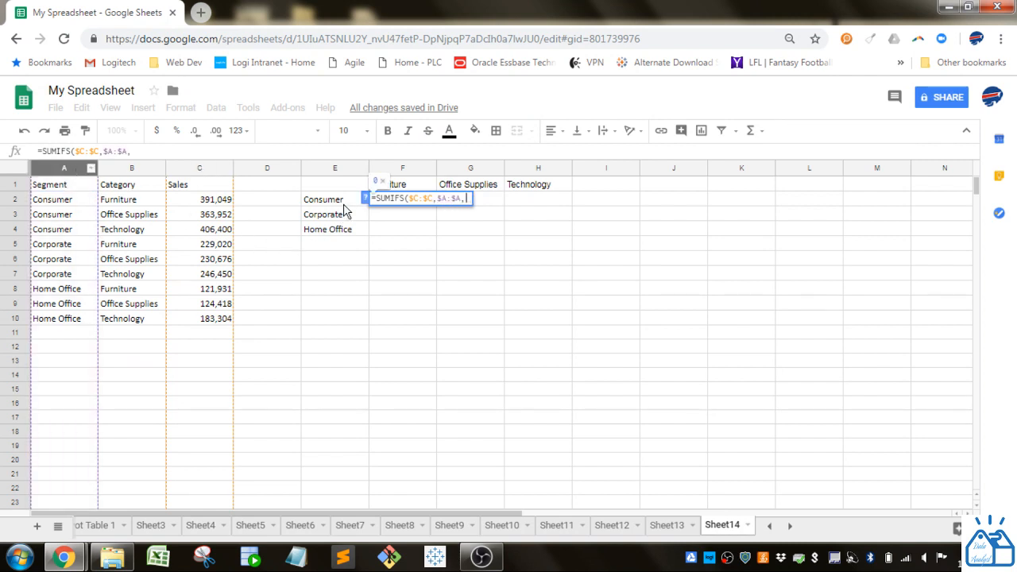
# Step: Finish the SUMIFS with criteria $E2 and Category range $B:$B against F$1, then reselect F2 to copy
pyautogui.click(324, 200)
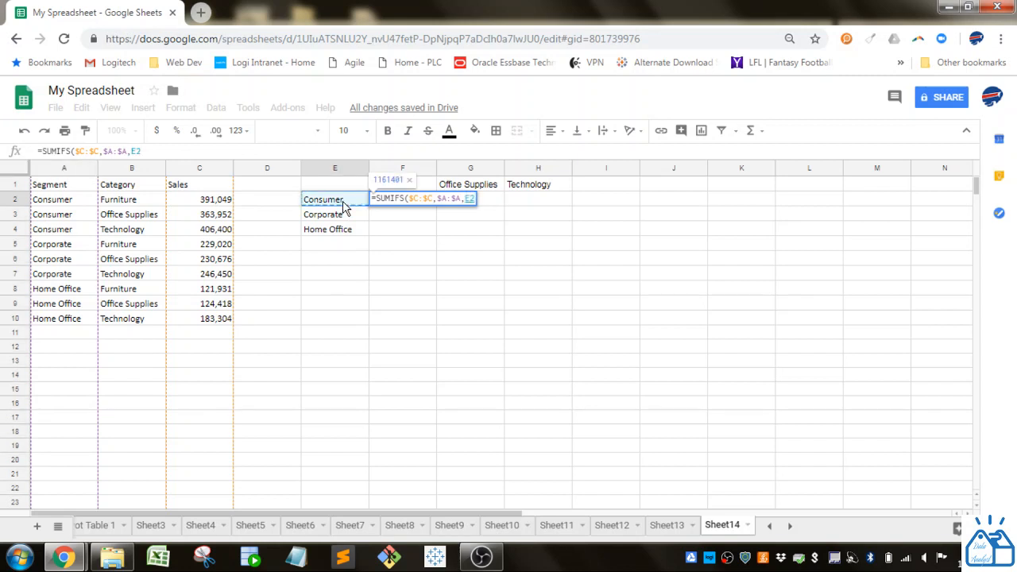
pyautogui.press('f4')
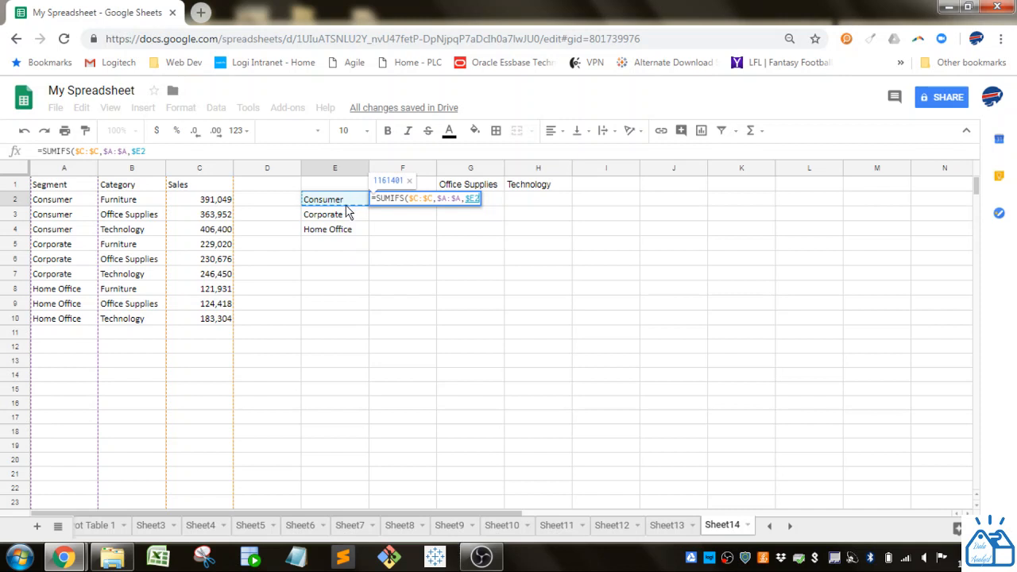
pyautogui.moveTo(423, 229)
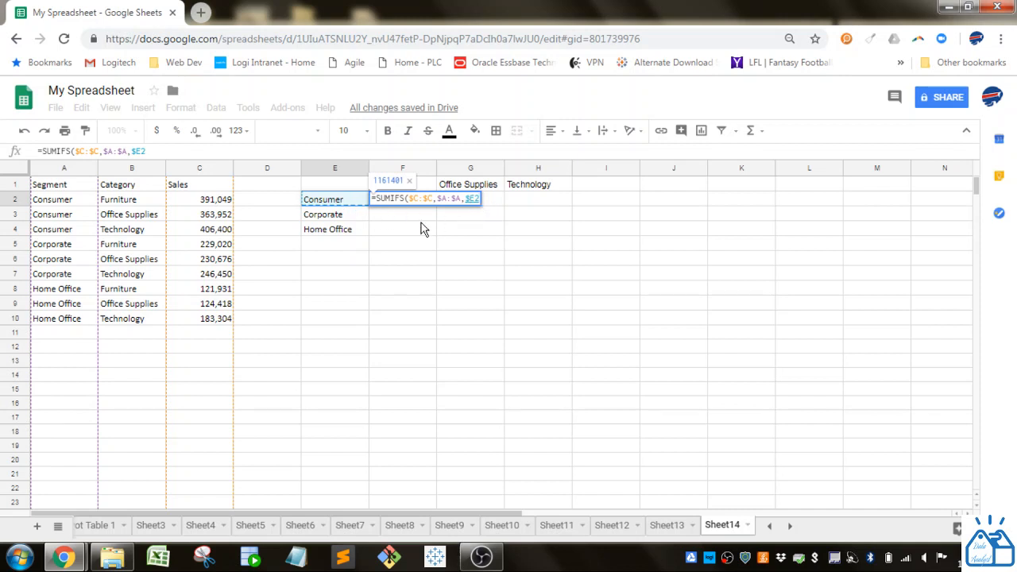
pyautogui.moveTo(331, 279)
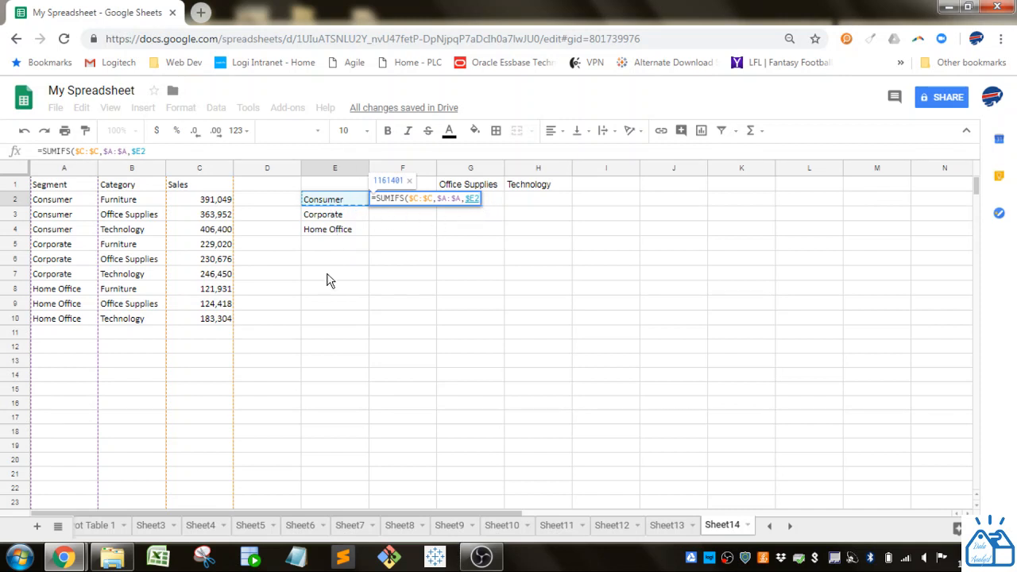
pyautogui.write(',$B:$B')
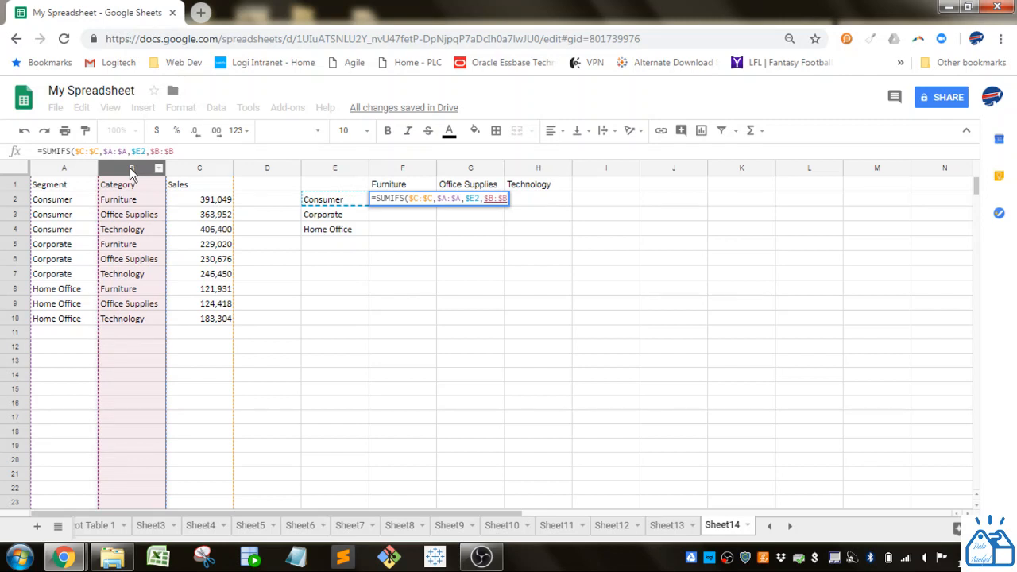
pyautogui.click(402, 184)
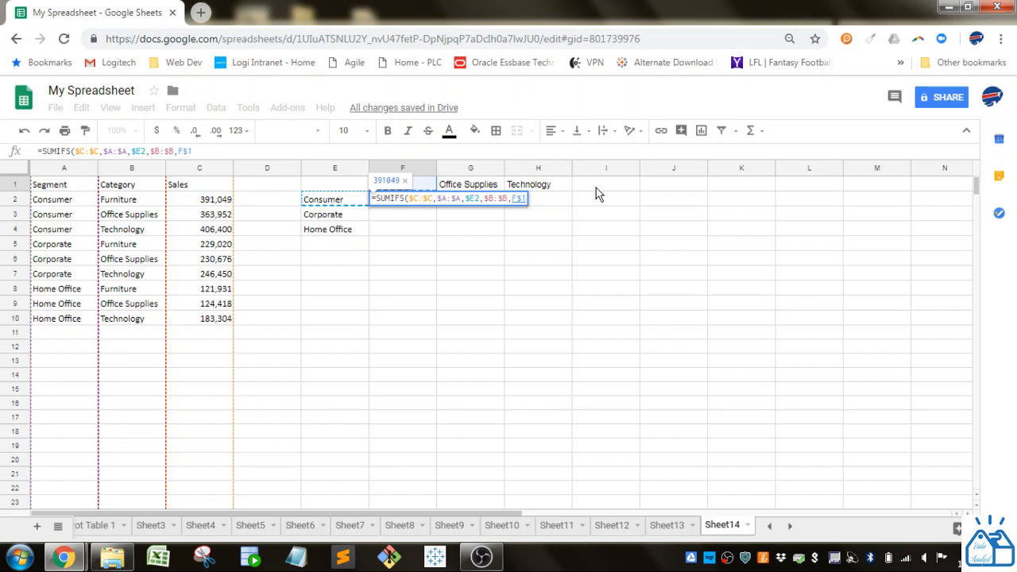
pyautogui.press('Return')
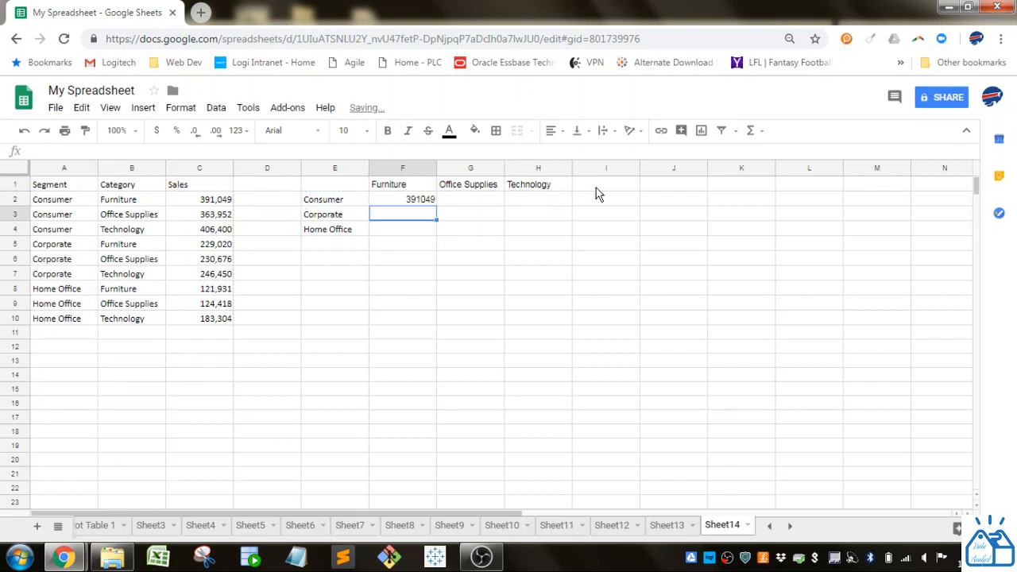
pyautogui.click(402, 199)
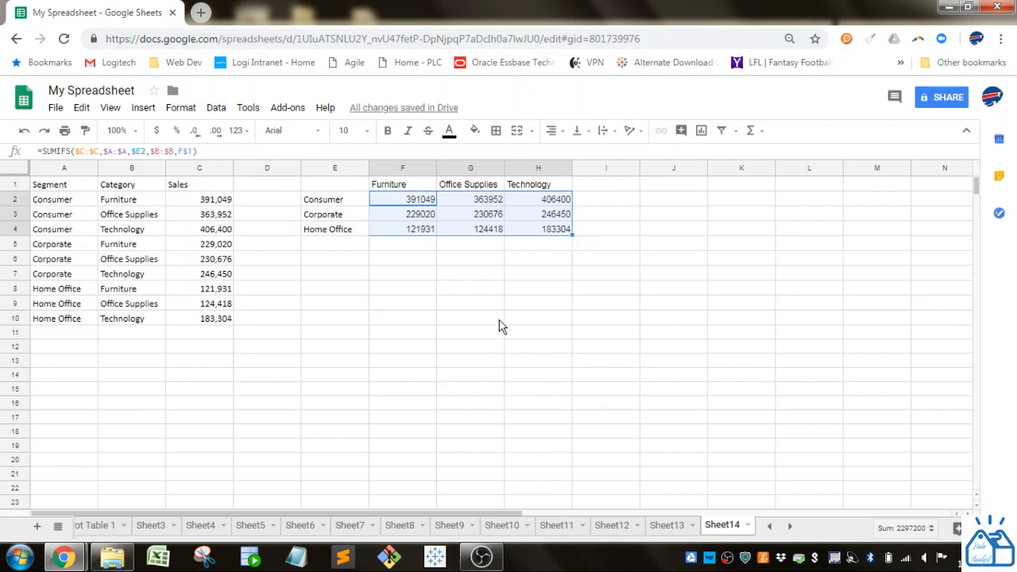
pyautogui.moveTo(464, 261)
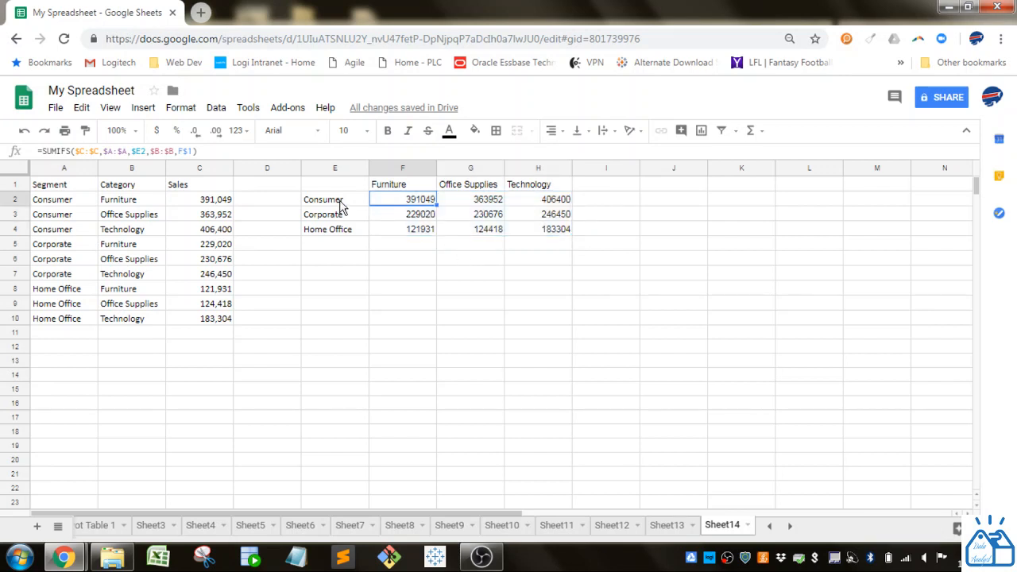
# Step: Add a temporary Consumer Furniture sale of 100000 in row 11 to test the summary totals
pyautogui.click(200, 199)
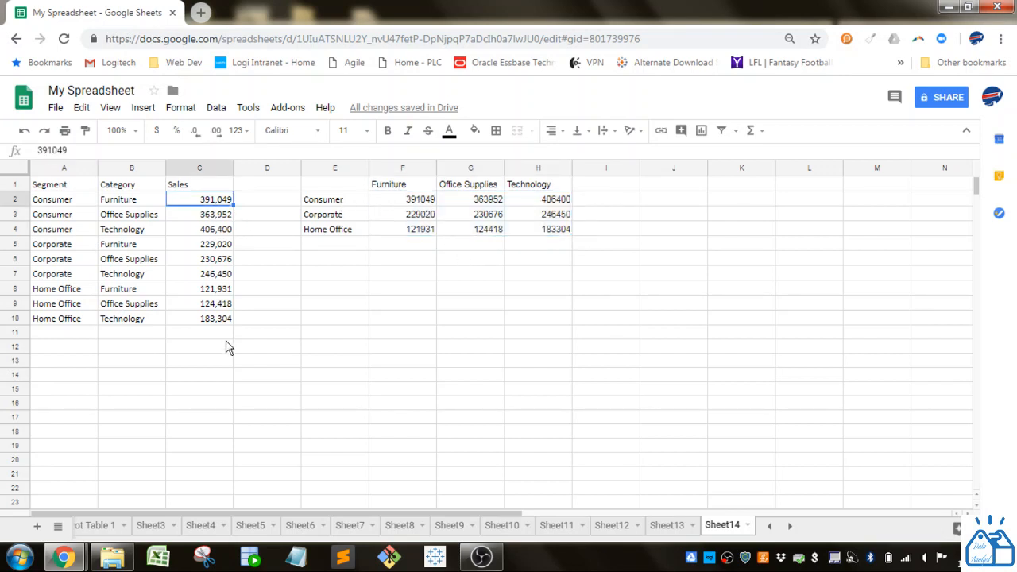
pyautogui.moveTo(89, 340)
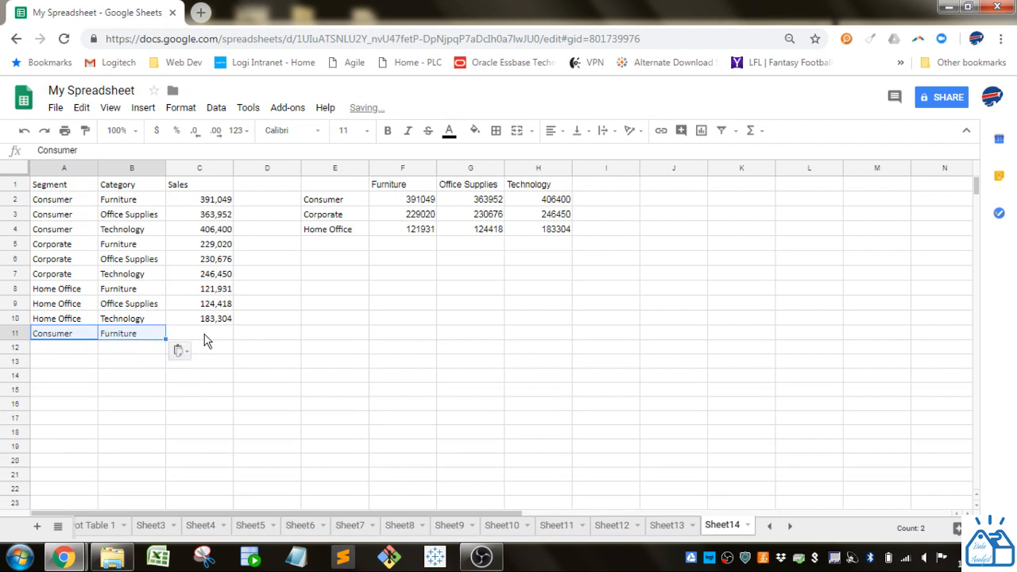
pyautogui.write('100')
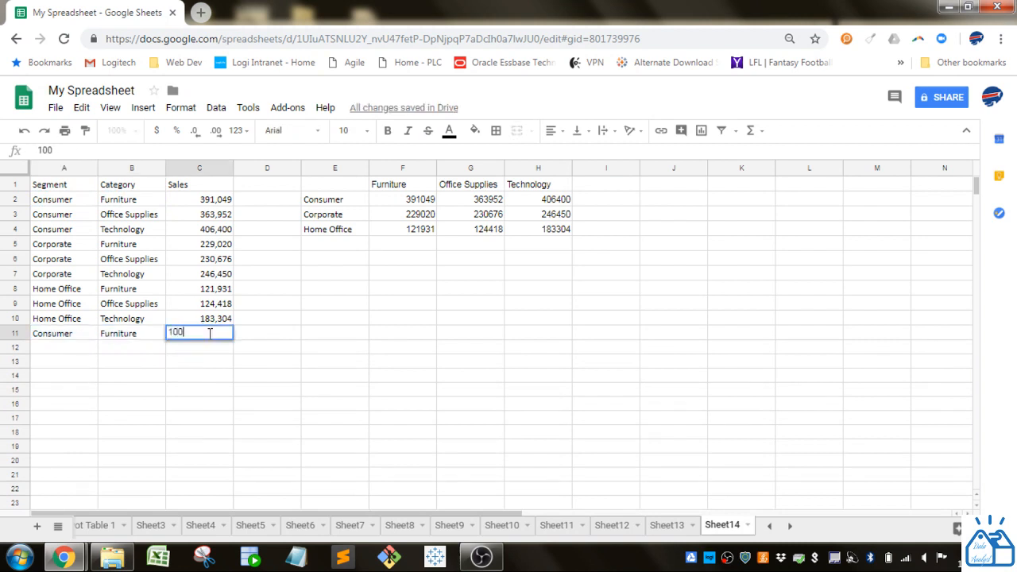
pyautogui.press('Return')
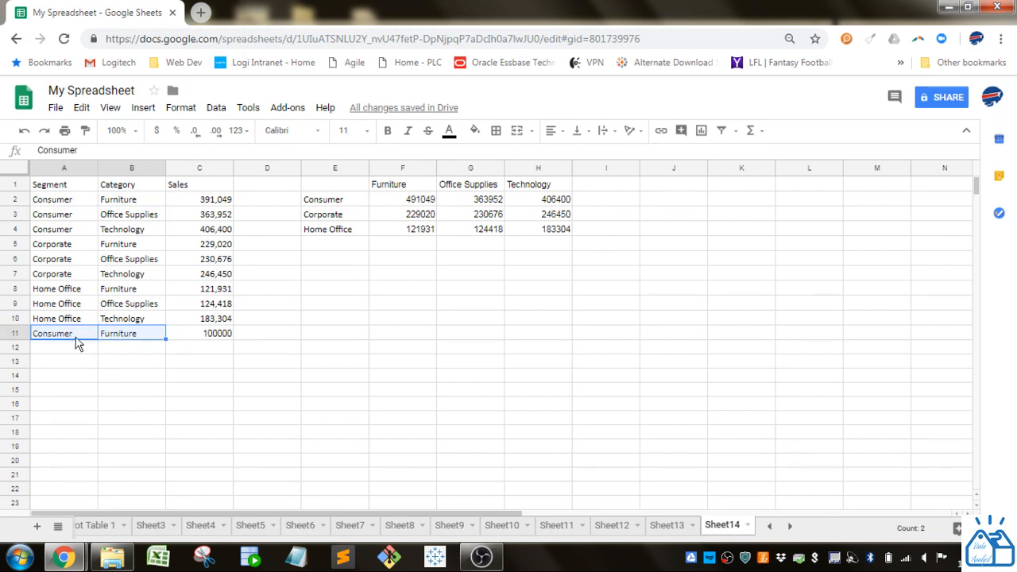
# Step: Remove the test row, restoring the 391049 total, and inspect the summary formulas
pyautogui.click(198, 334)
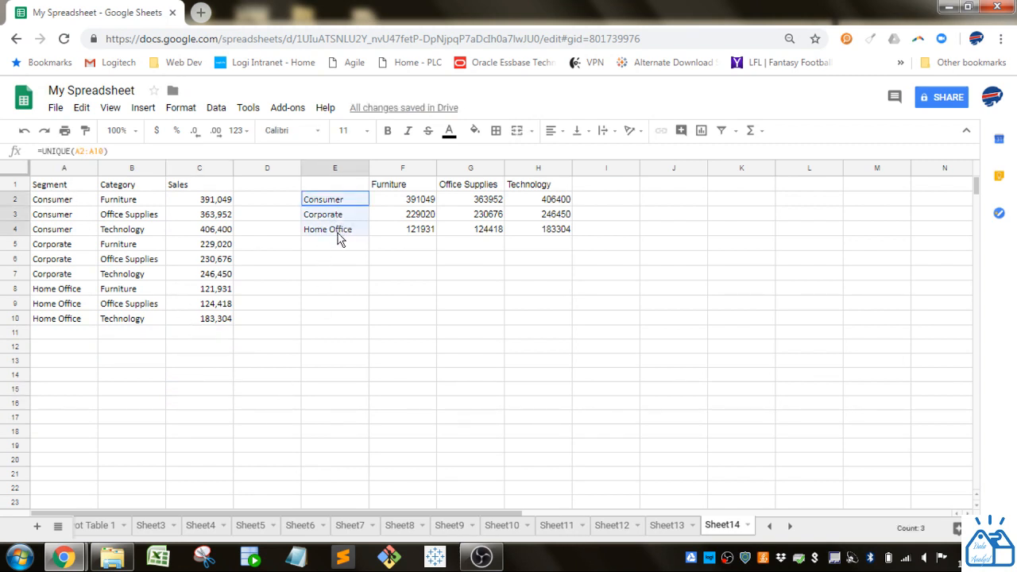
pyautogui.click(334, 244)
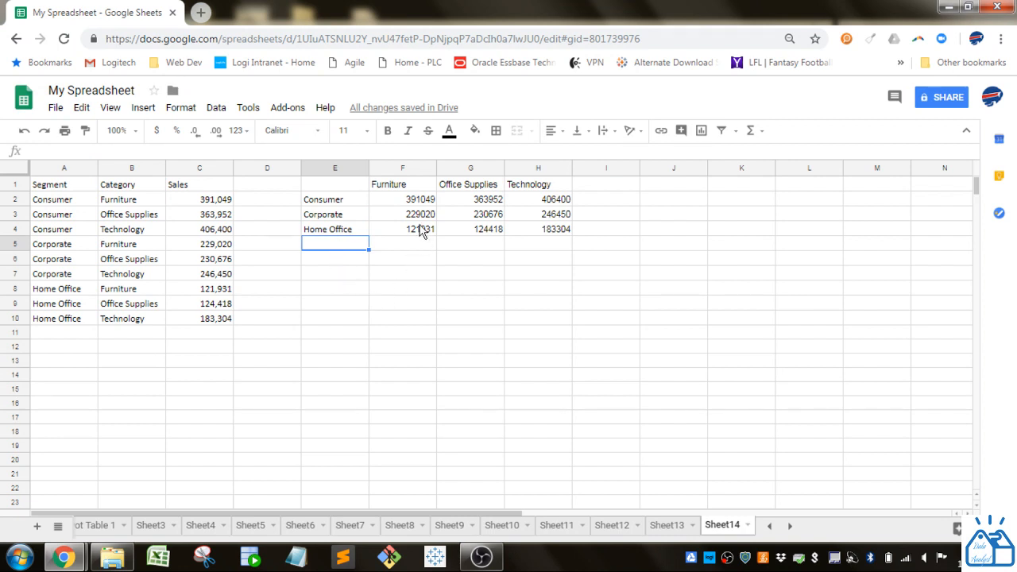
pyautogui.moveTo(278, 286)
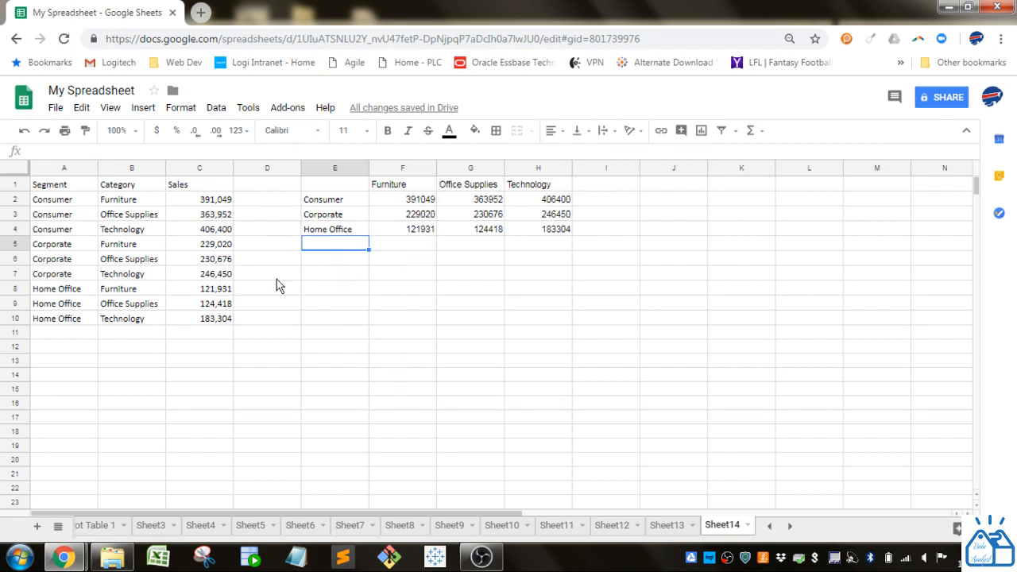
pyautogui.click(402, 257)
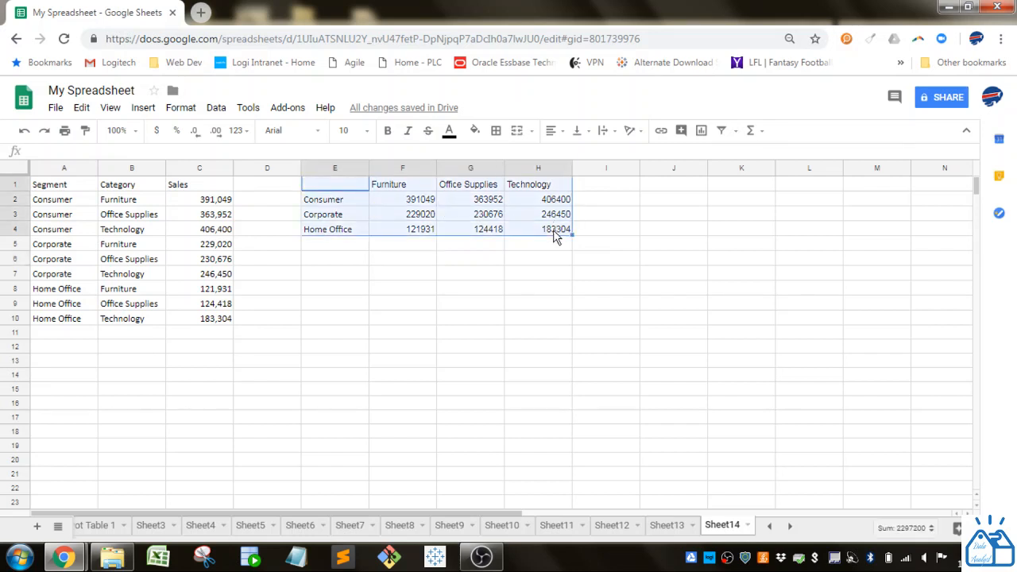
# Step: Insert a chart from the summary table and drag it below the data
pyautogui.click(143, 108)
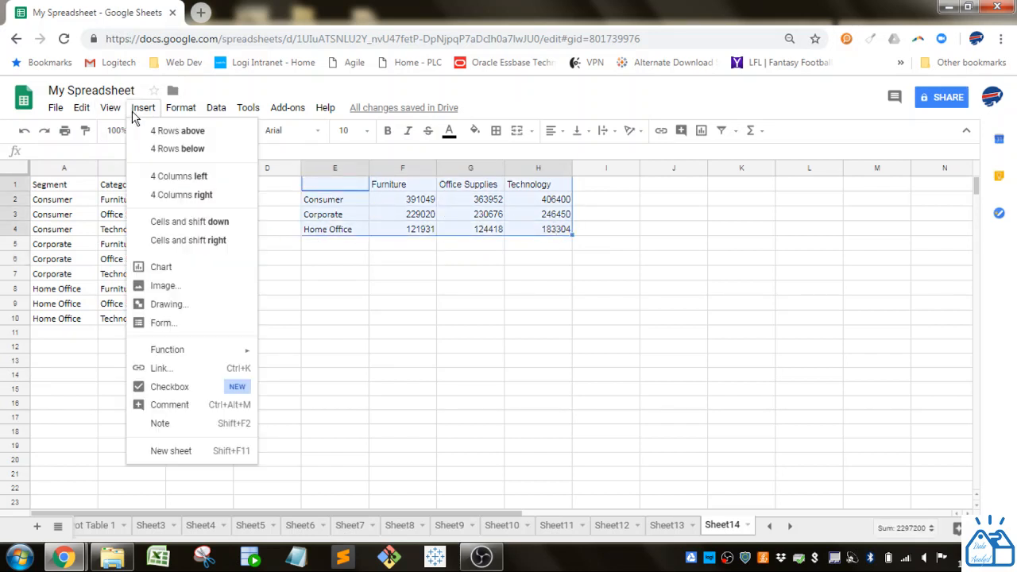
pyautogui.click(161, 267)
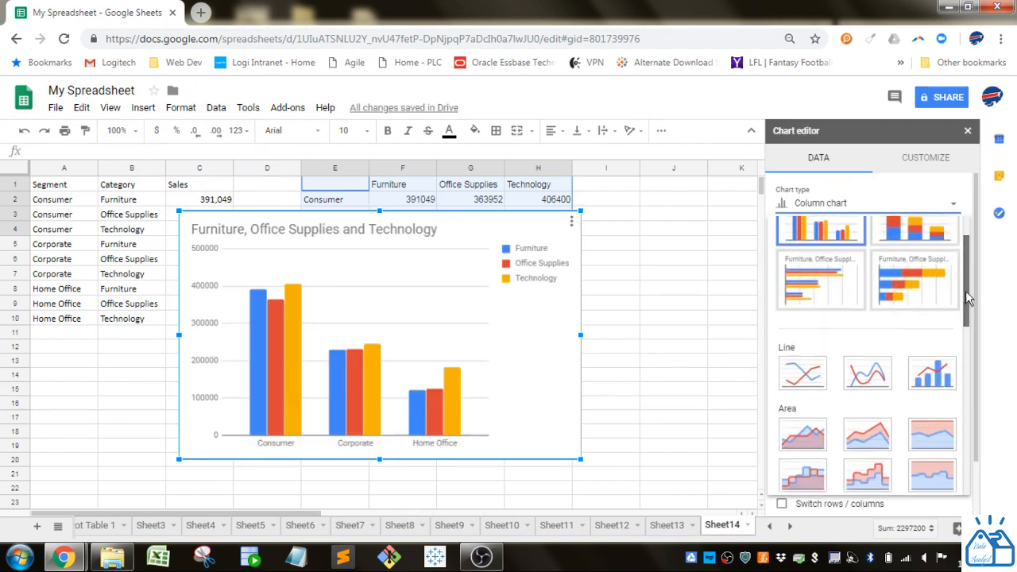
pyautogui.scroll(-3)
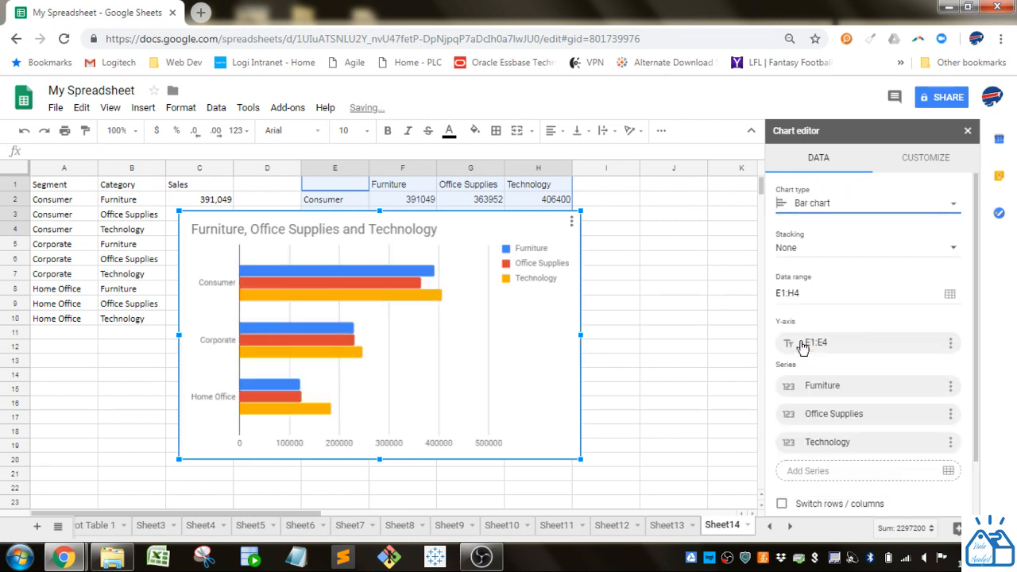
pyautogui.moveTo(378, 334); pyautogui.dragTo(524, 378)
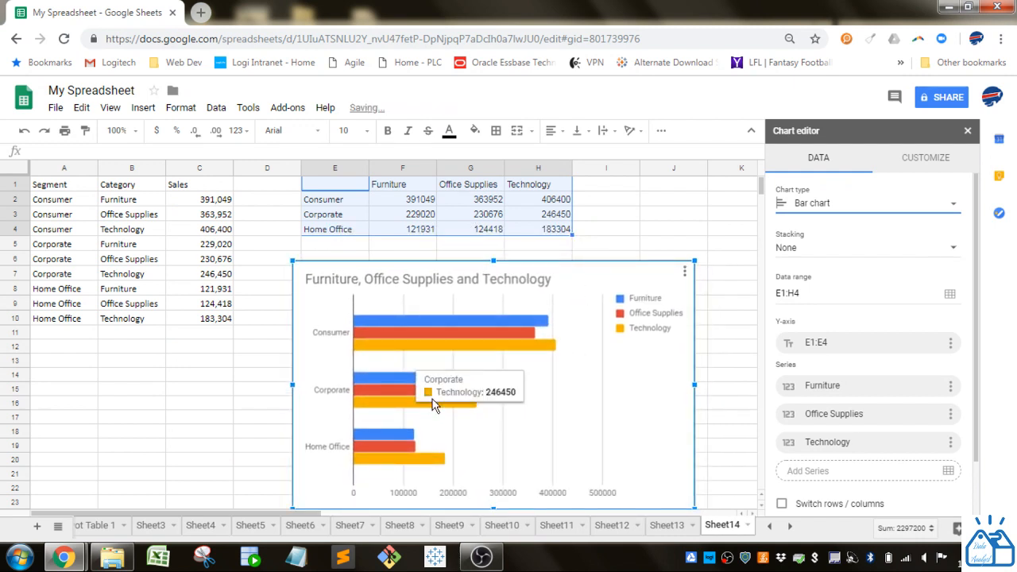
pyautogui.moveTo(321, 455)
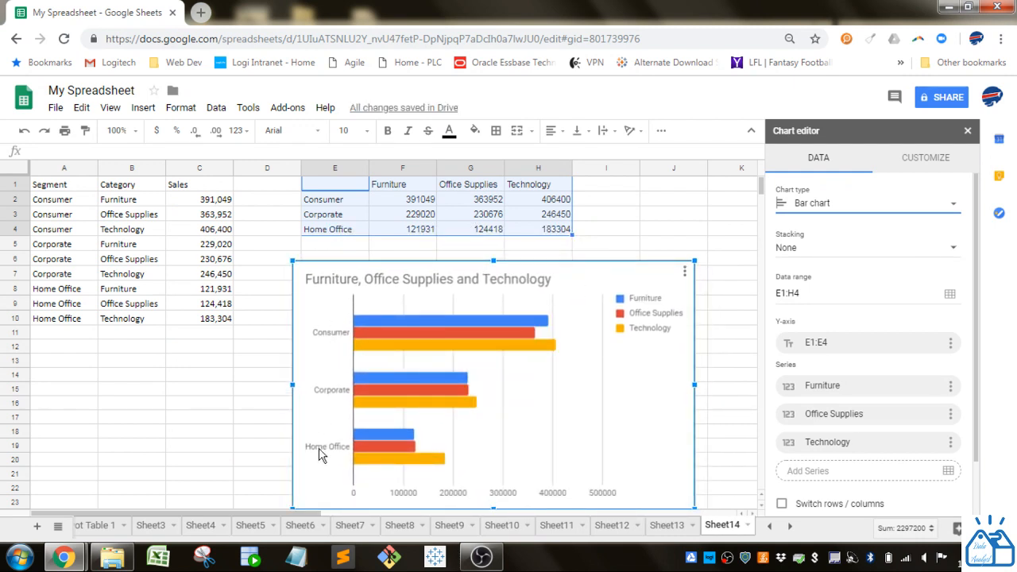
pyautogui.moveTo(397, 371)
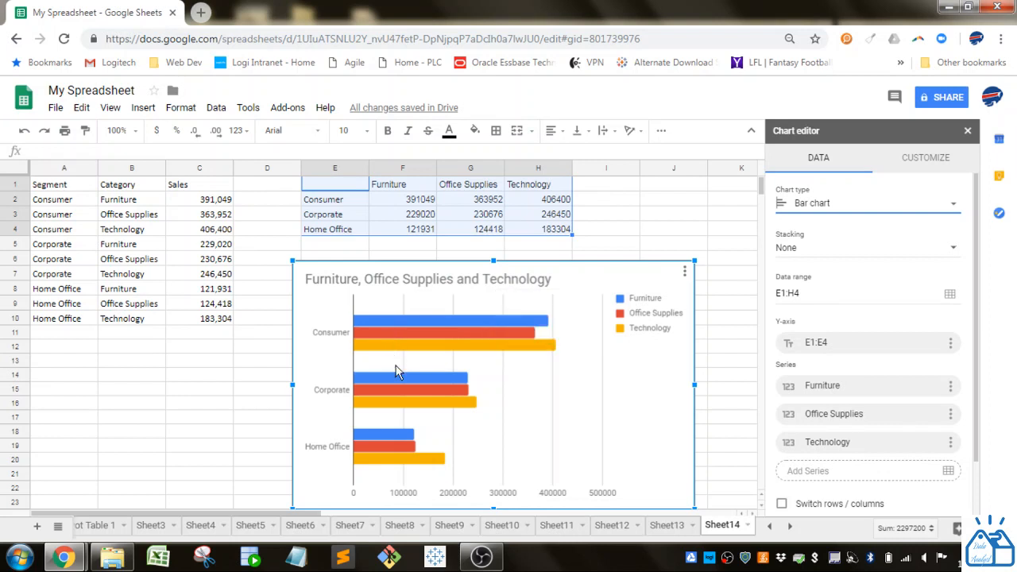
pyautogui.moveTo(429, 198)
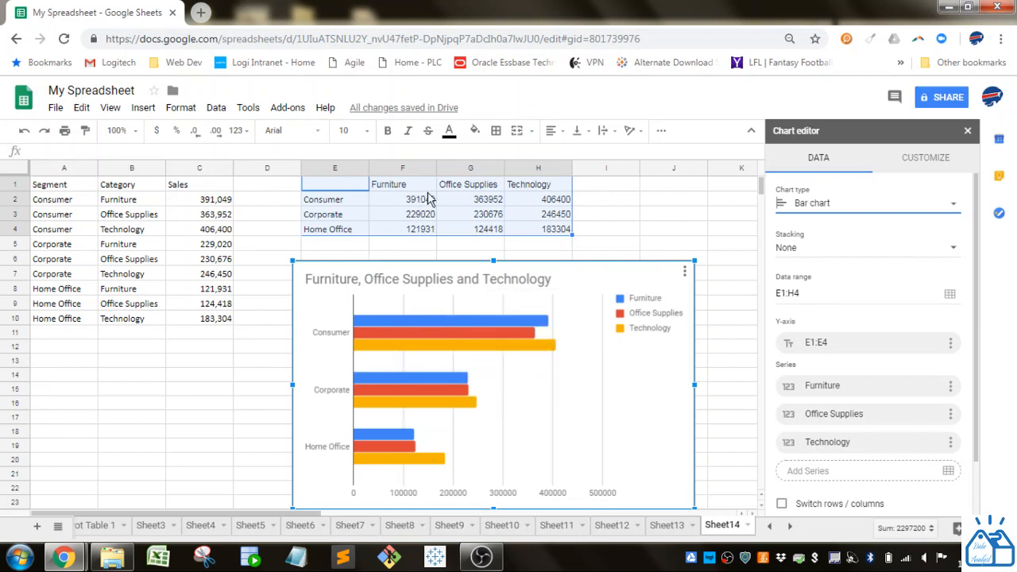
pyautogui.moveTo(651, 340)
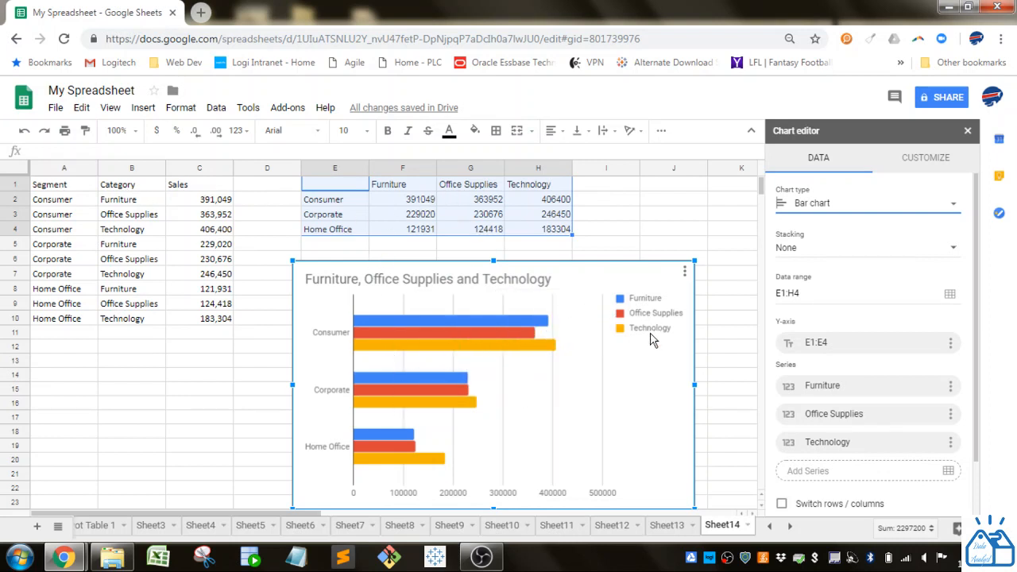
pyautogui.scroll(-3)
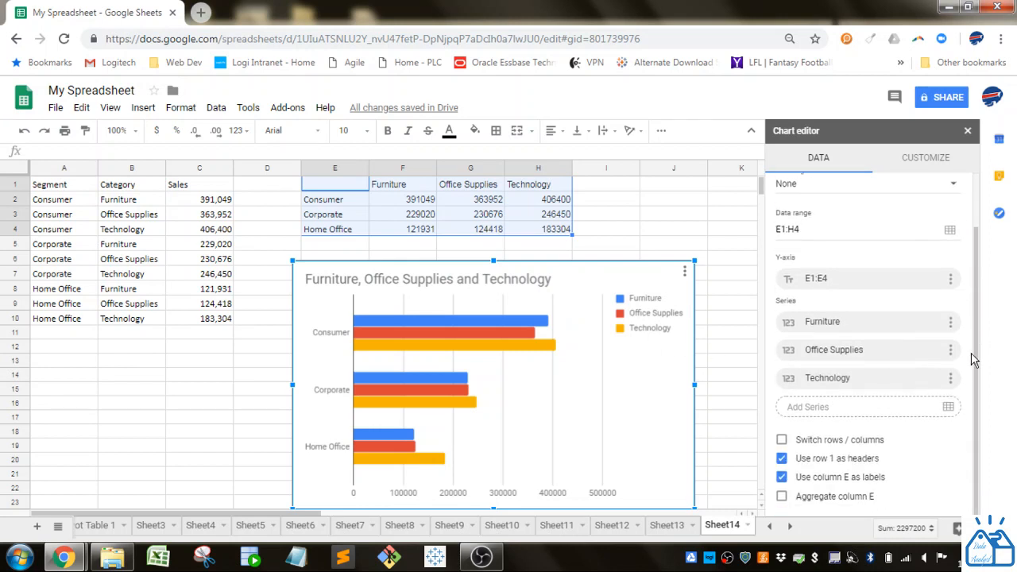
pyautogui.click(781, 438)
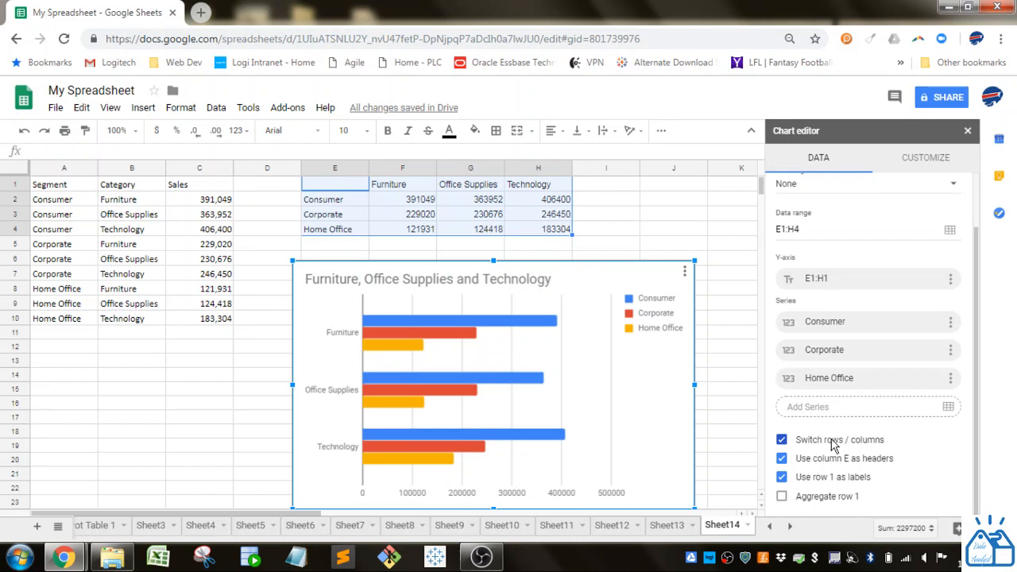
pyautogui.moveTo(340, 371)
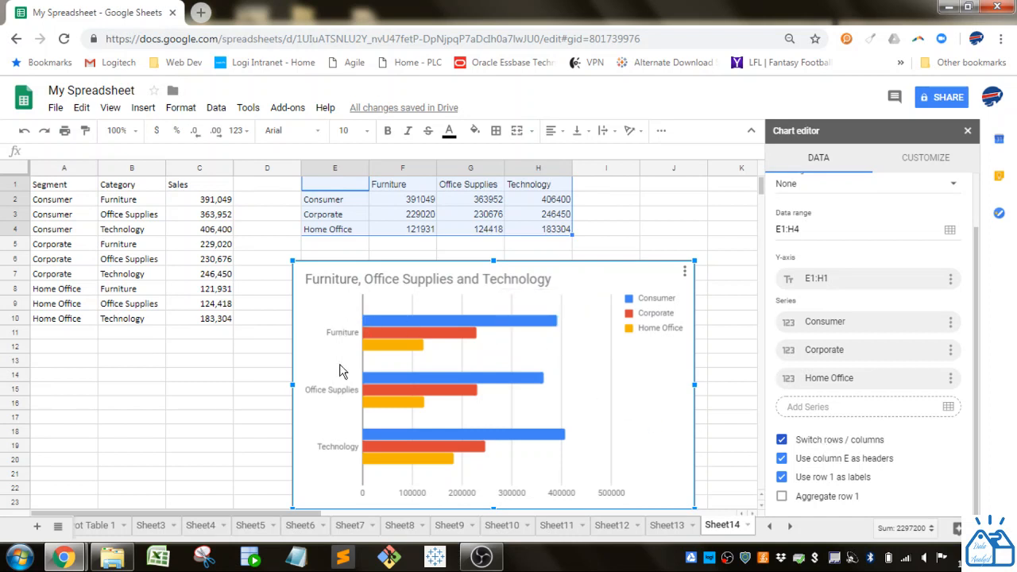
pyautogui.moveTo(353, 455)
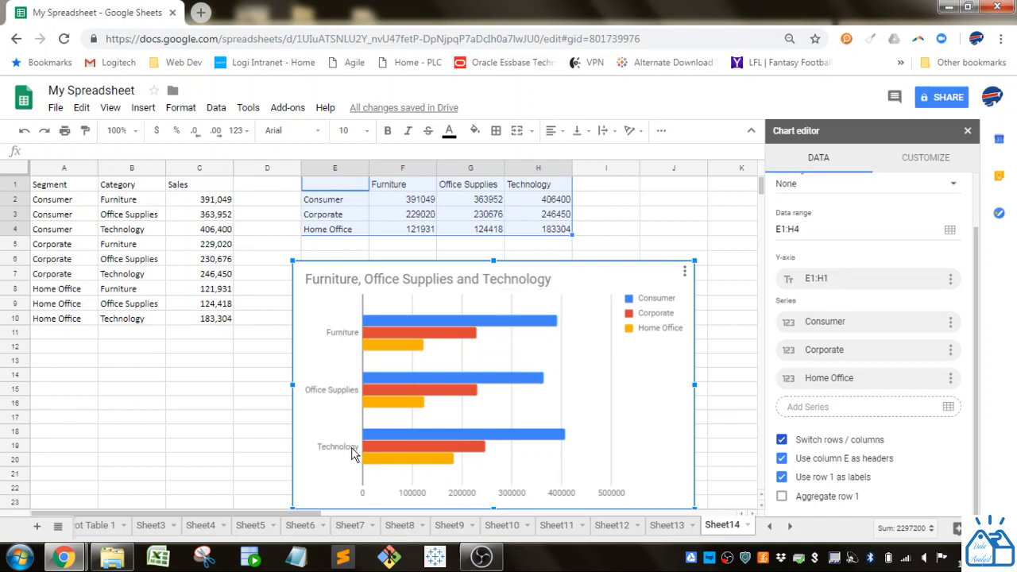
pyautogui.moveTo(547, 454)
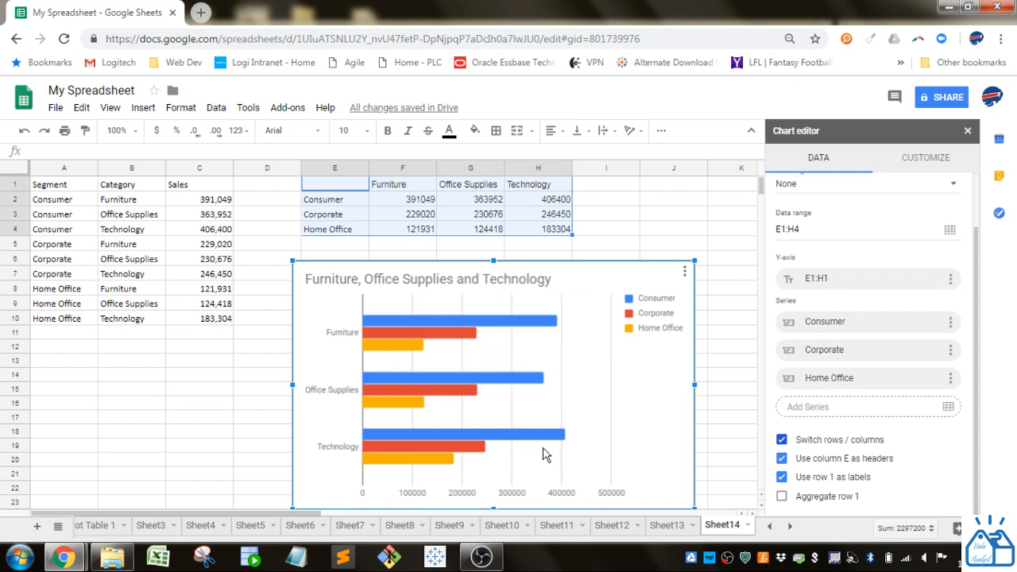
pyautogui.click(782, 439)
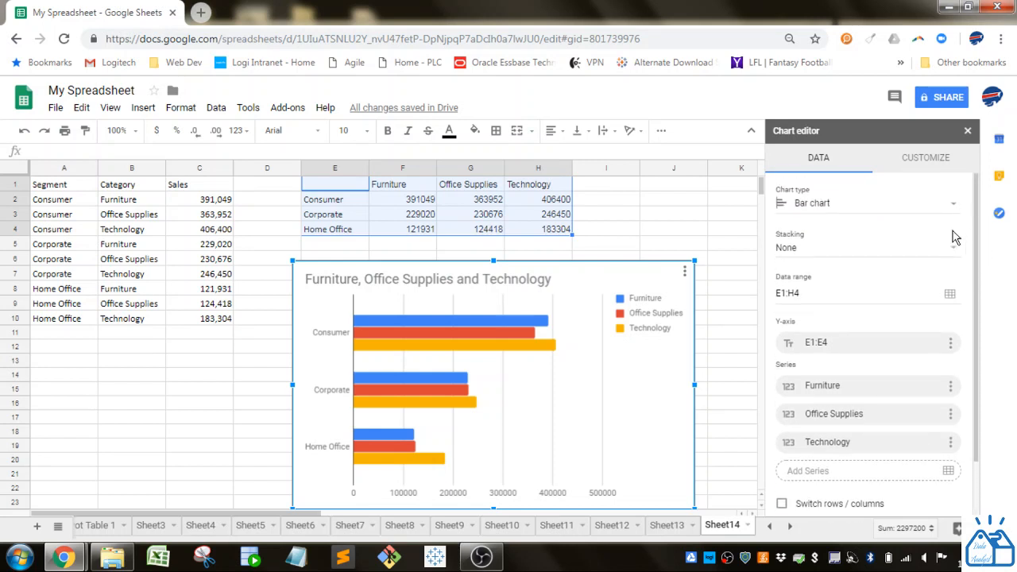
# Step: Set the chart's Stacking to Standard so each segment's categories form one bar
pyautogui.click(866, 248)
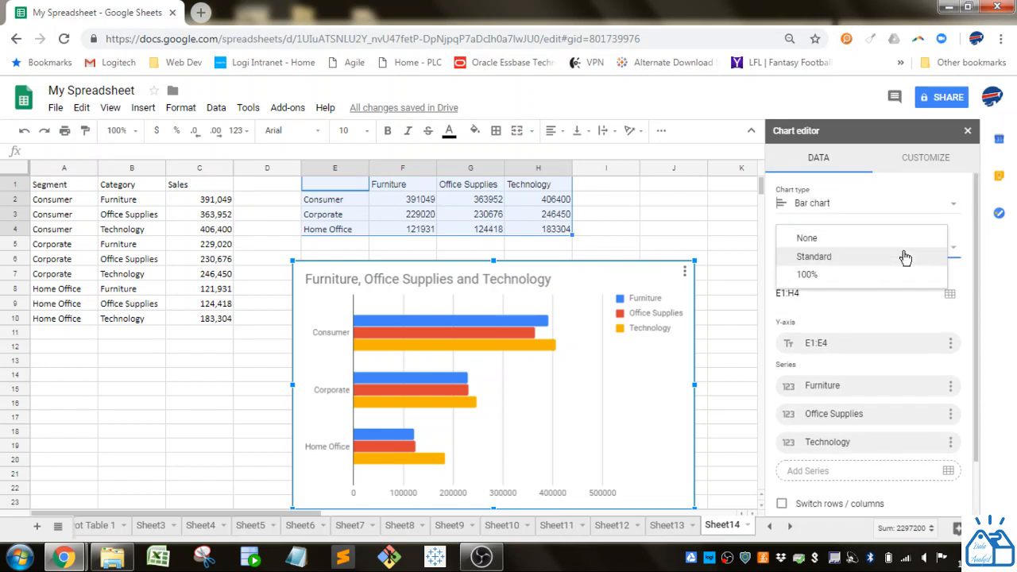
pyautogui.click(813, 256)
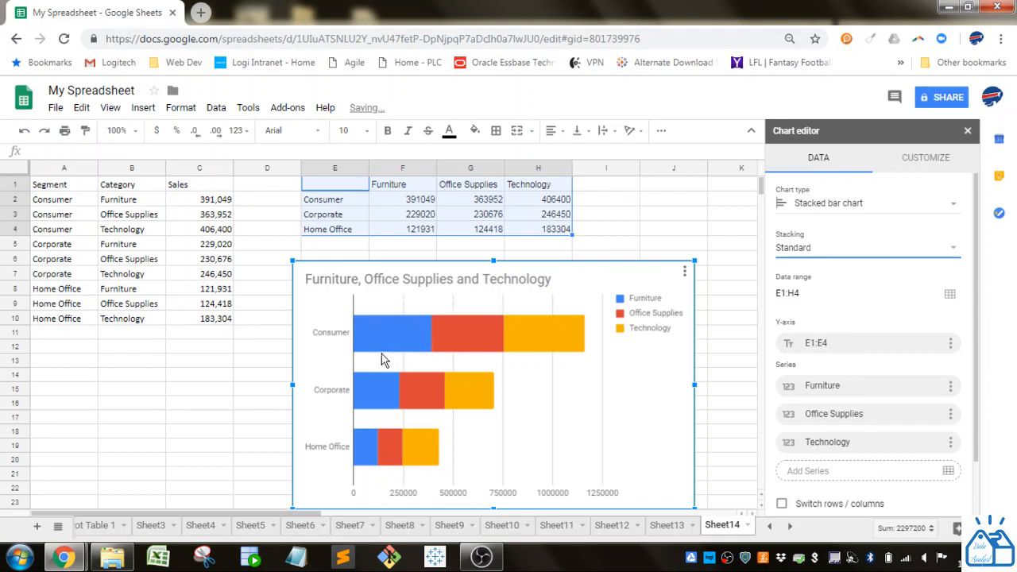
pyautogui.moveTo(532, 332)
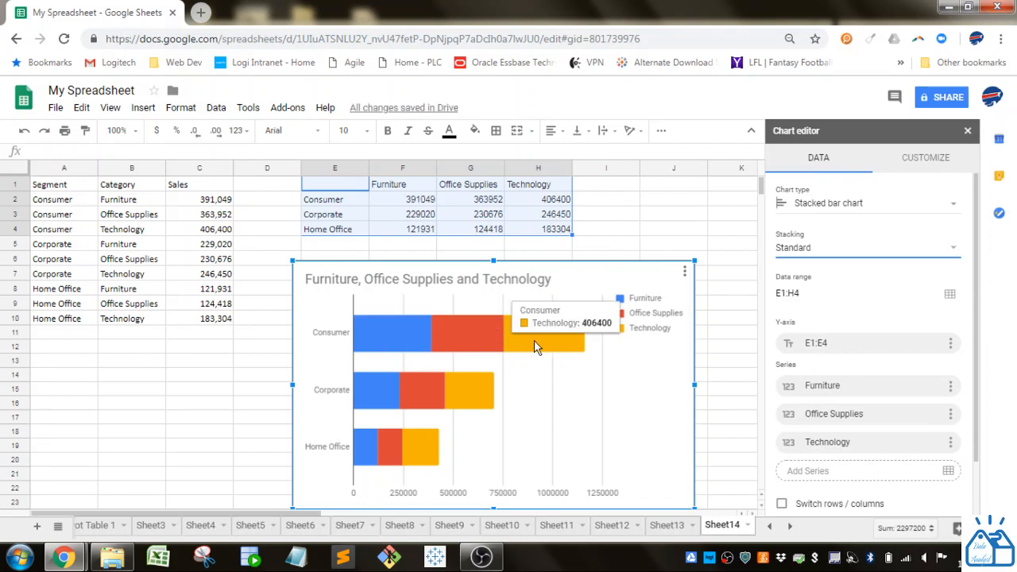
pyautogui.moveTo(473, 405)
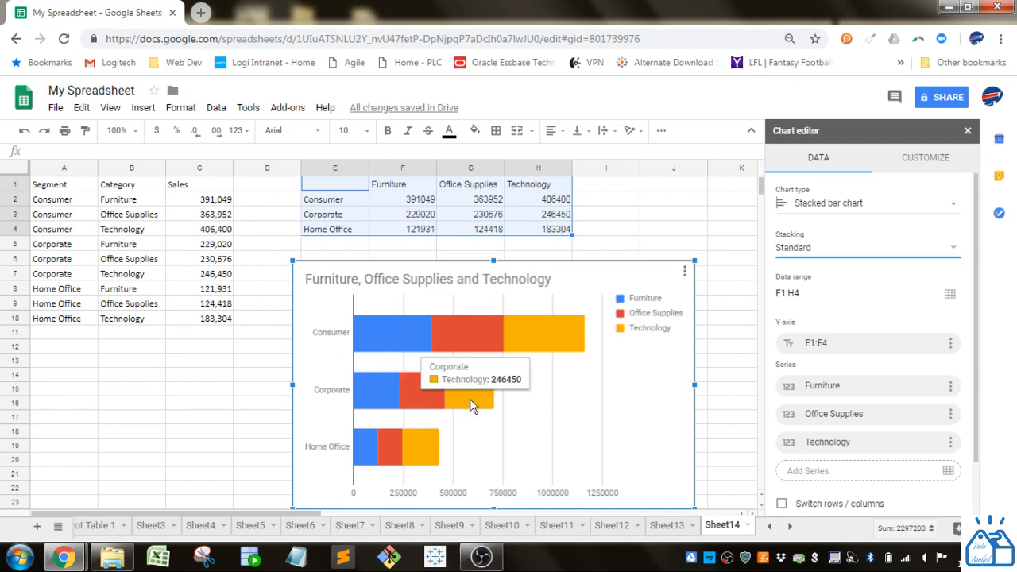
pyautogui.moveTo(429, 407)
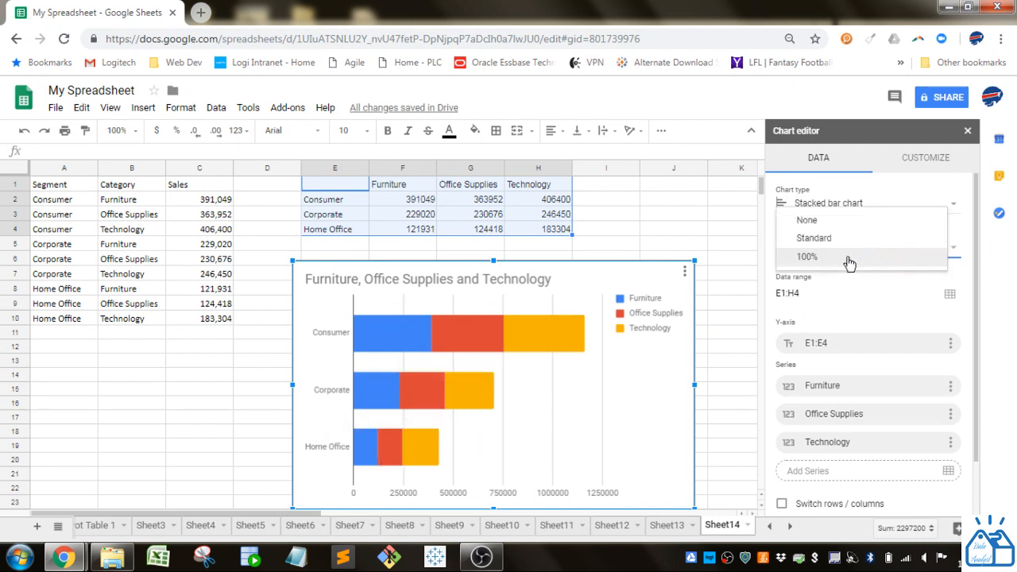
pyautogui.click(807, 256)
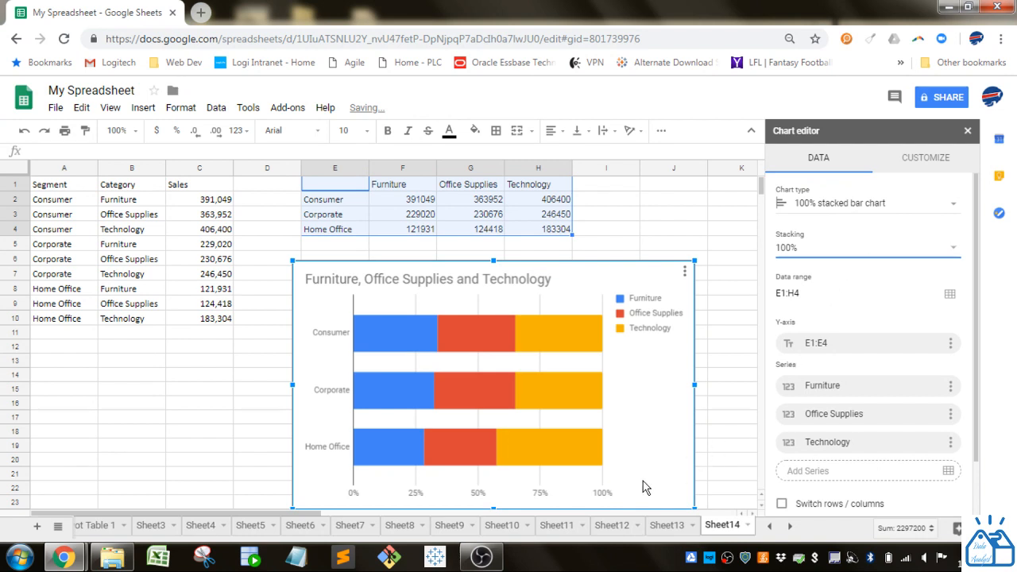
pyautogui.moveTo(572, 332)
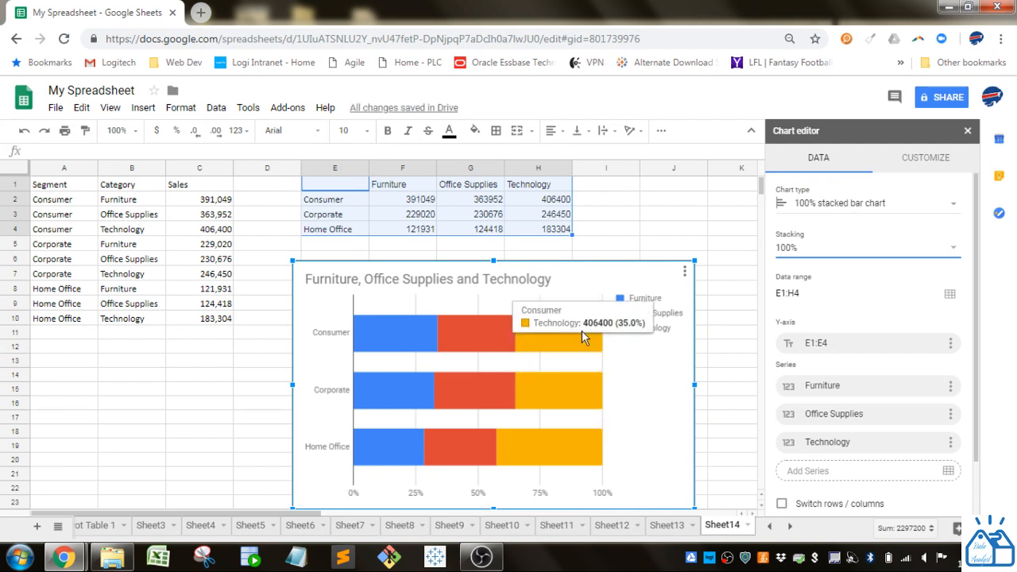
pyautogui.moveTo(461, 342)
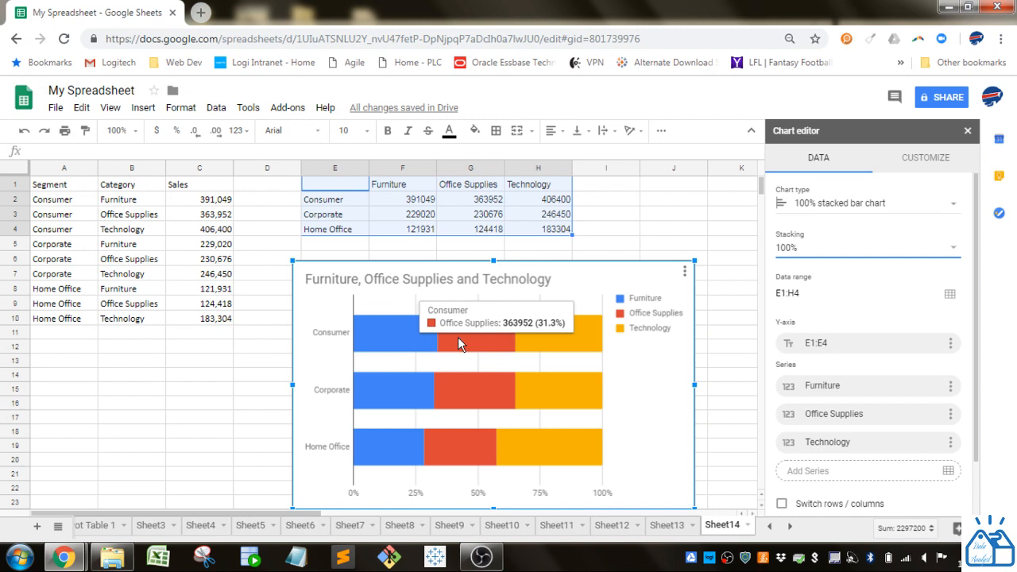
pyautogui.moveTo(549, 416)
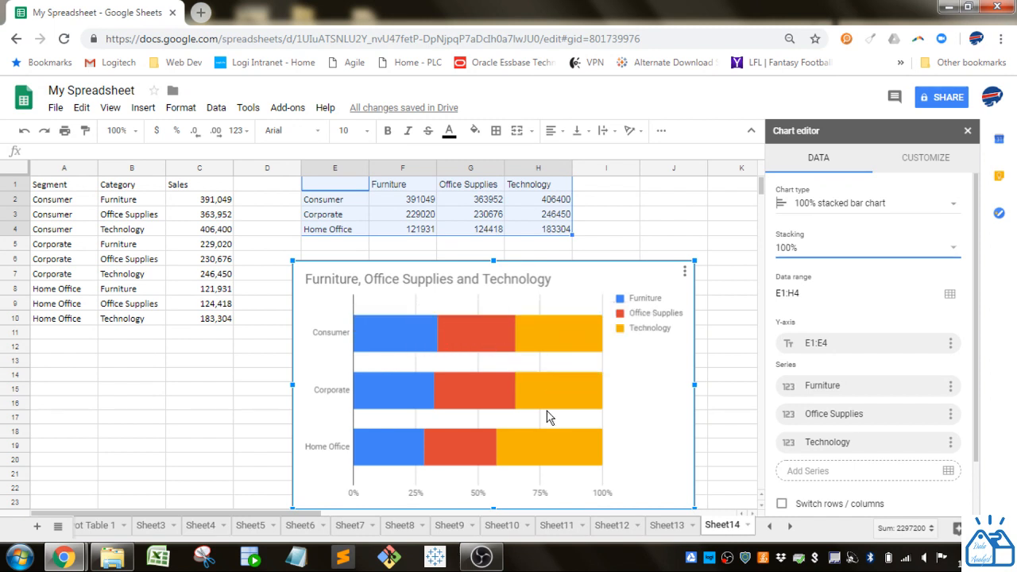
pyautogui.moveTo(559, 332)
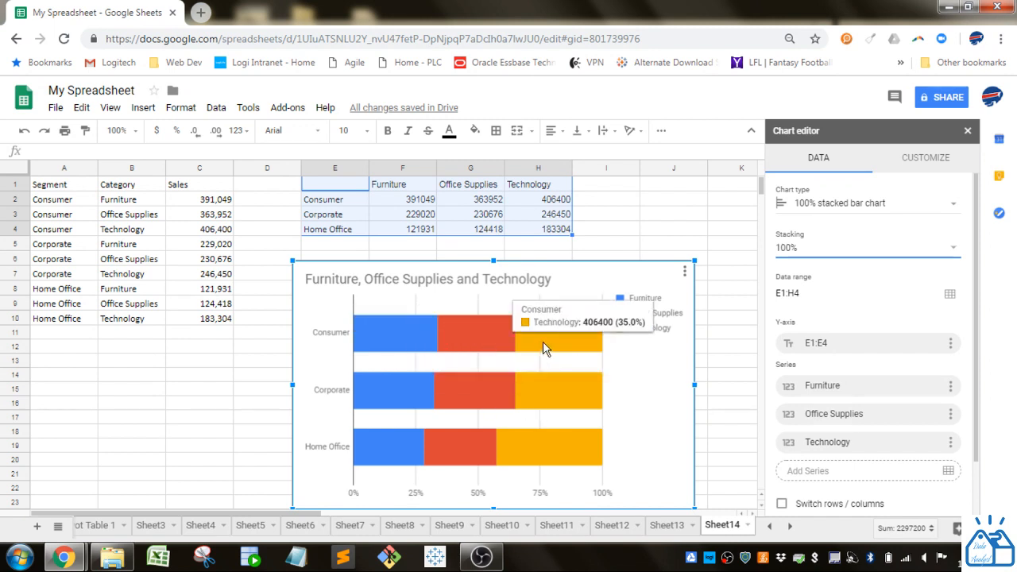
pyautogui.moveTo(493, 347)
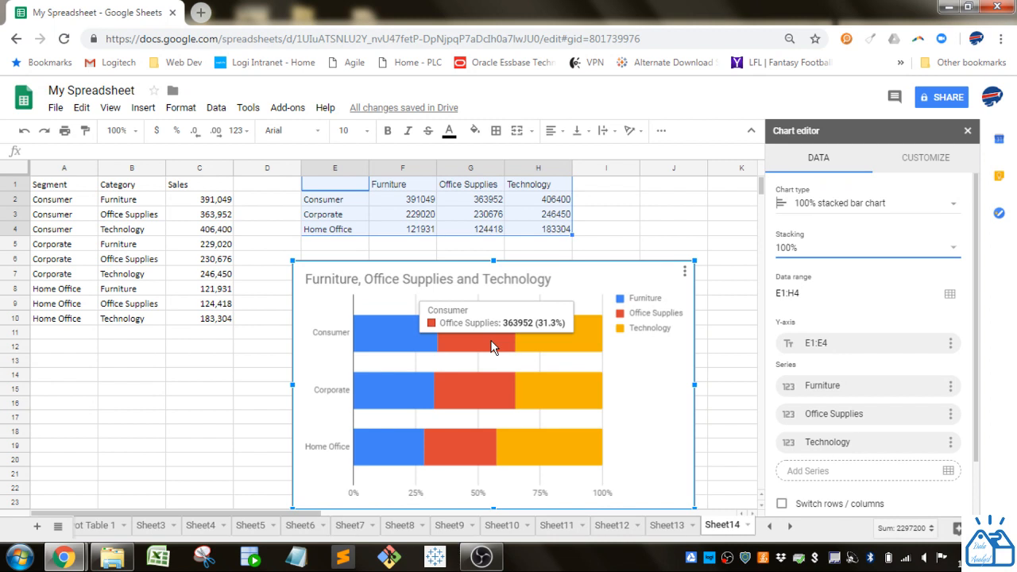
pyautogui.moveTo(429, 342)
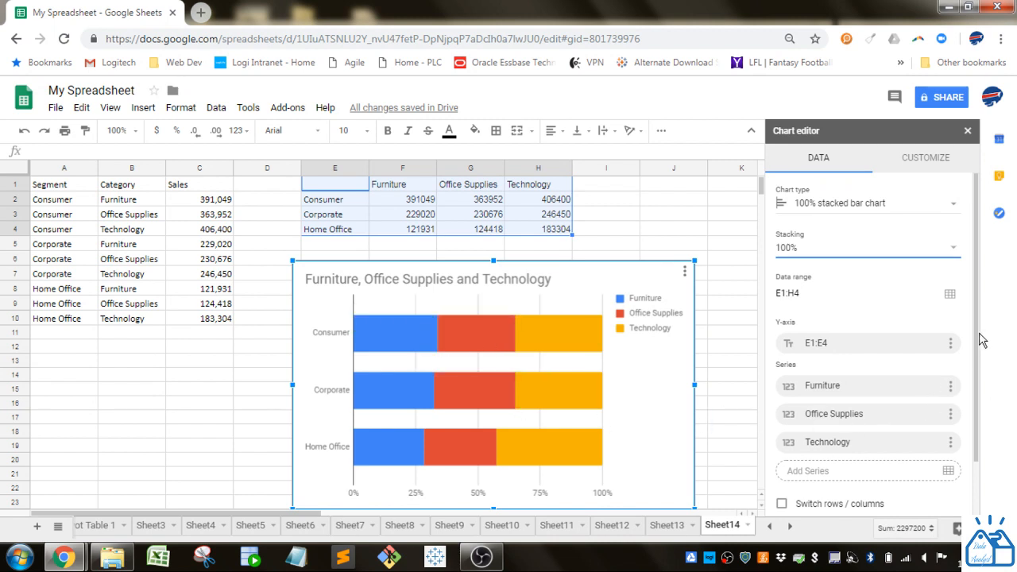
pyautogui.moveTo(469, 446)
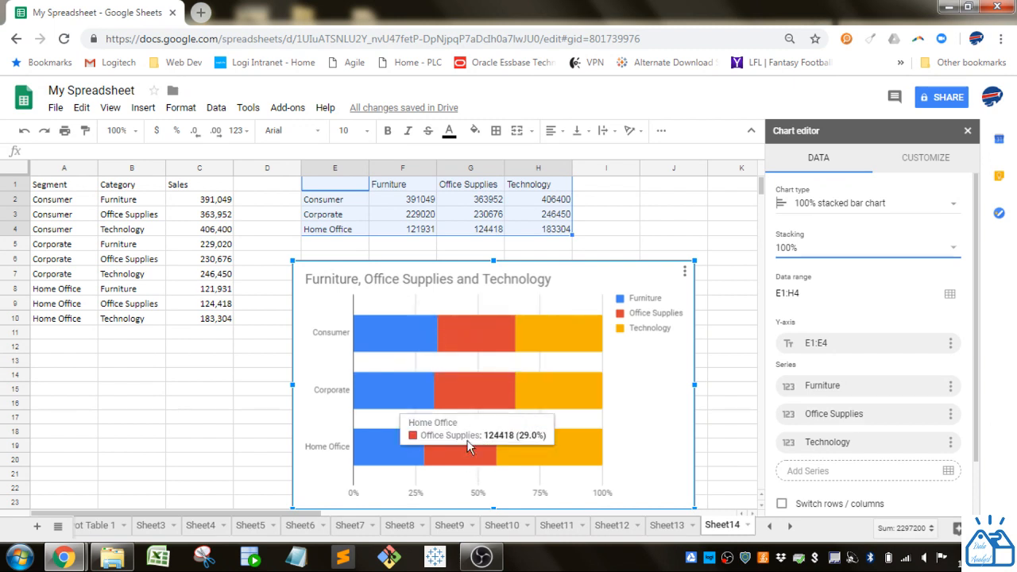
pyautogui.moveTo(604, 368)
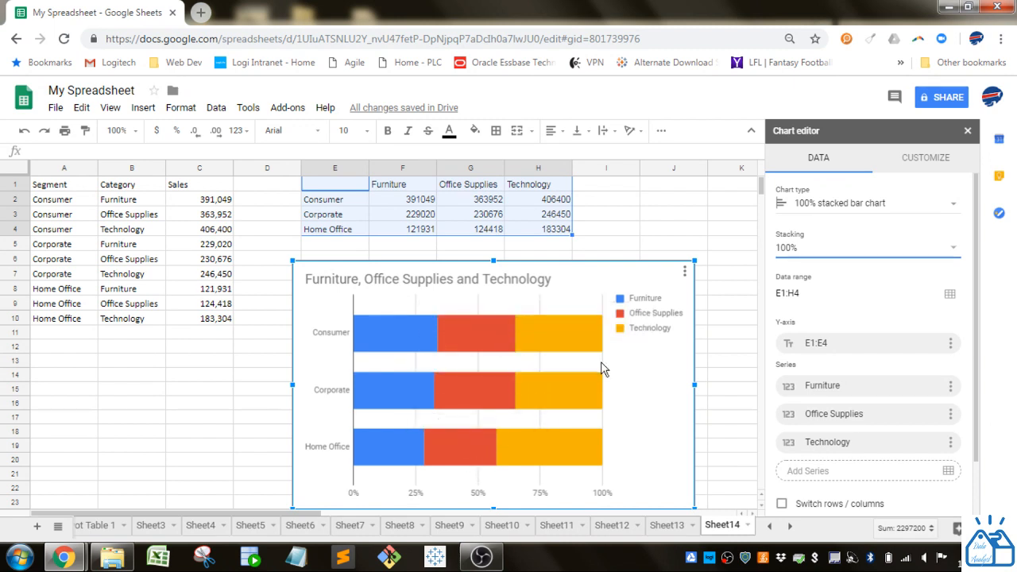
pyautogui.moveTo(175, 332)
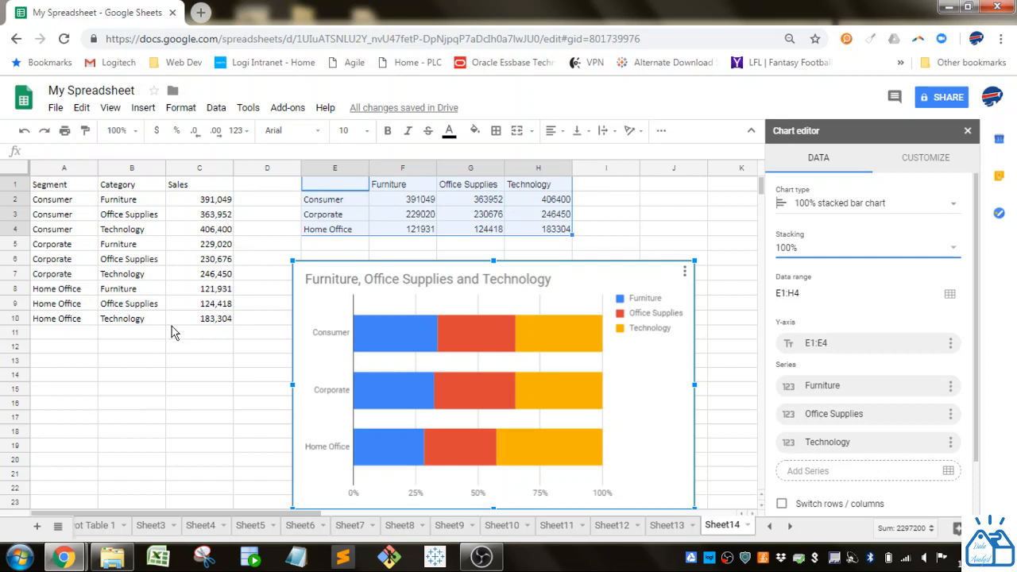
pyautogui.scroll(-3)
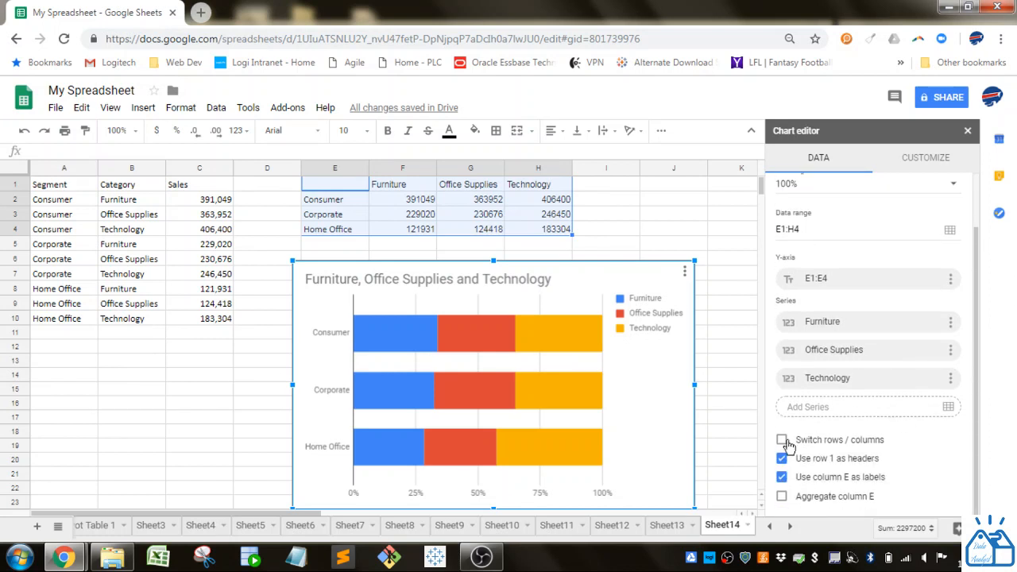
pyautogui.click(781, 439)
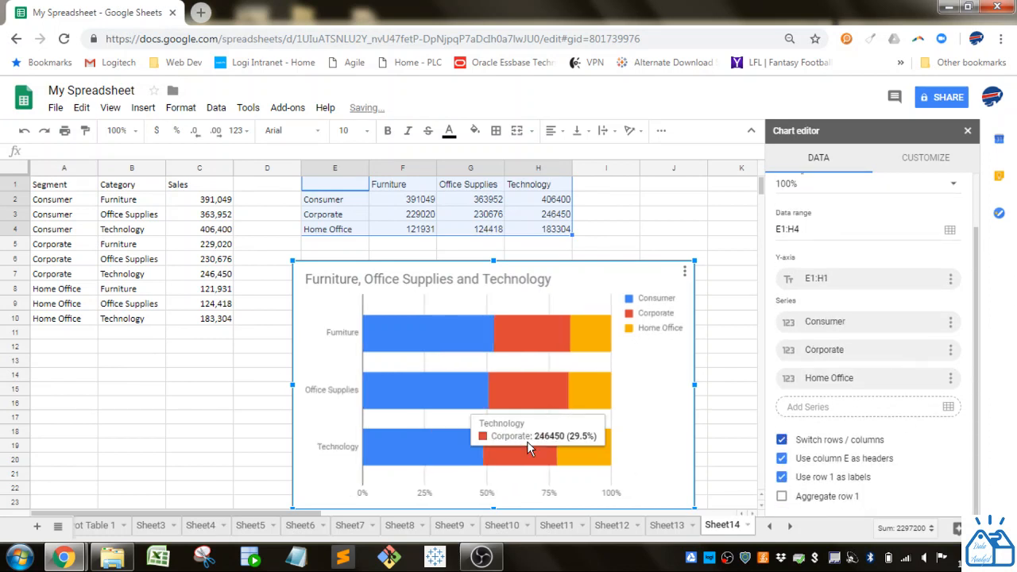
pyautogui.moveTo(512, 475)
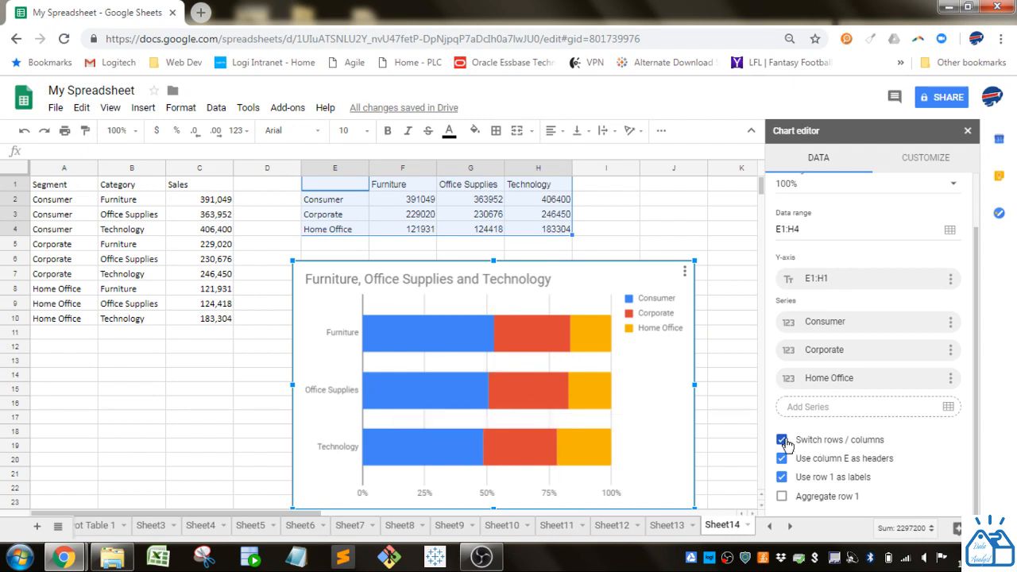
pyautogui.click(782, 438)
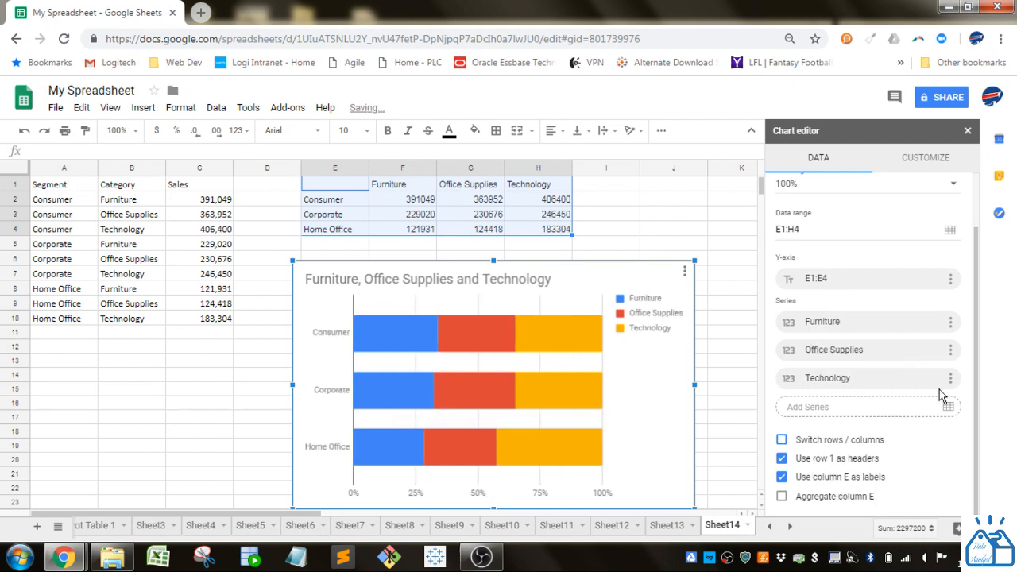
pyautogui.scroll(3)
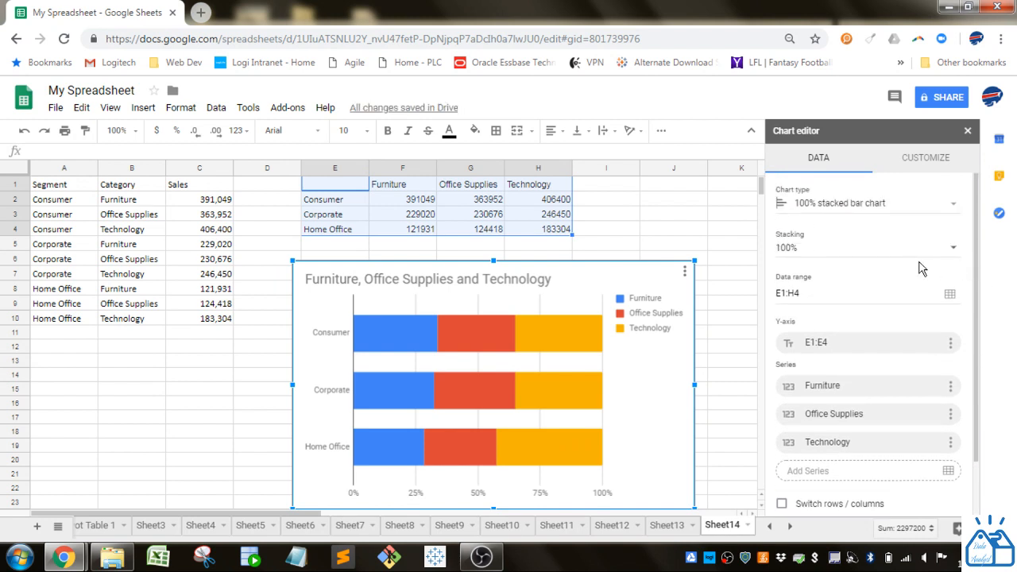
# Step: In Chart style, set the background to cream, font to Narrow, and untick Maximize
pyautogui.click(924, 157)
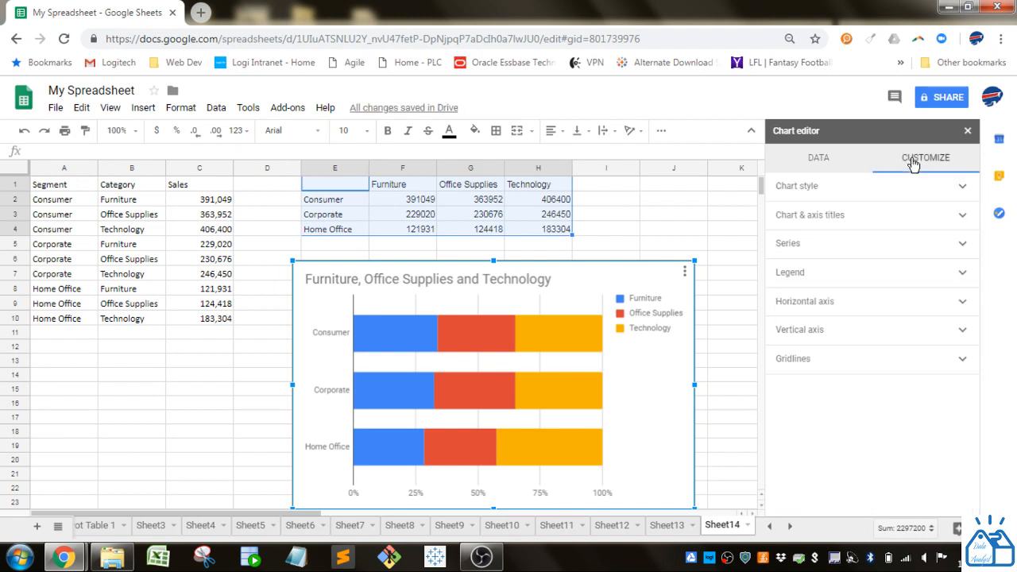
pyautogui.moveTo(886, 191)
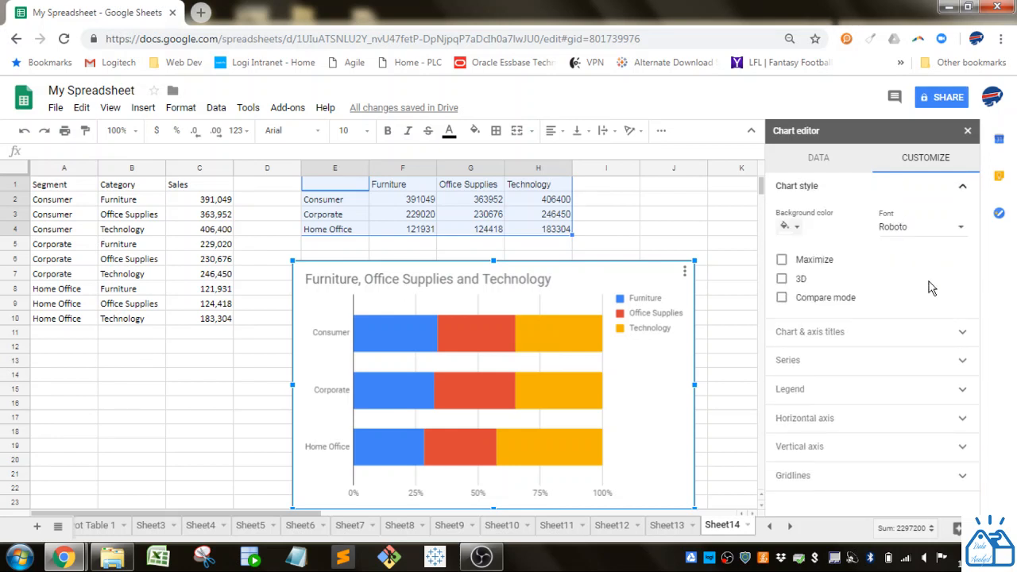
pyautogui.click(785, 226)
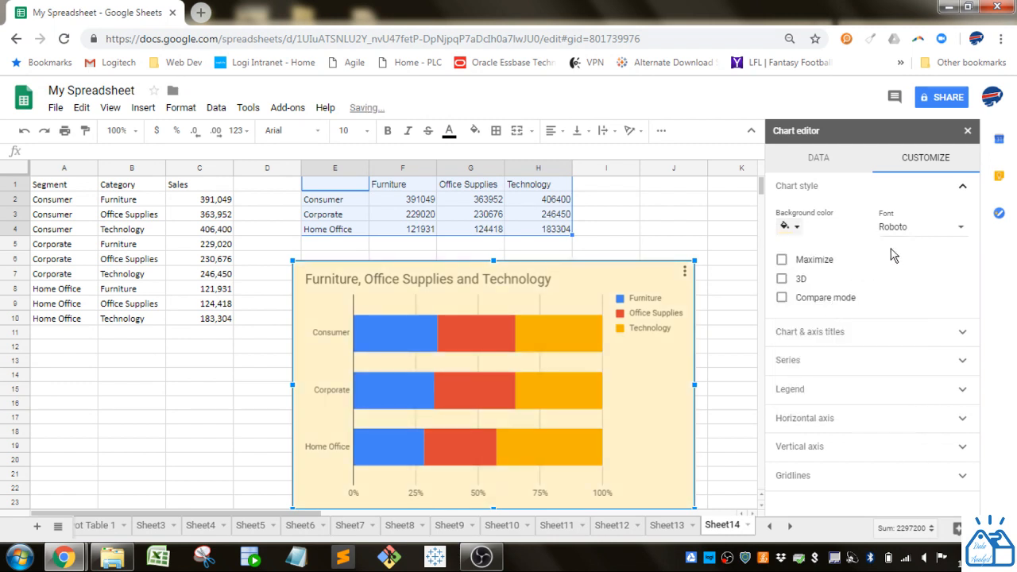
pyautogui.click(913, 226)
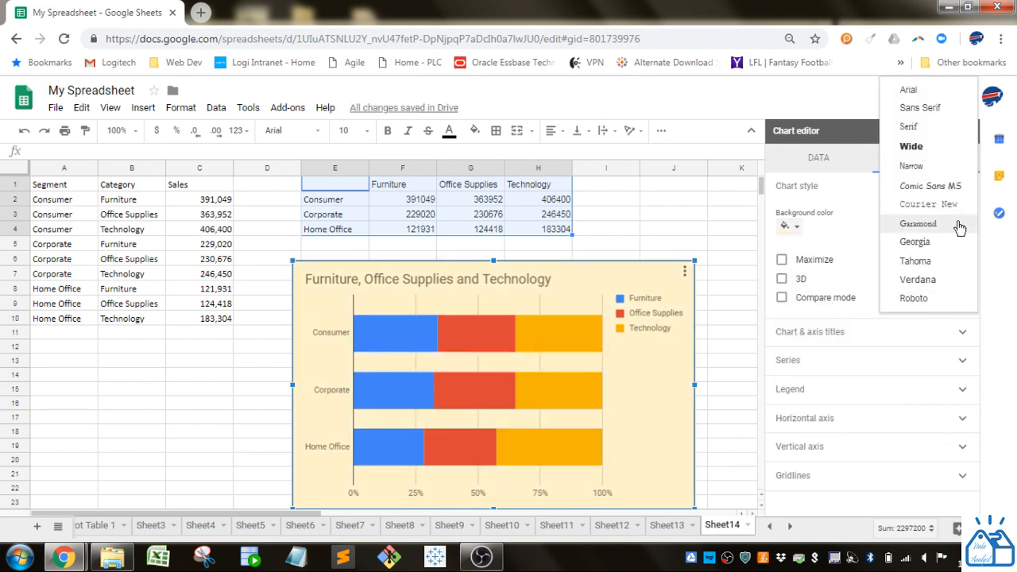
pyautogui.click(912, 166)
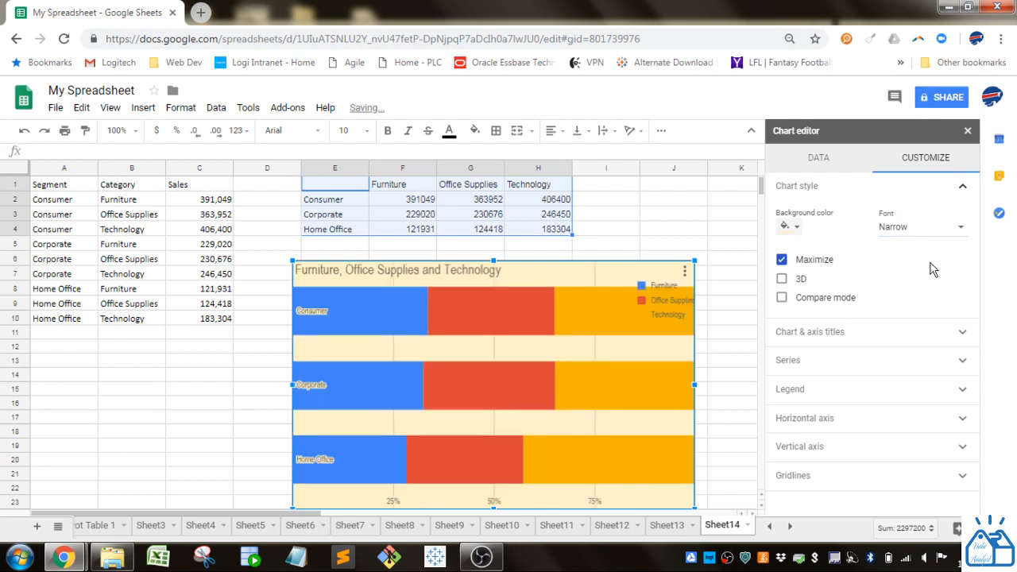
pyautogui.click(781, 259)
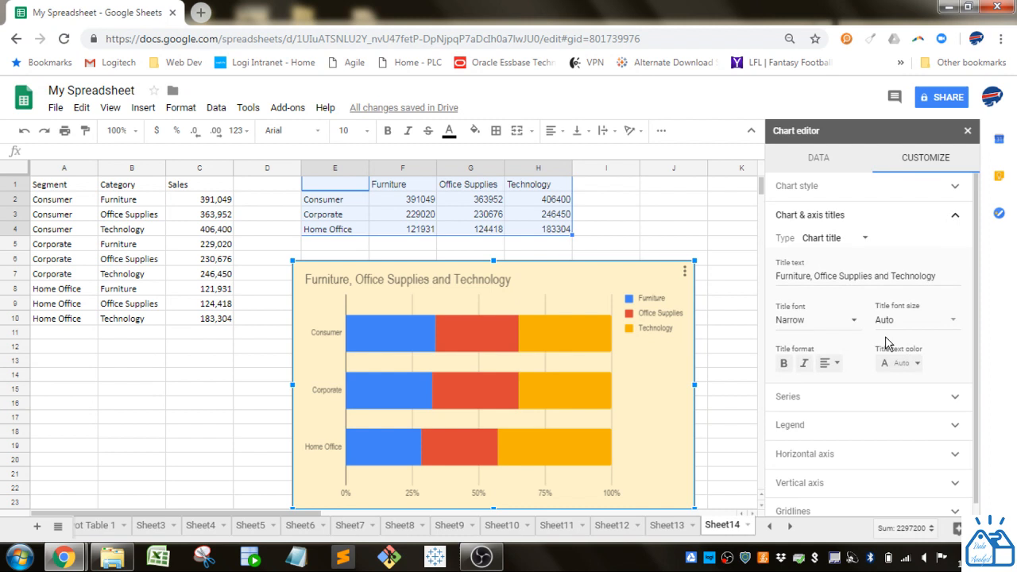
# Step: Replace the chart title with 'Awesome Chart' and centre it above the bars
pyautogui.click(858, 277)
pyautogui.write('Awesome Chart')
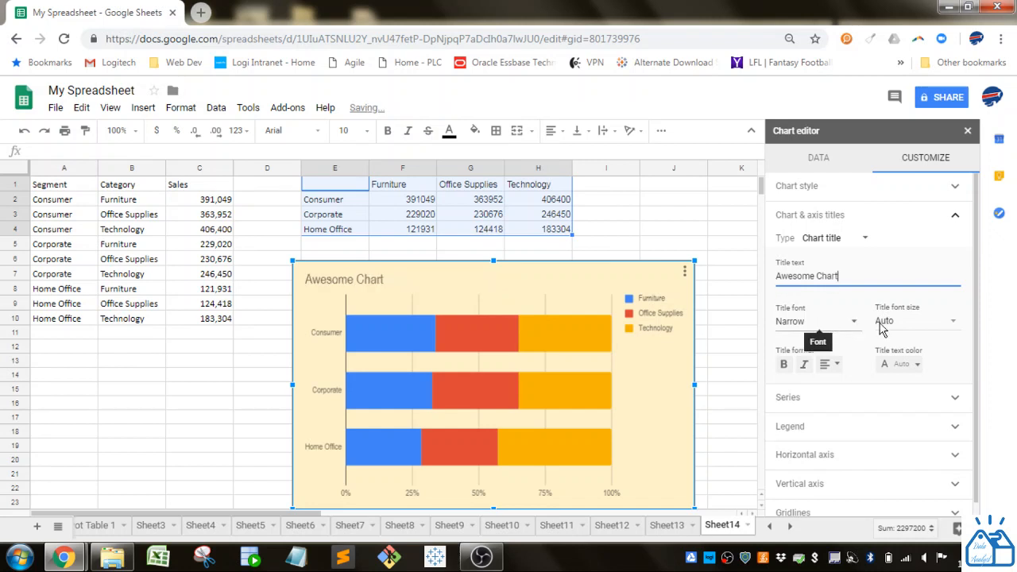
pyautogui.moveTo(849, 386)
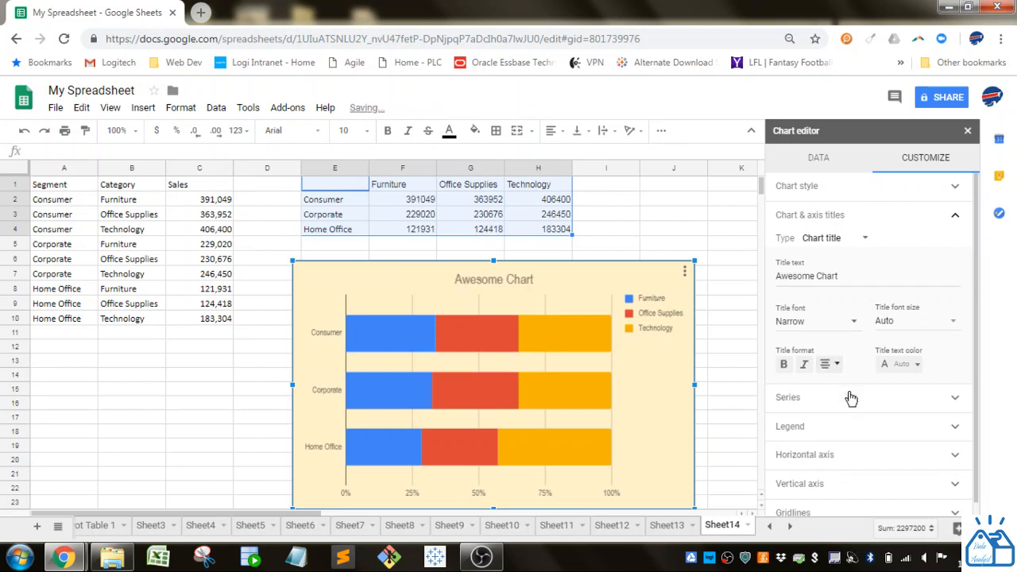
pyautogui.click(826, 364)
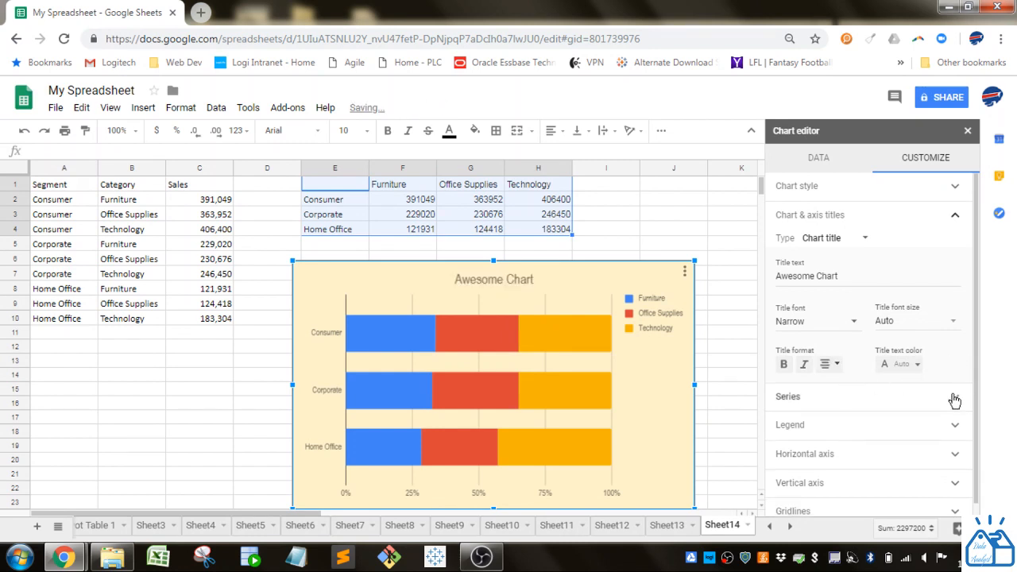
# Step: In the Series section, switch data labels on, then turn them off again
pyautogui.click(788, 395)
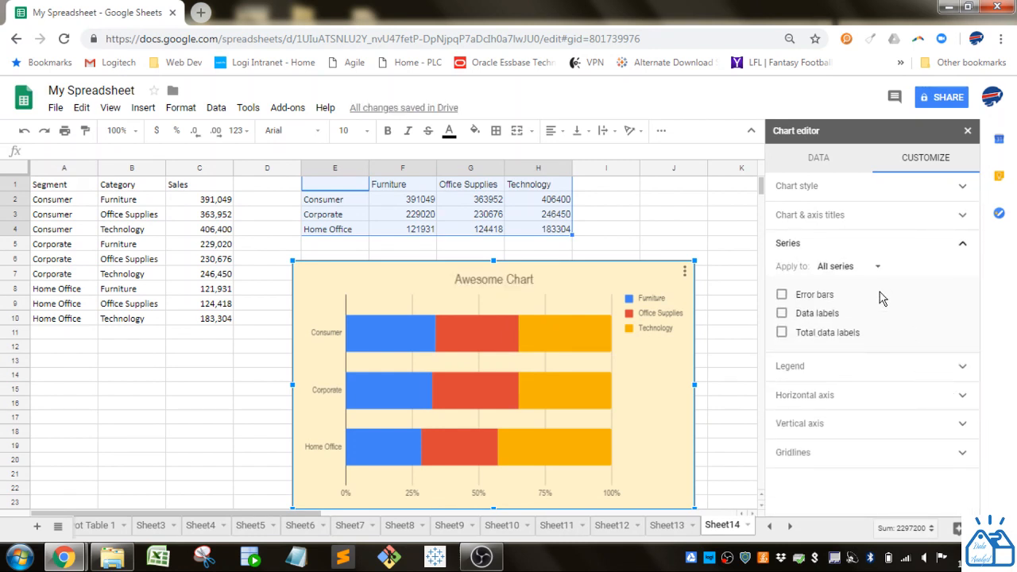
pyautogui.click(782, 311)
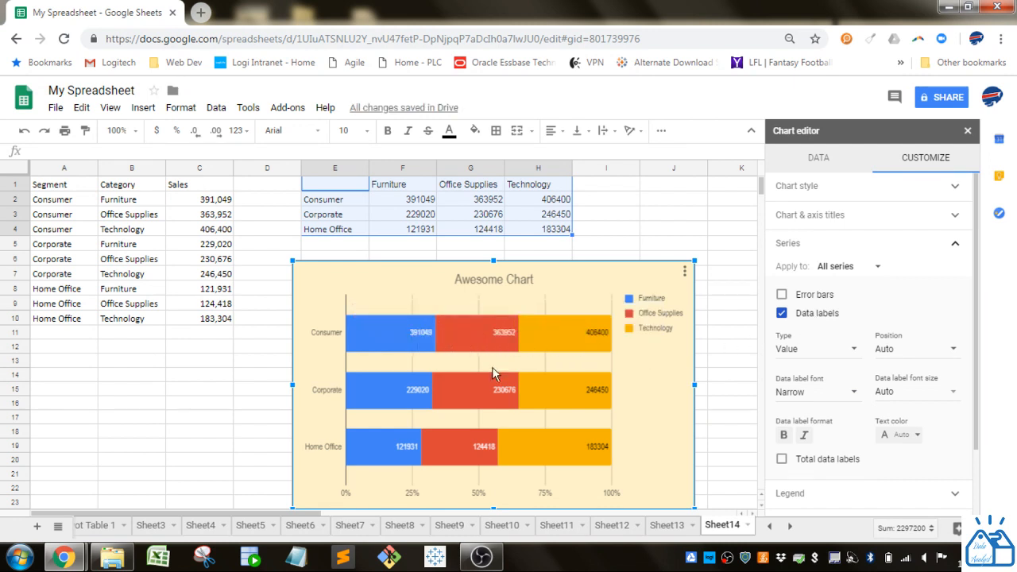
pyautogui.click(781, 311)
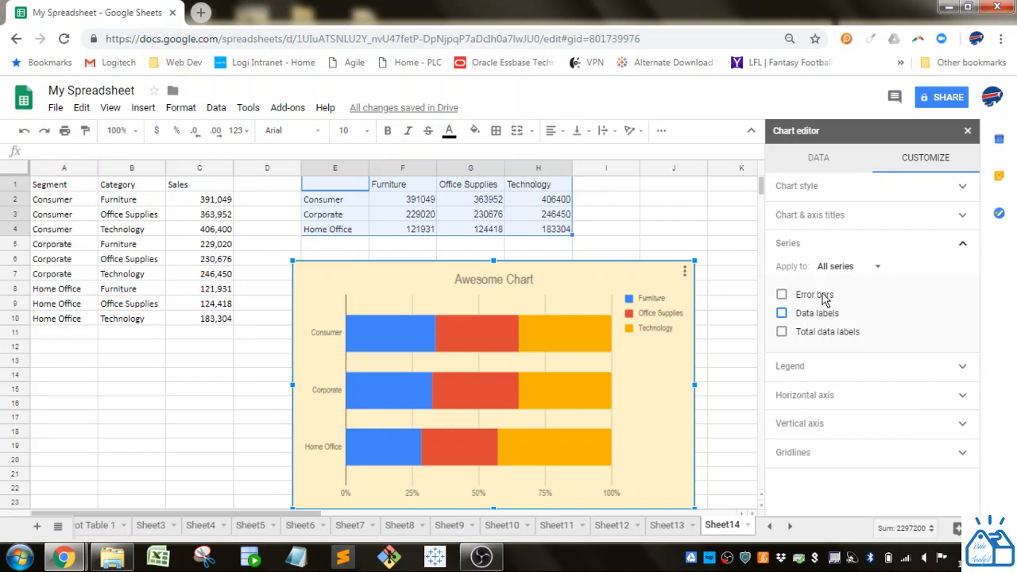
# Step: Expand the Legend section, then the Horizontal axis section of the Chart editor
pyautogui.click(790, 366)
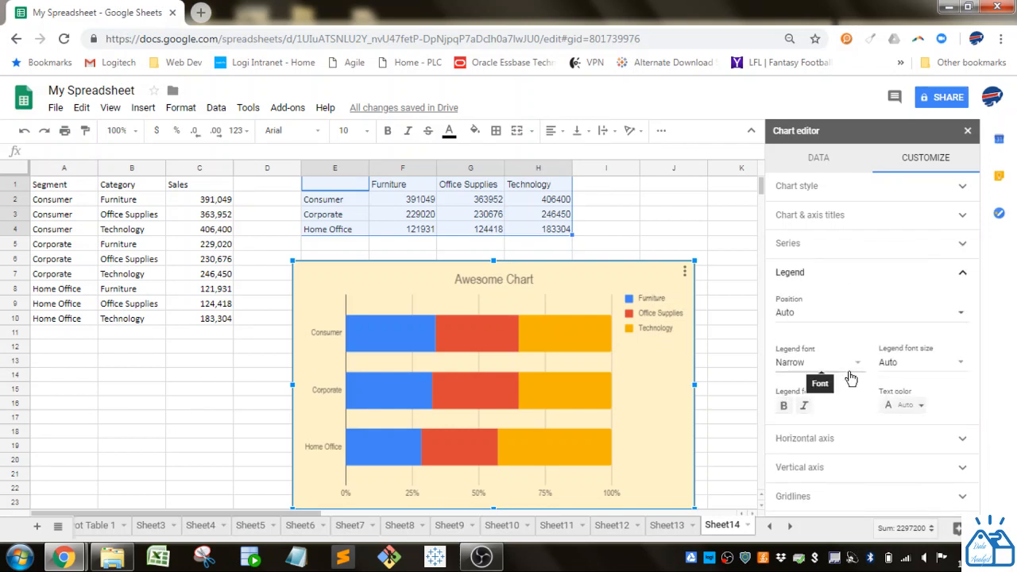
pyautogui.moveTo(855, 397)
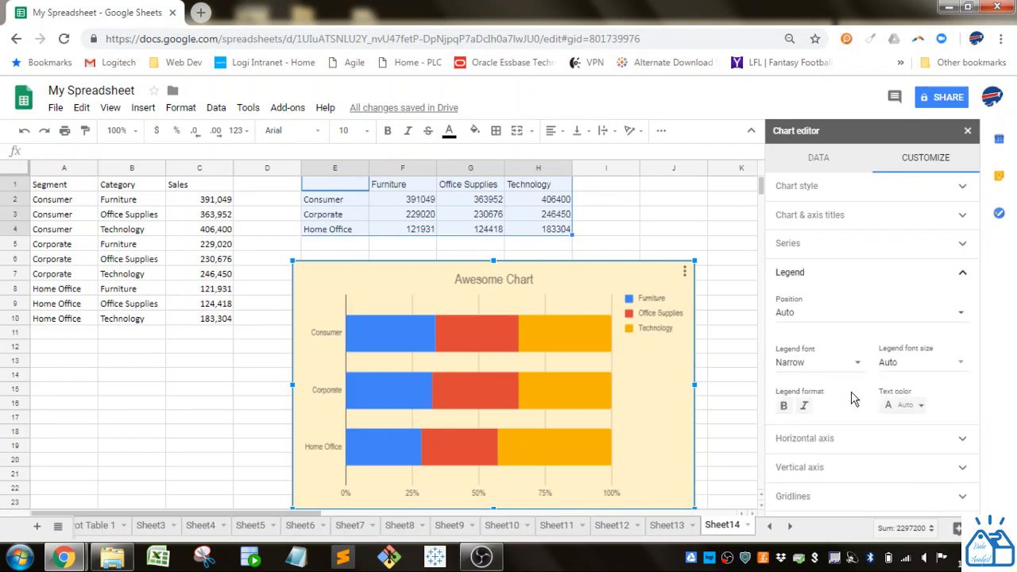
pyautogui.click(804, 439)
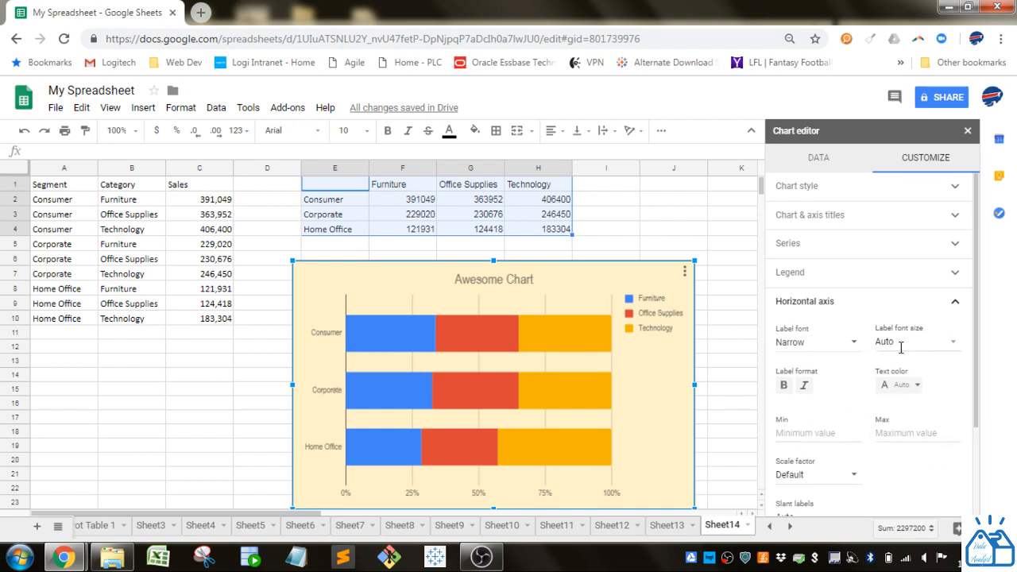
# Step: Slant the horizontal axis percentage labels to 30 degrees in the Horizontal axis settings
pyautogui.click(816, 342)
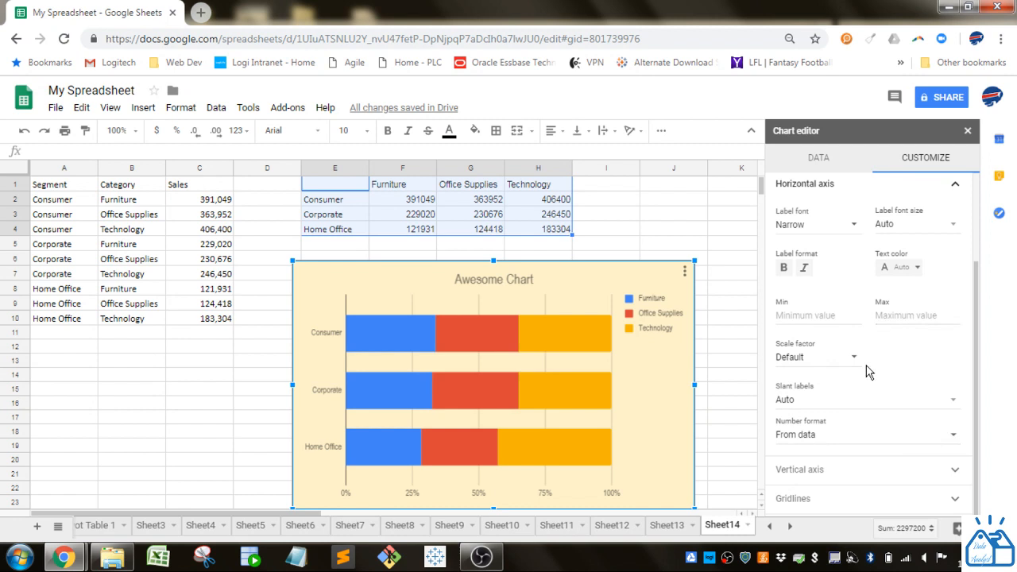
pyautogui.click(866, 400)
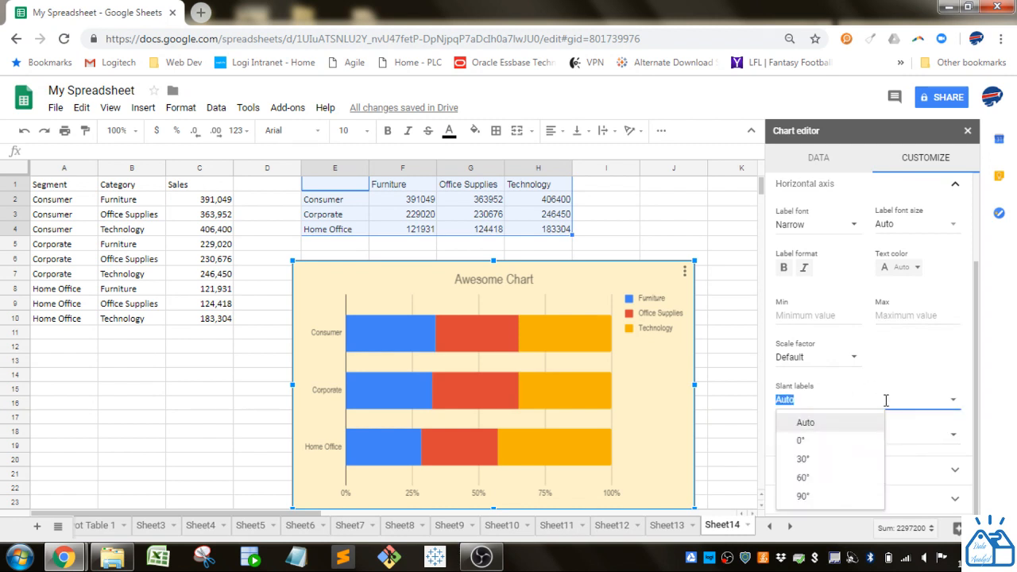
pyautogui.click(802, 457)
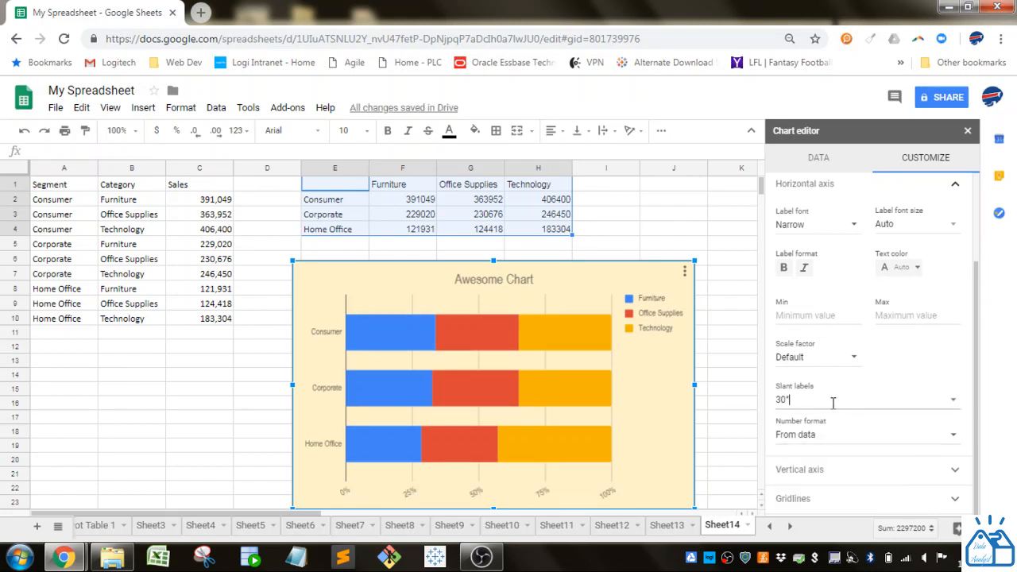
pyautogui.scroll(3)
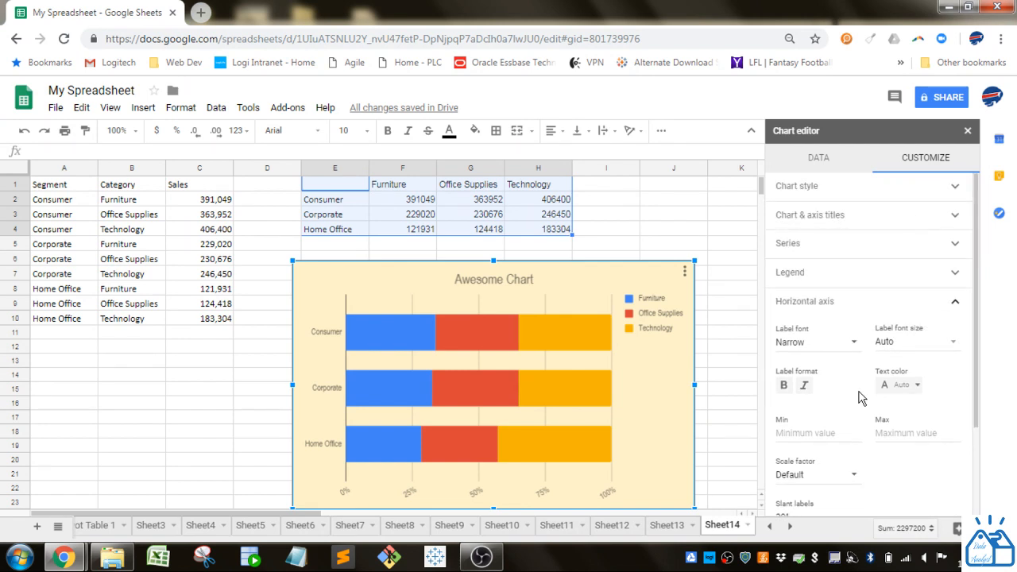
pyautogui.scroll(-3)
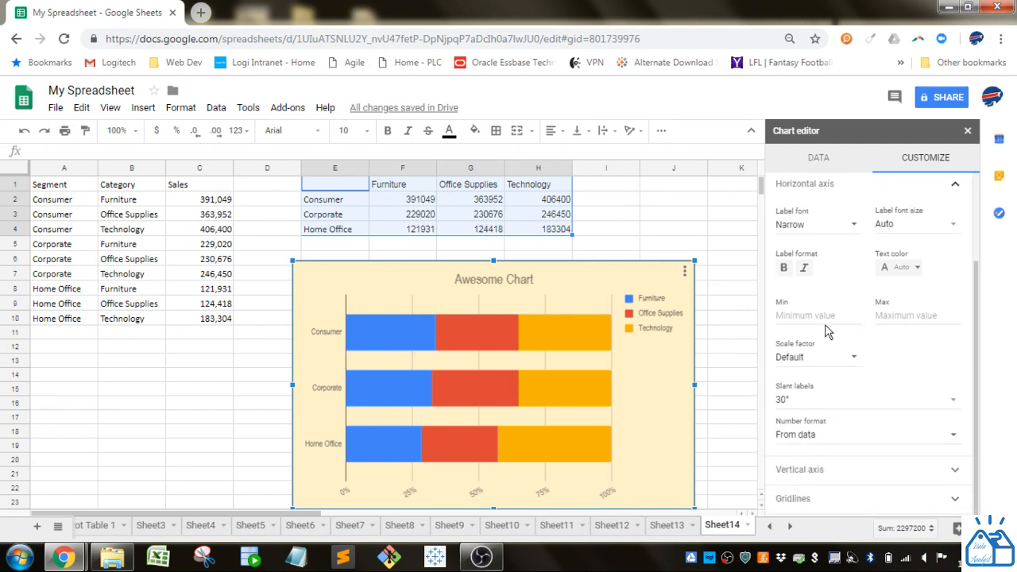
pyautogui.moveTo(356, 486)
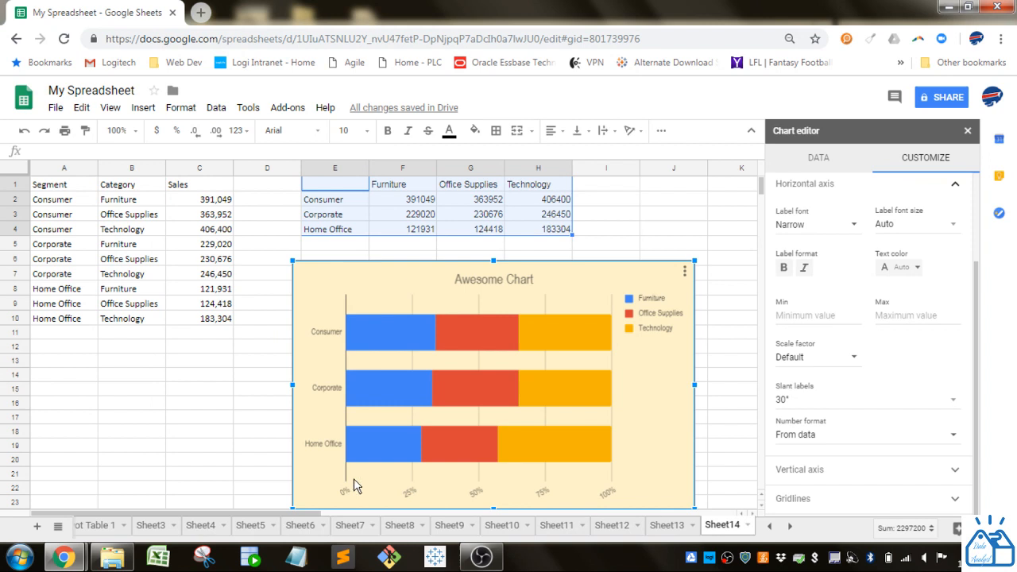
pyautogui.moveTo(937, 340)
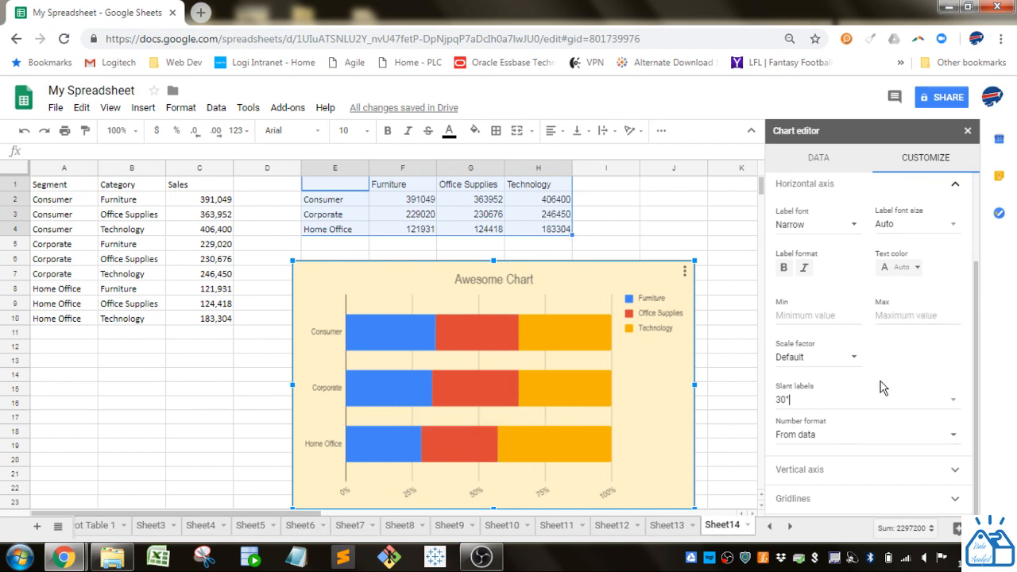
pyautogui.scroll(3)
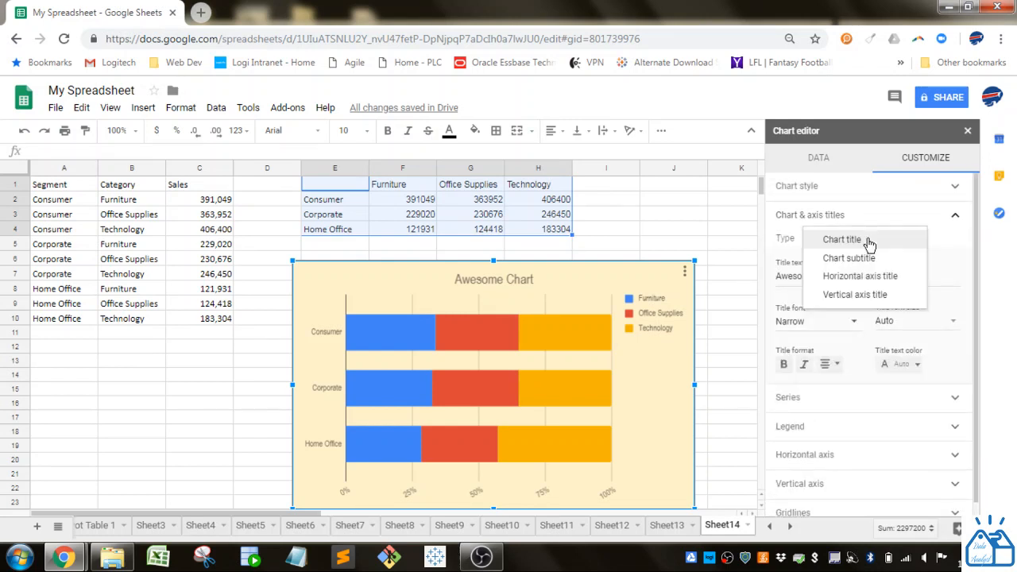
pyautogui.moveTo(308, 336)
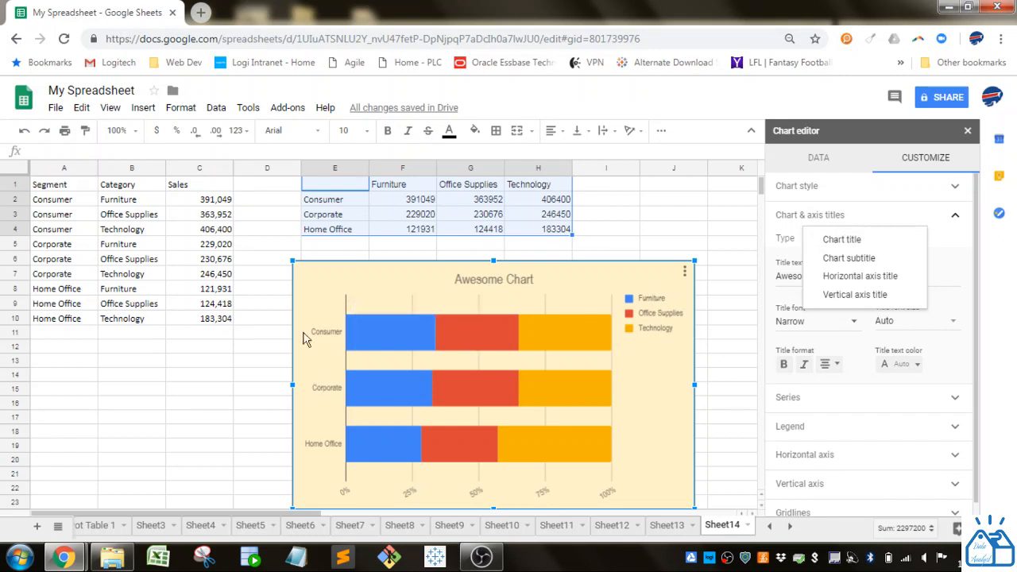
pyautogui.moveTo(859, 277)
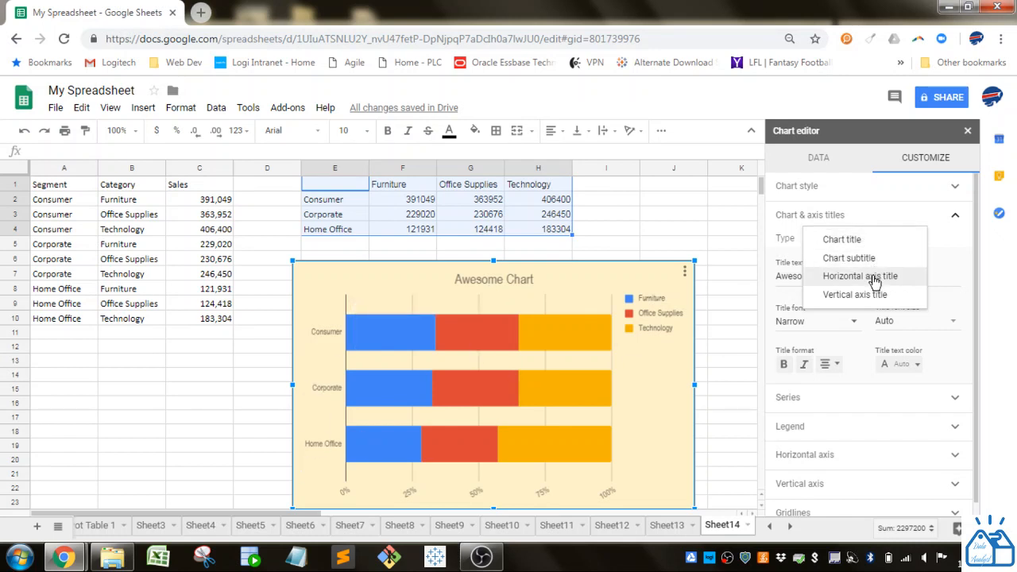
# Step: Title the horizontal axis 'Percentage' and the vertical axis 'Segment'
pyautogui.click(860, 277)
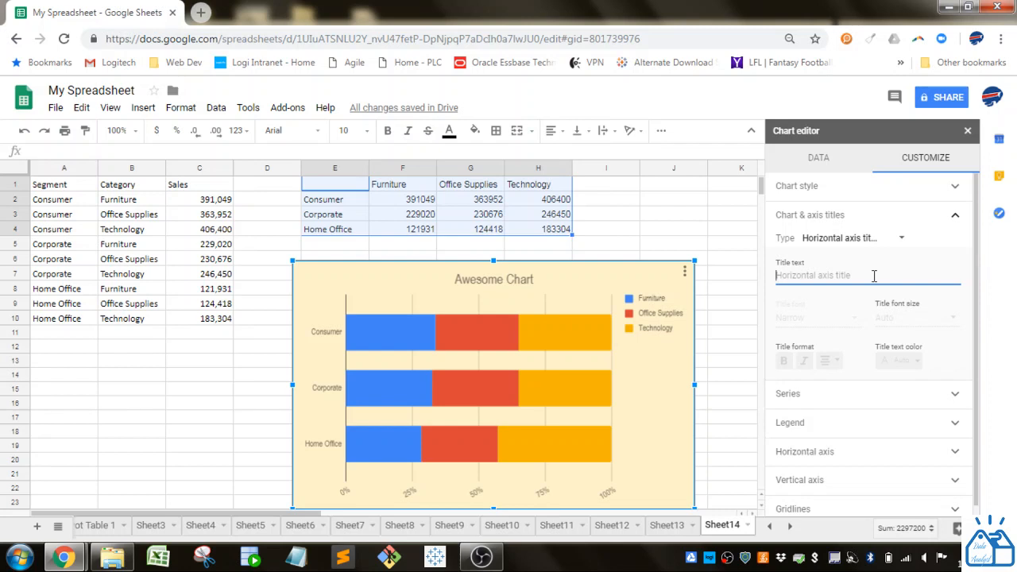
pyautogui.write('Percentage')
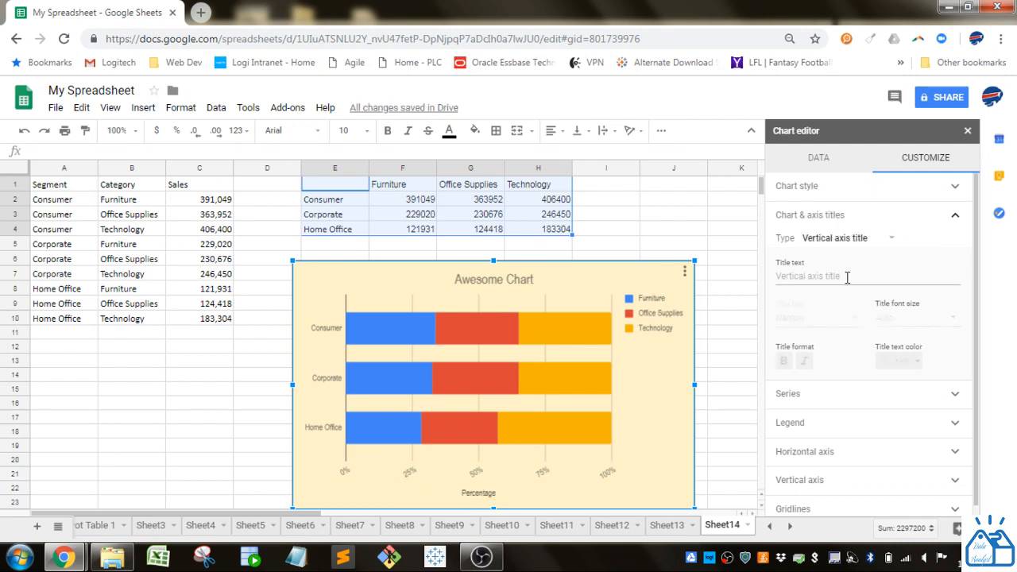
pyautogui.click(834, 277)
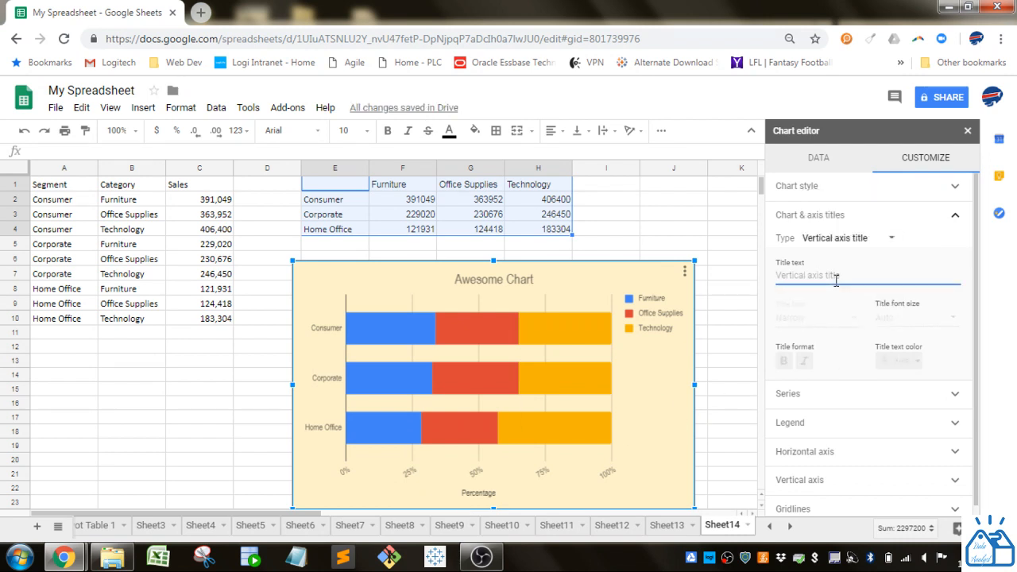
pyautogui.write('Segment')
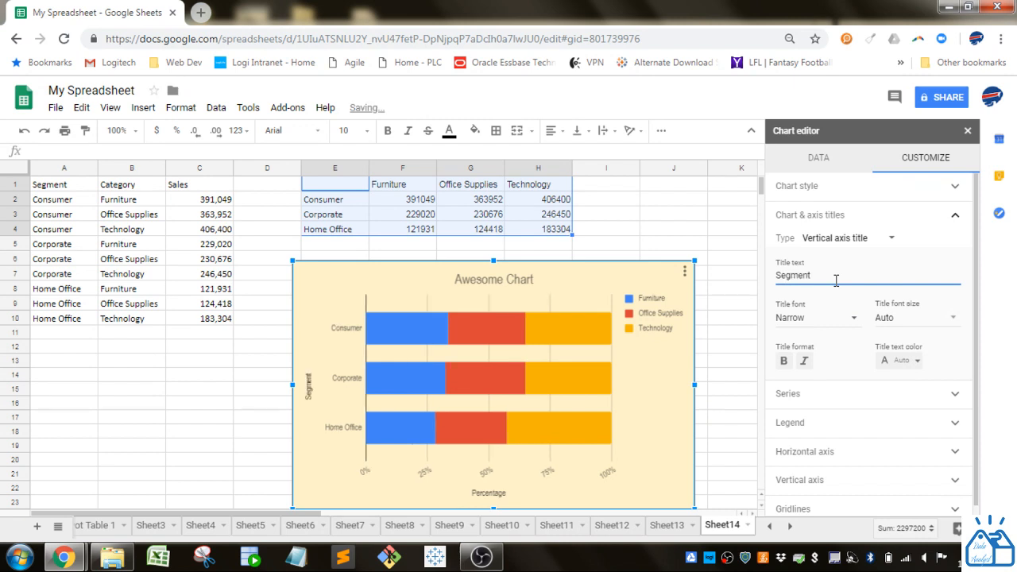
pyautogui.moveTo(918, 261)
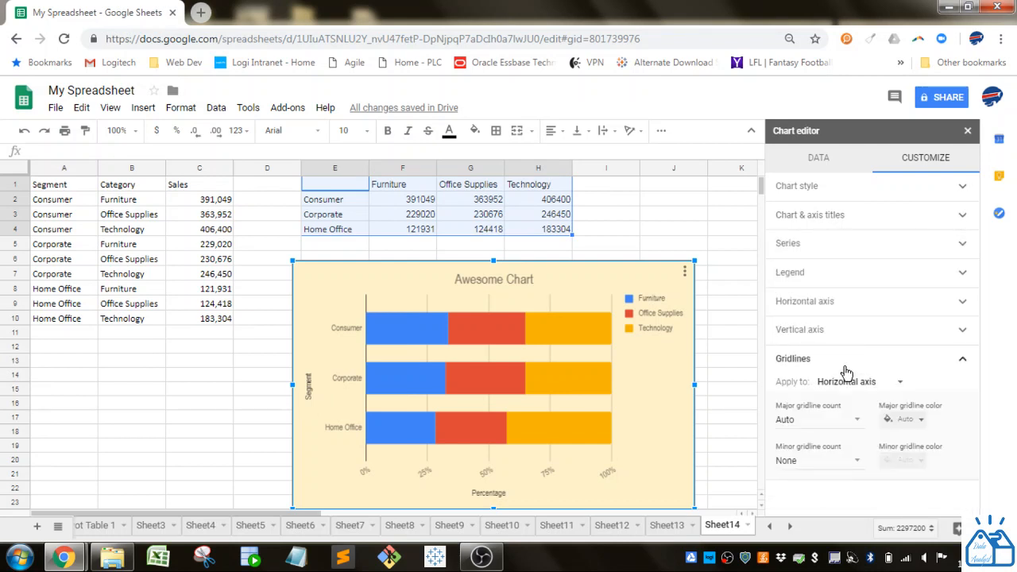
# Step: Set the major gridline count to None so the chart's gridlines disappear
pyautogui.click(858, 381)
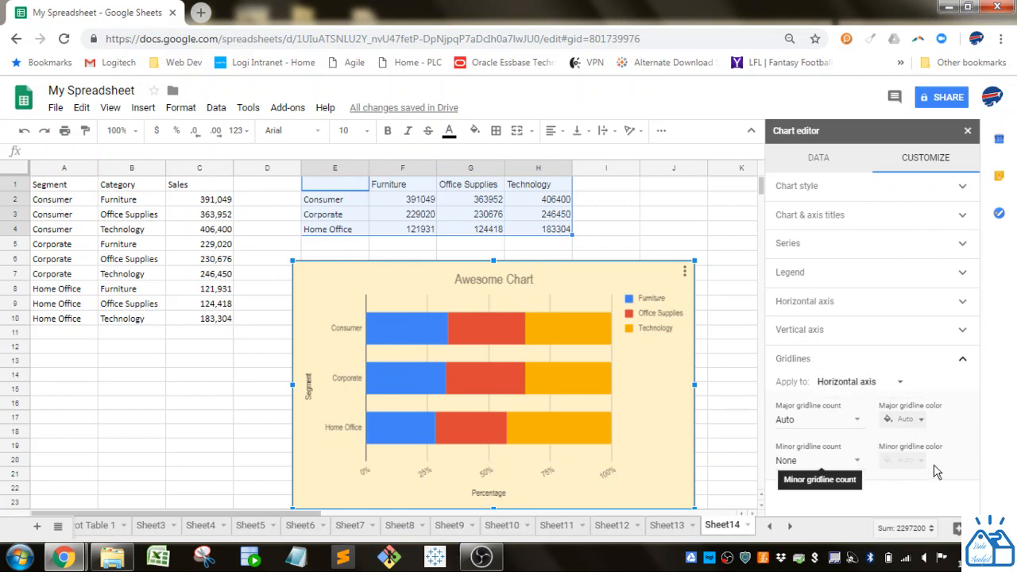
pyautogui.click(817, 420)
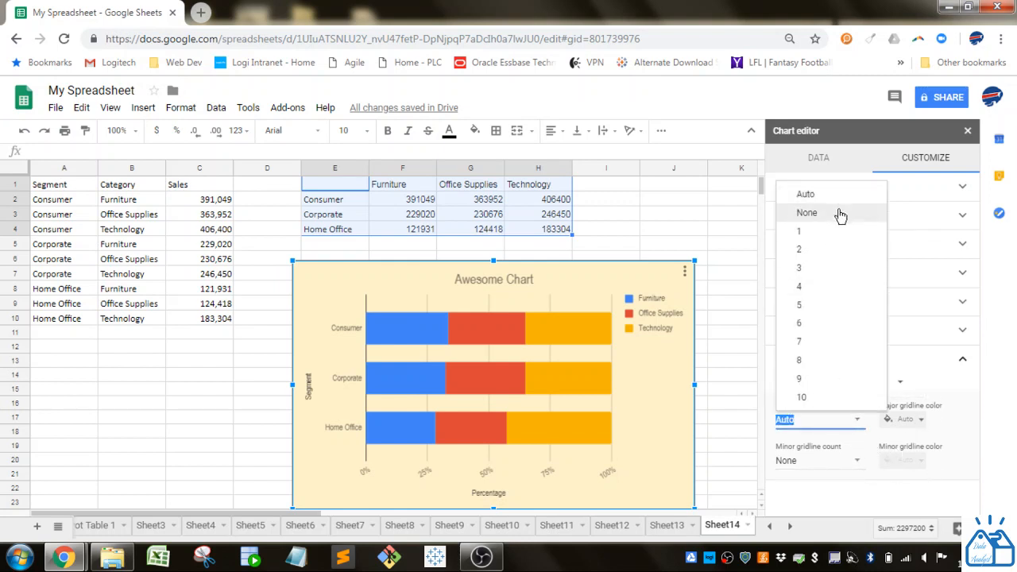
pyautogui.click(807, 213)
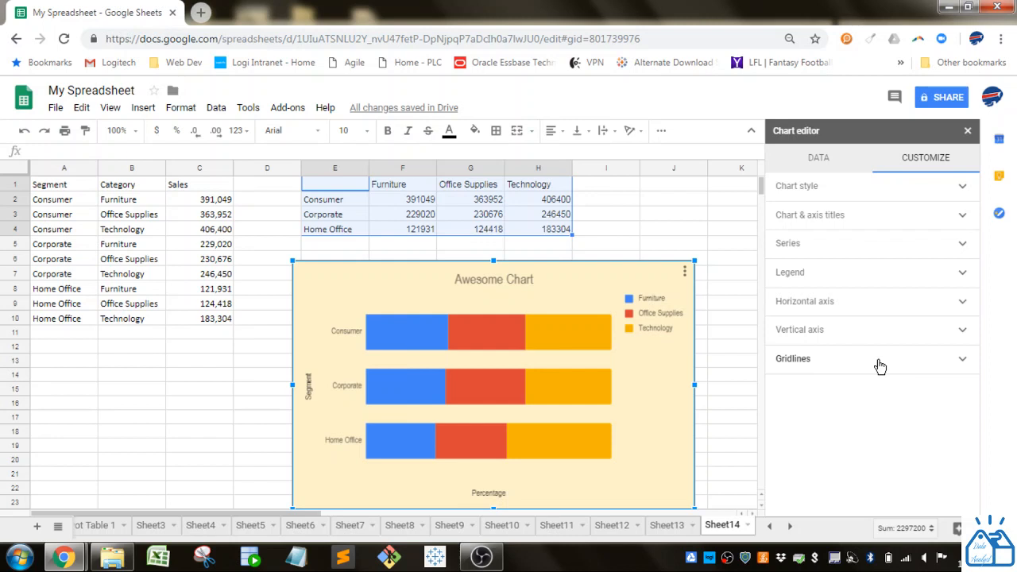
pyautogui.moveTo(896, 241)
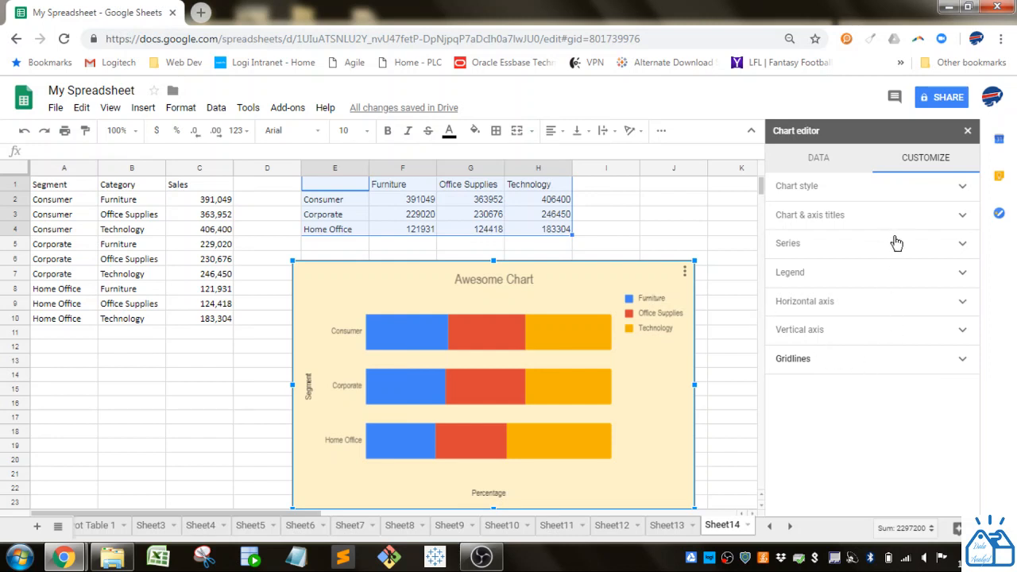
pyautogui.moveTo(826, 375)
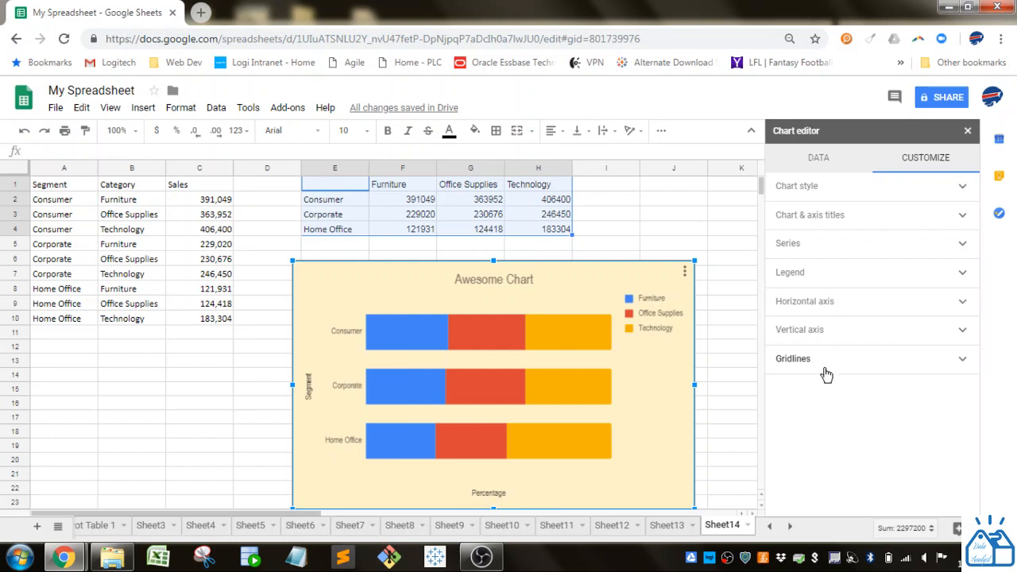
pyautogui.moveTo(569, 332)
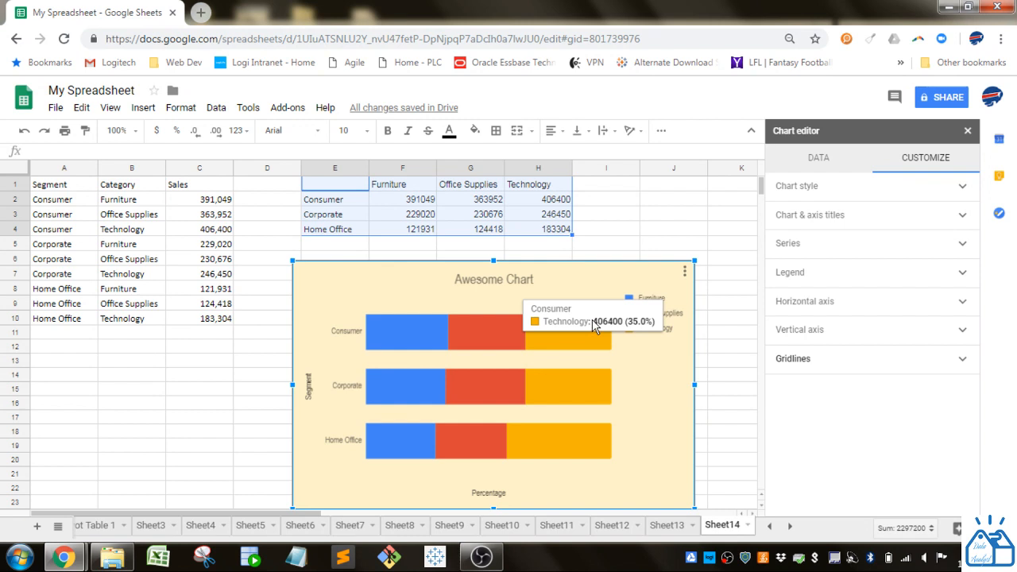
pyautogui.moveTo(579, 289)
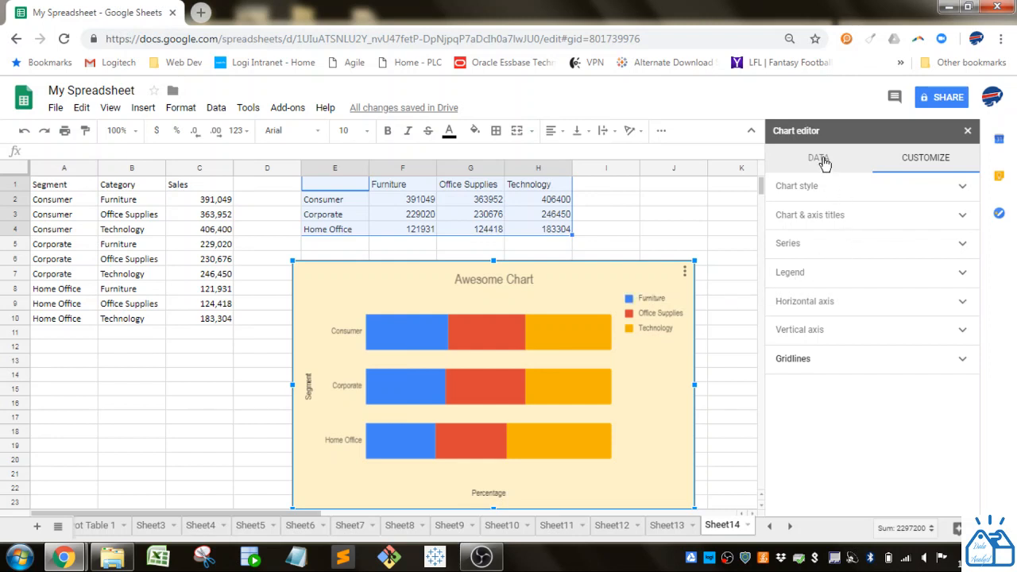
# Step: Show the Data settings: 100% stacked bar chart over range E1:H4
pyautogui.click(818, 158)
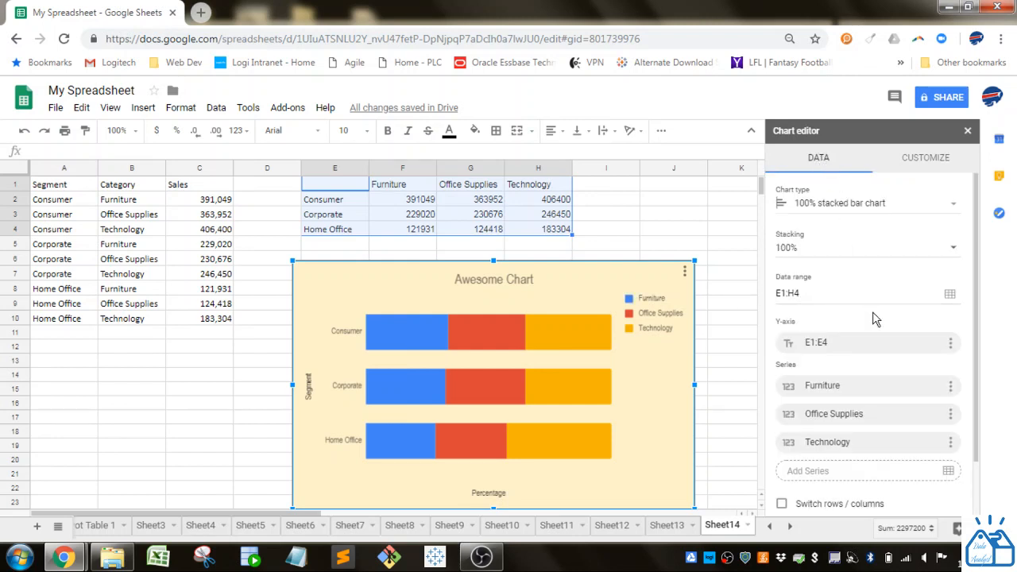
pyautogui.scroll(-3)
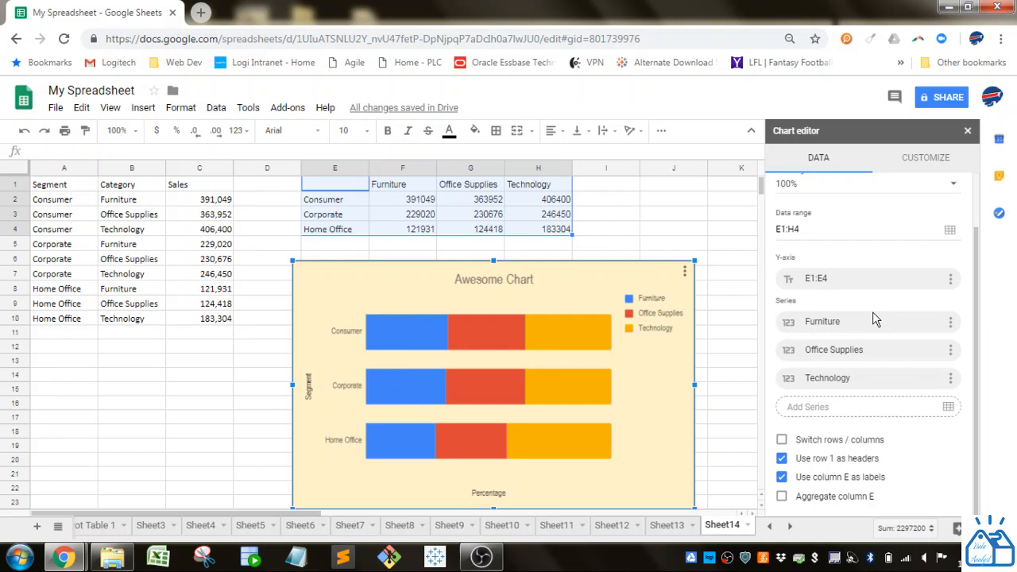
pyautogui.moveTo(589, 289)
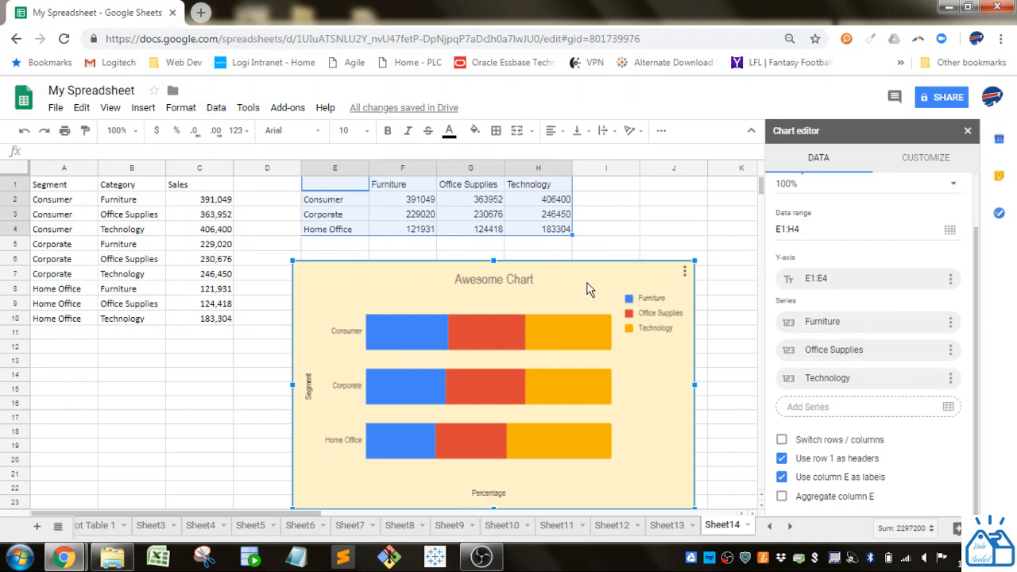